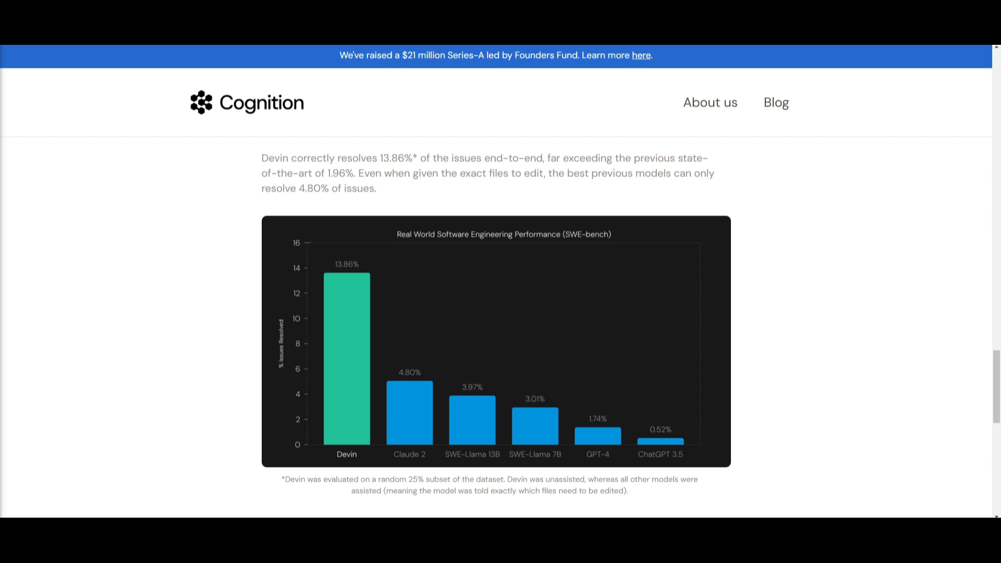
mouse_move(284, 389)
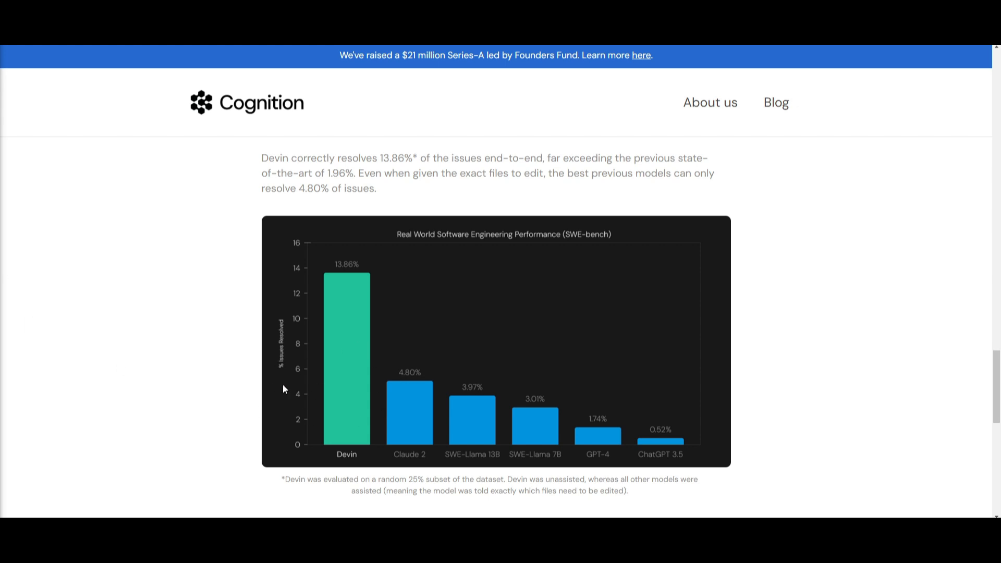
mouse_move(596, 442)
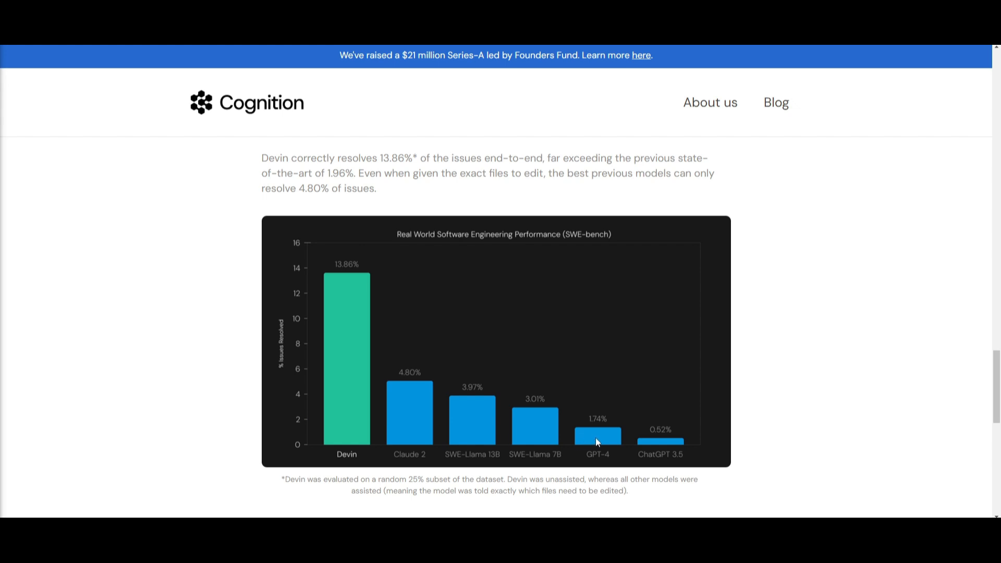
mouse_move(582, 437)
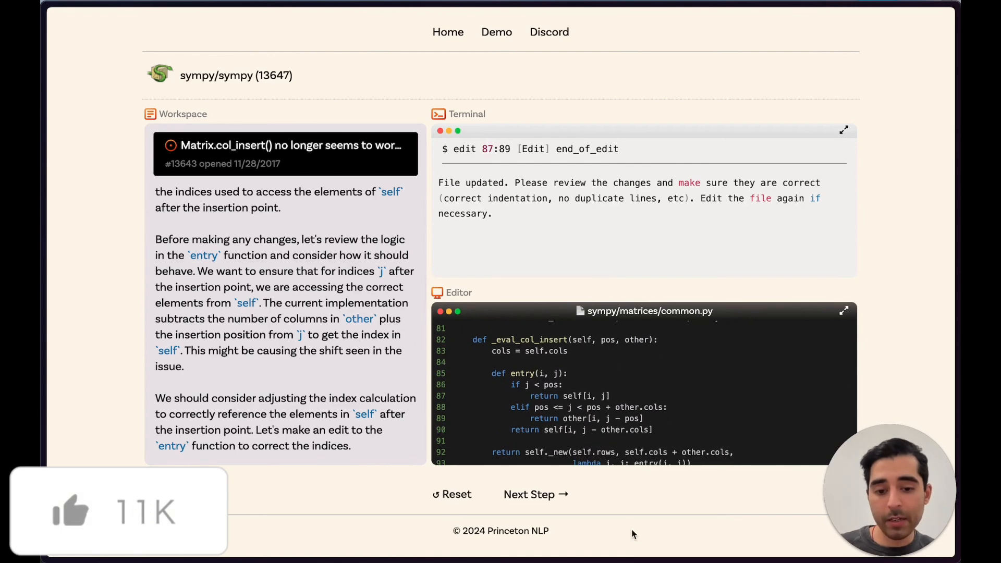
Step the sympy trajectory past the edit confirmation and the reproduce_bug.py rerun showing the new matrix output.
left_click(535, 495)
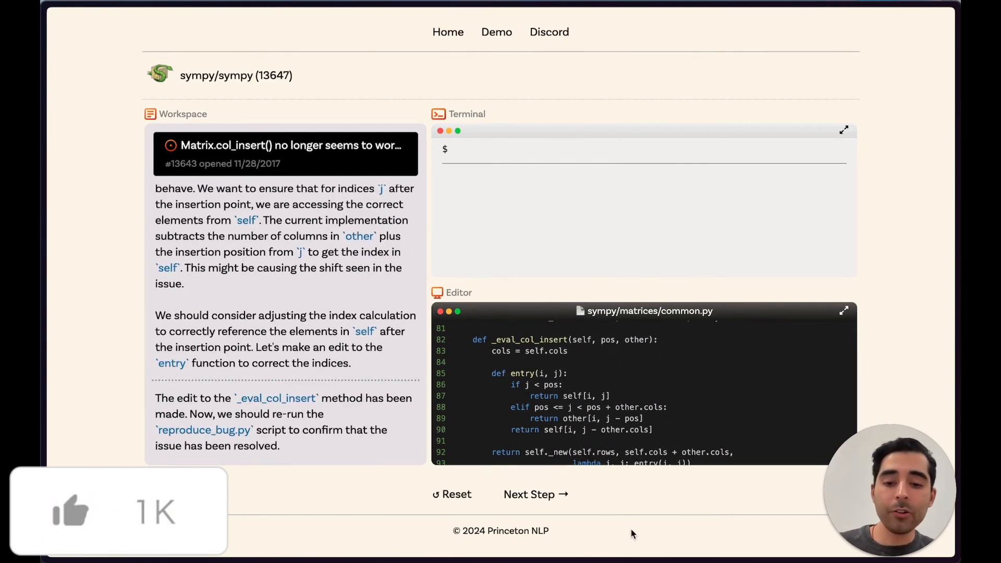
left_click(534, 494)
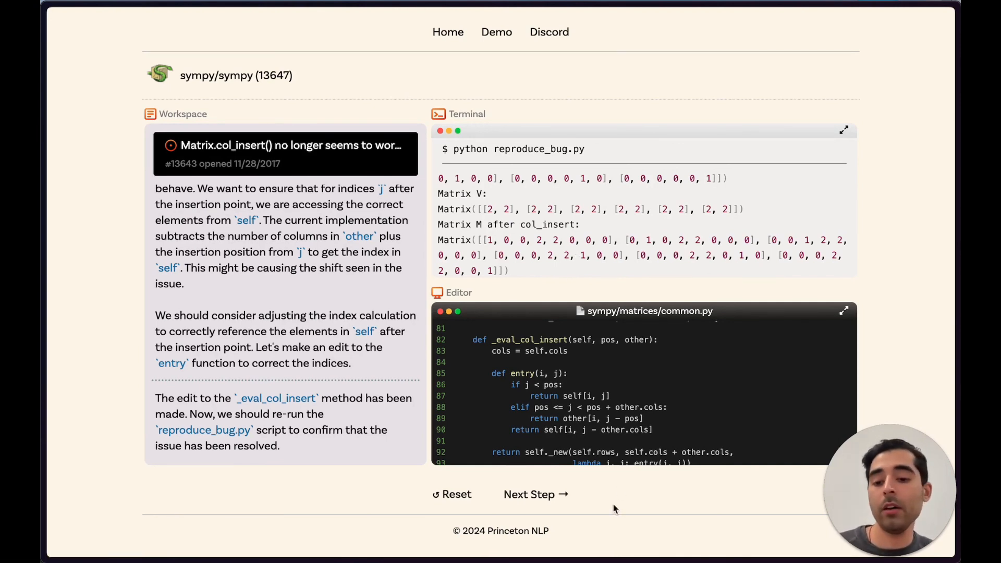
left_click(535, 494)
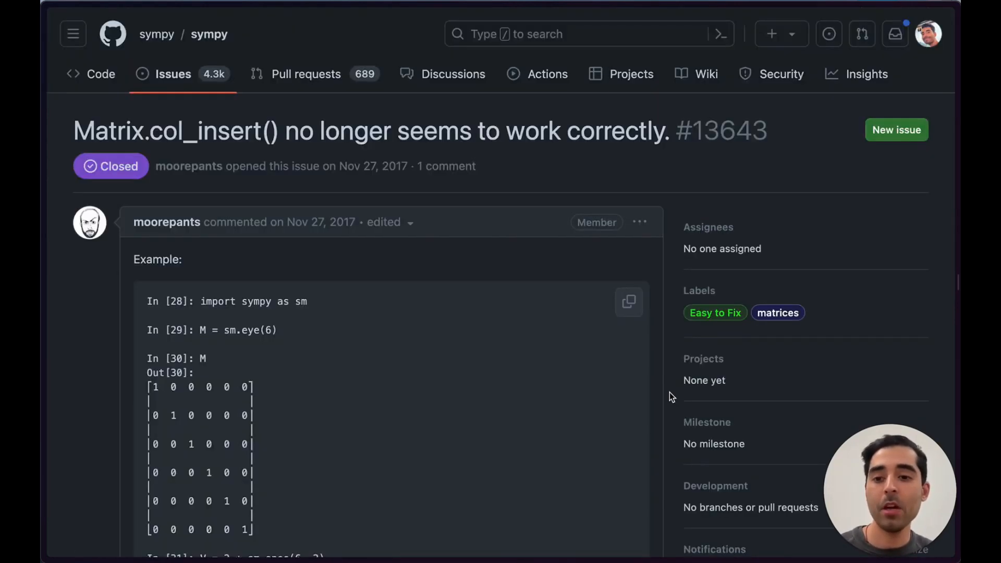
mouse_move(93, 354)
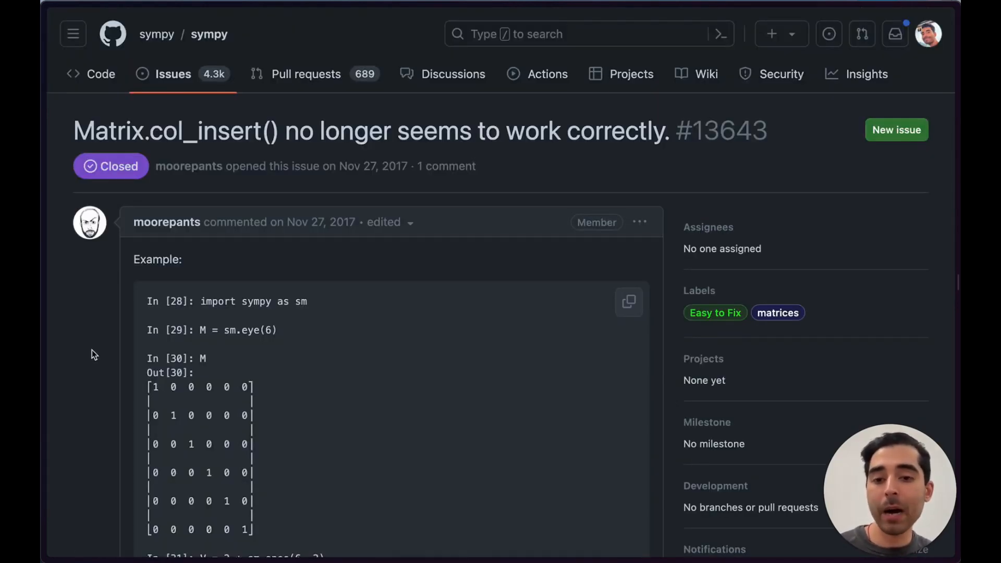
scroll("down", 3)
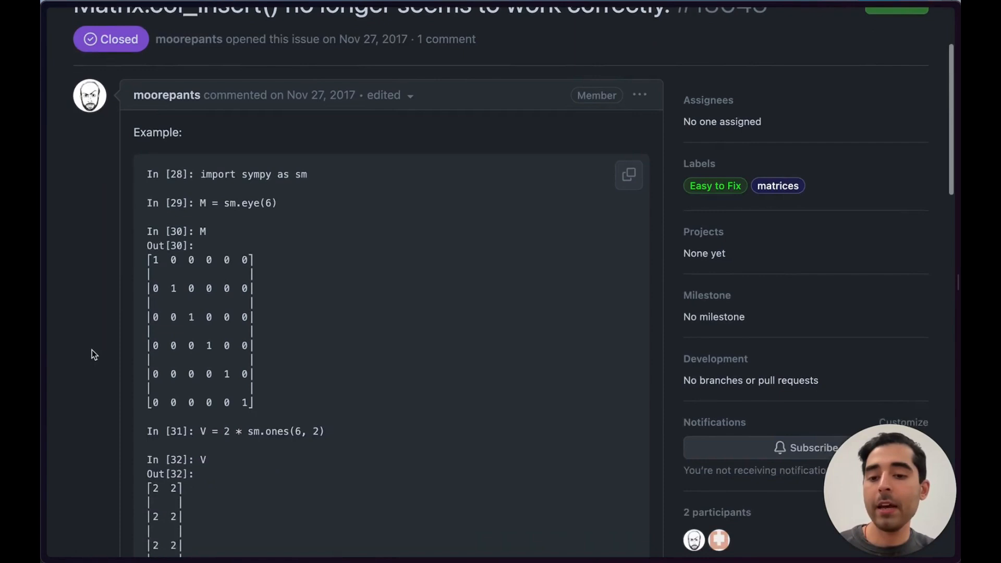
scroll("down", 3)
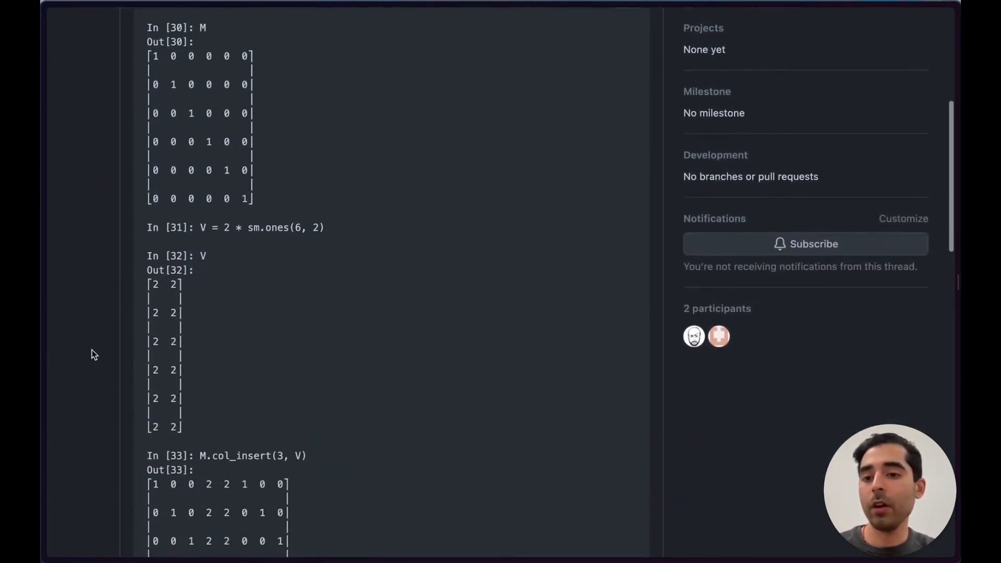
scroll("down", 3)
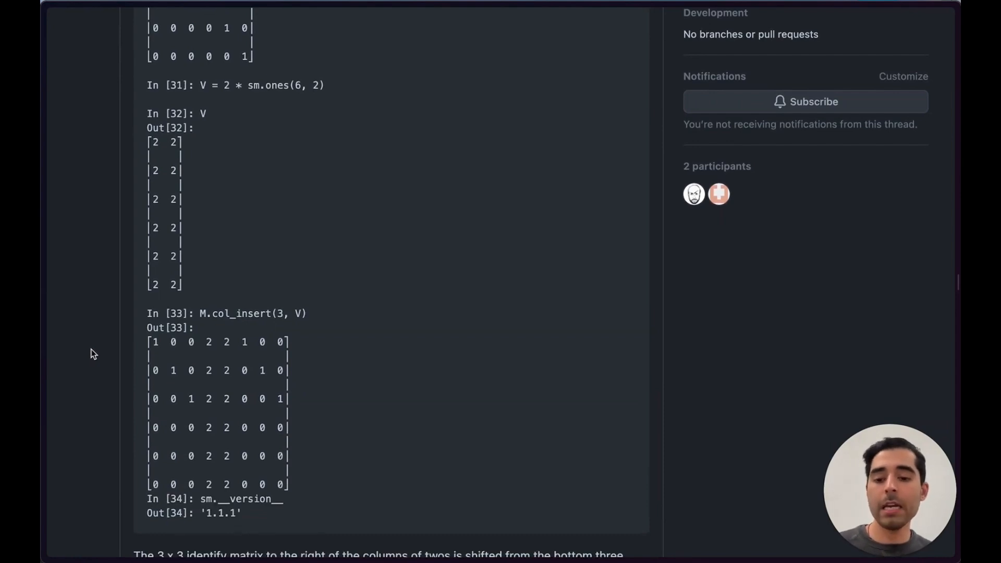
scroll("down", 3)
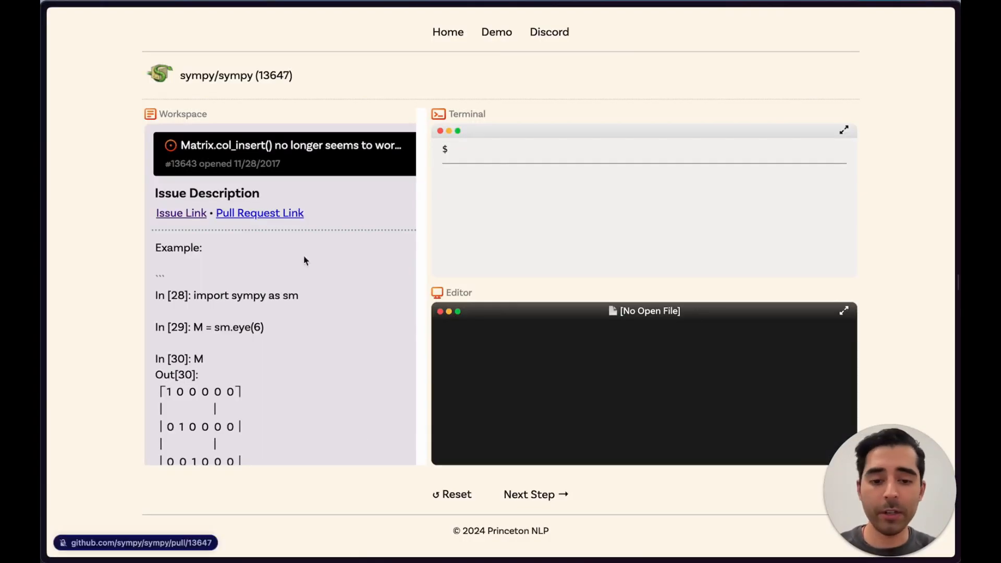
mouse_move(607, 506)
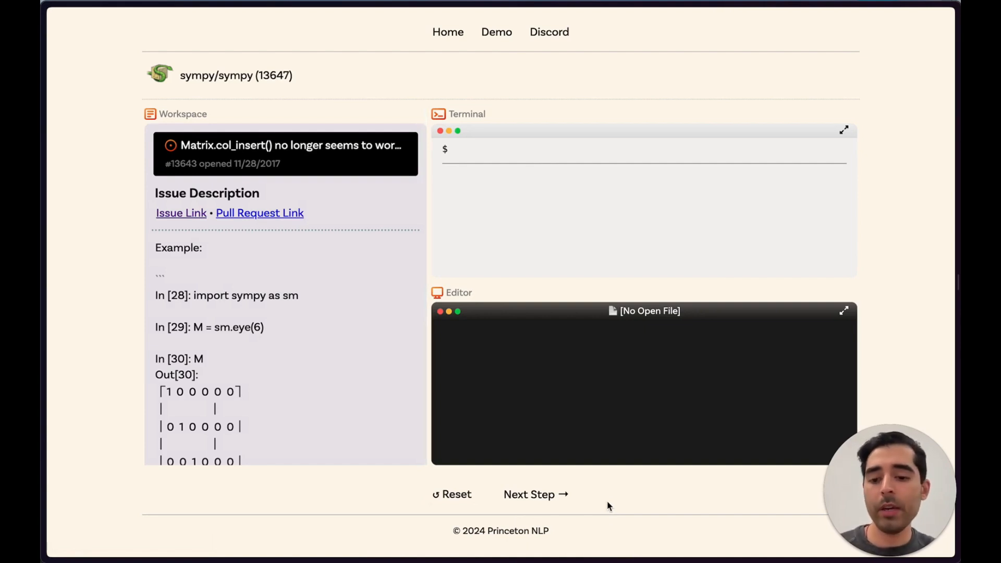
Step through the agent creating reproduce_bug.py with the issue's example, running it, and confirming the col_insert bug.
left_click(535, 495)
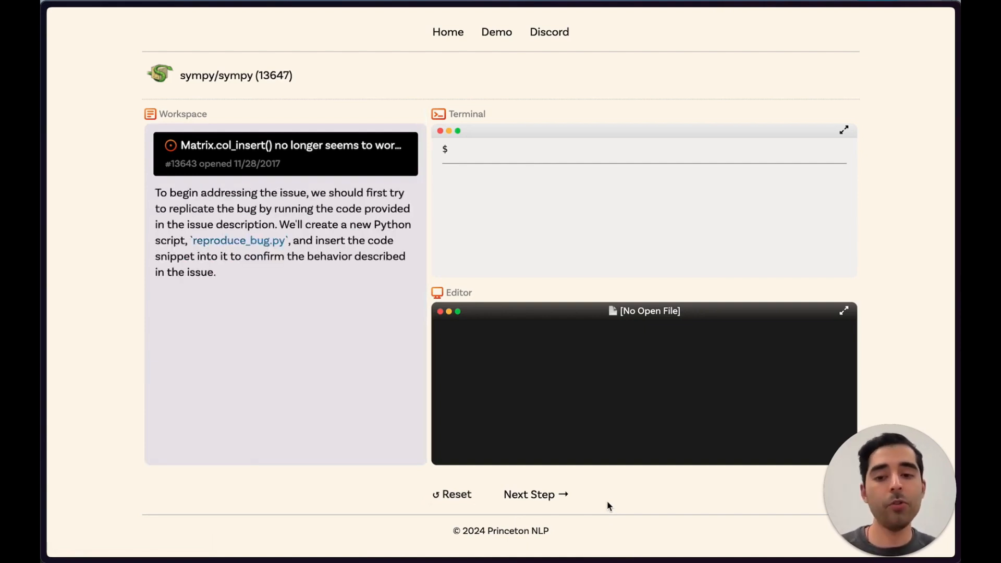
left_click(536, 495)
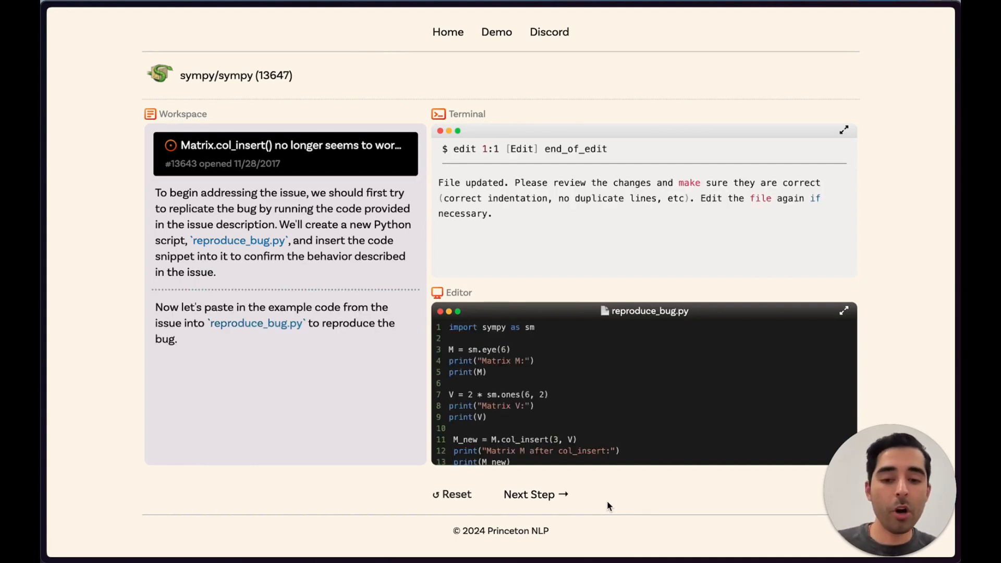
left_click(535, 493)
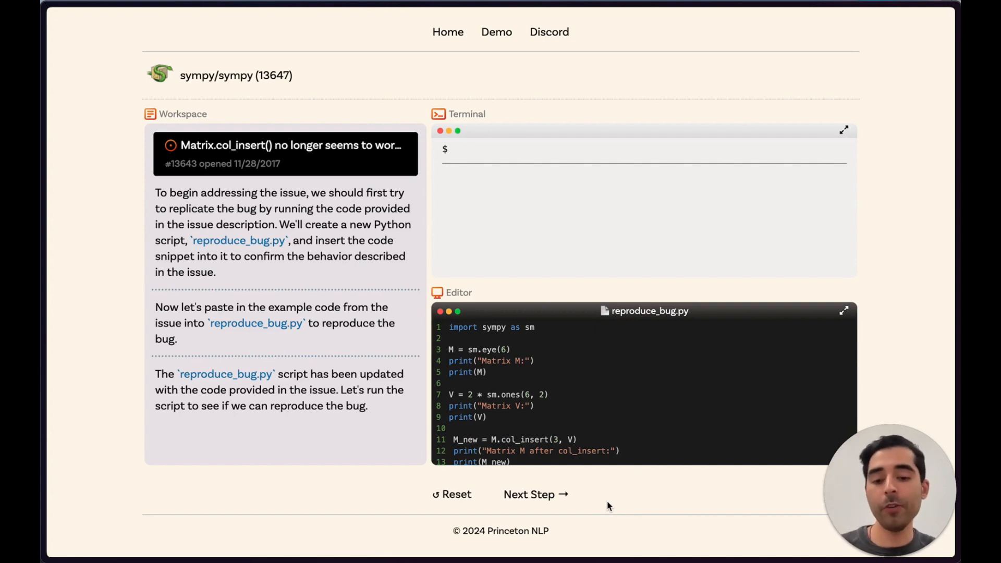
left_click(535, 493)
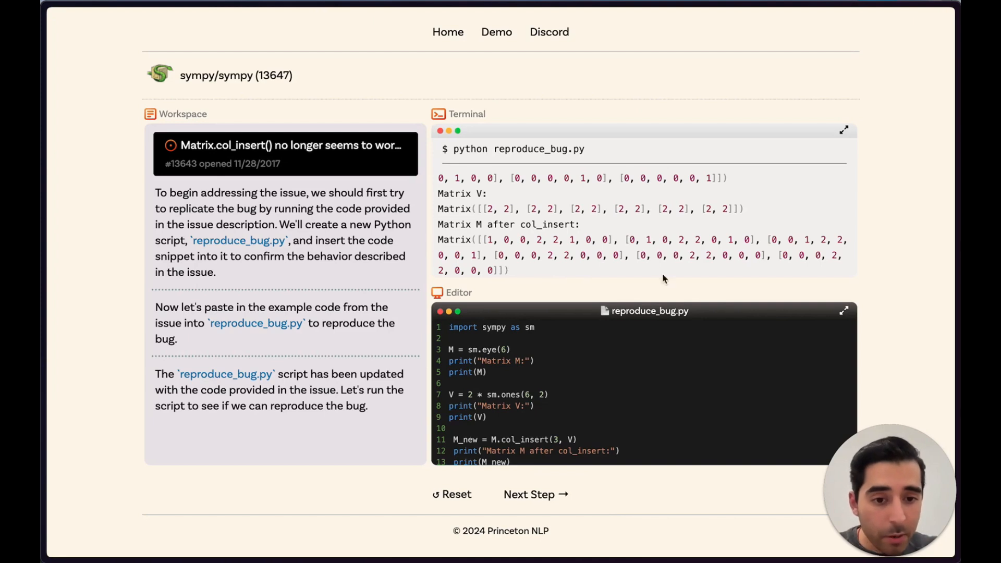
left_click(535, 495)
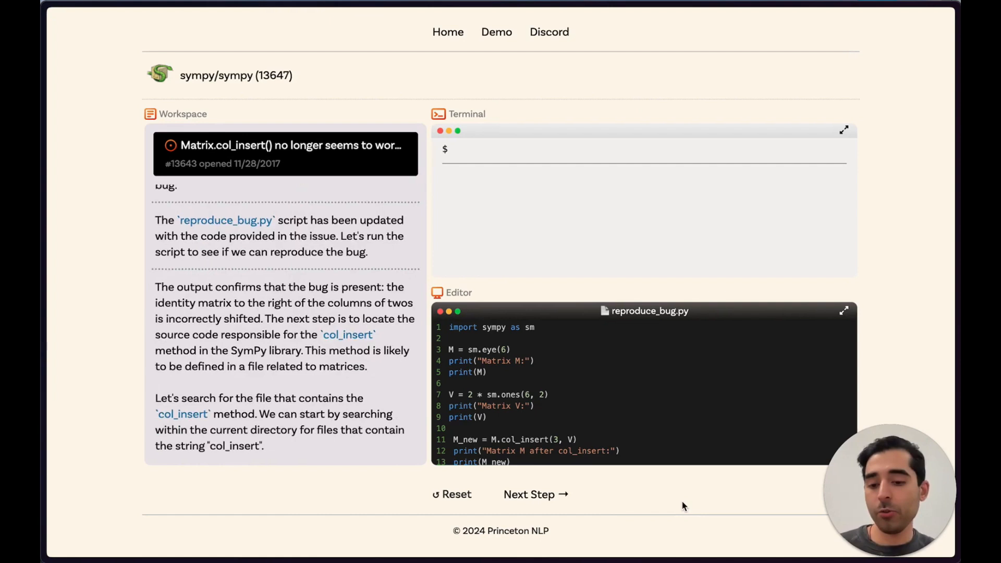
Step through search_dir "col_insert", opening sympy/matrices/common.py and goto 81 to reach _eval_col_insert.
type("search_dir \"col_insert\"")
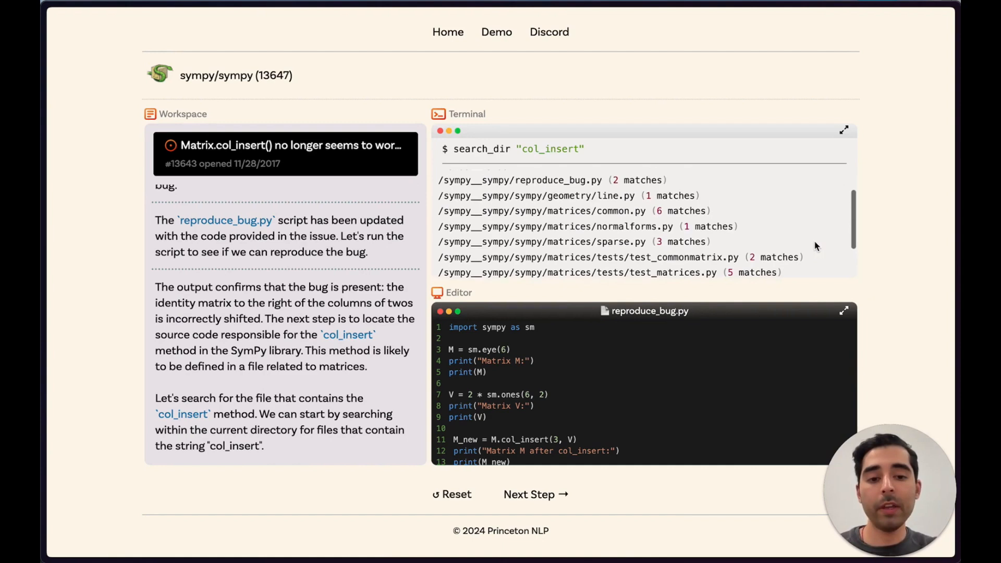
left_click(534, 493)
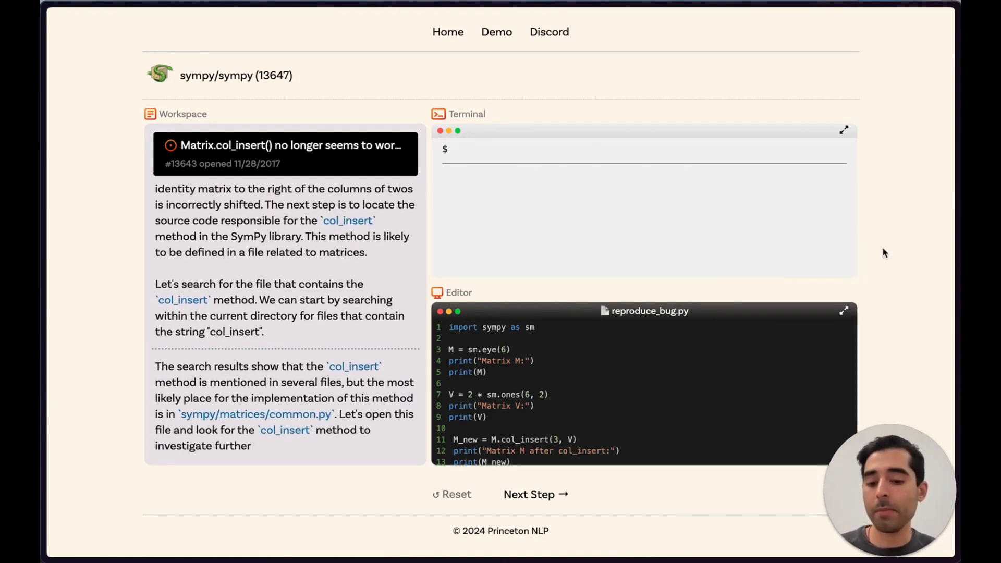
type("open sympy/matrices/common.py")
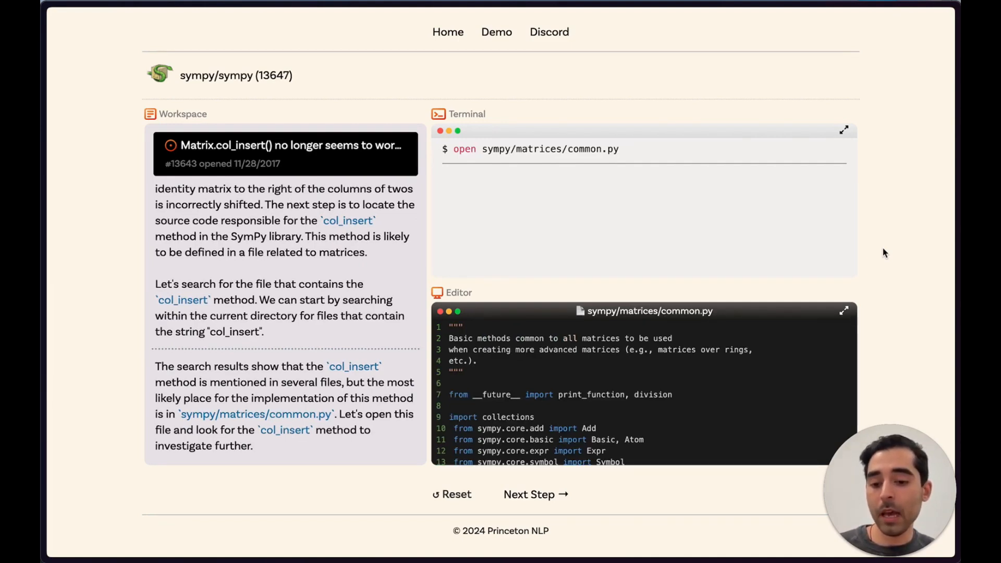
left_click(535, 495)
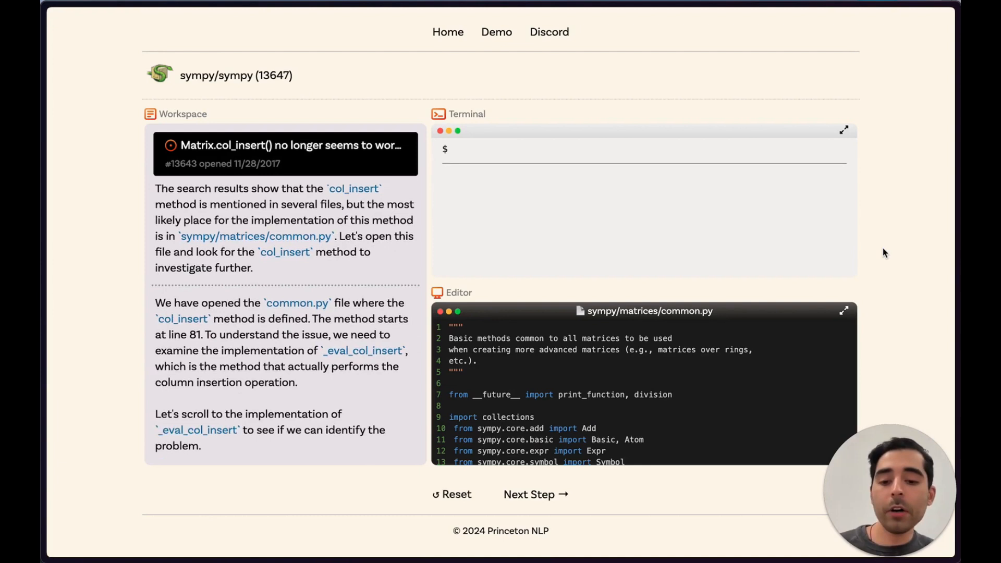
type("goto 81")
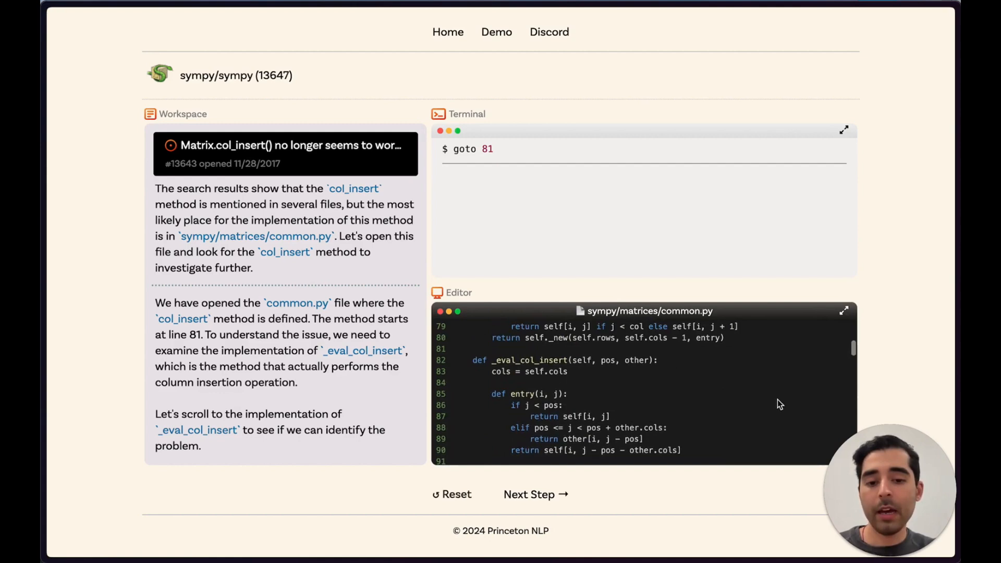
left_click(535, 494)
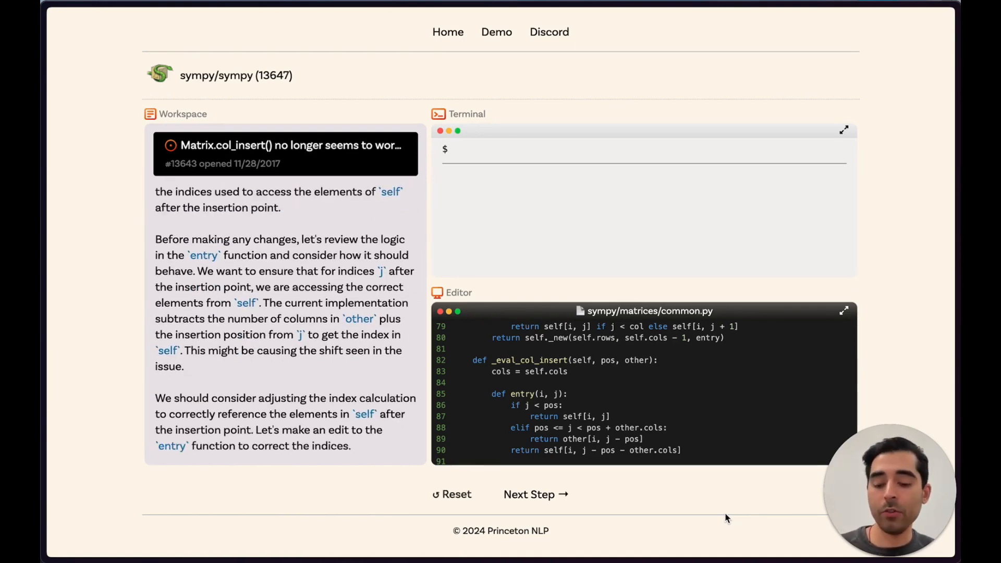
Advance to the agent's entry-index edit and scroll the editor to view the change.
left_click(534, 495)
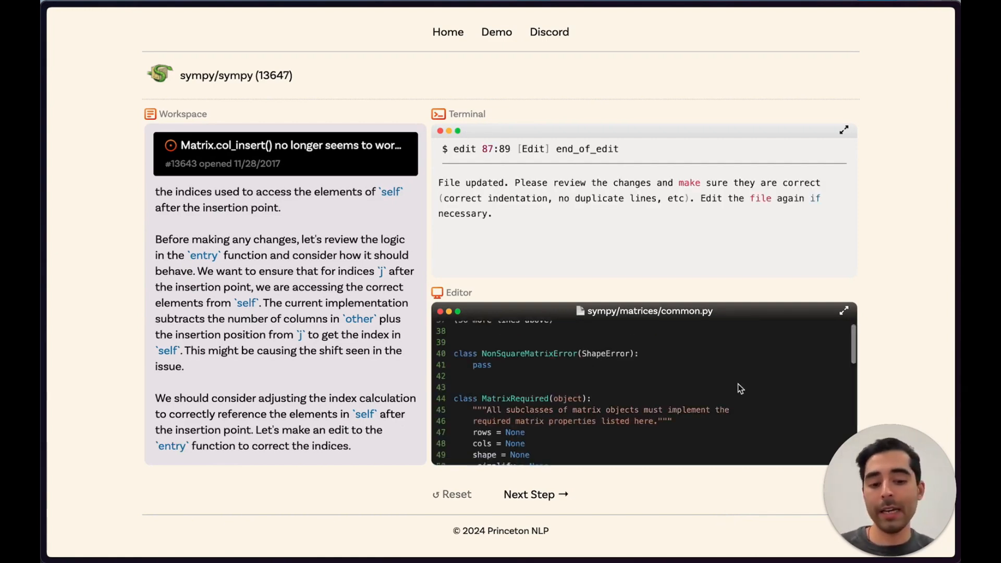
scroll("down", 3)
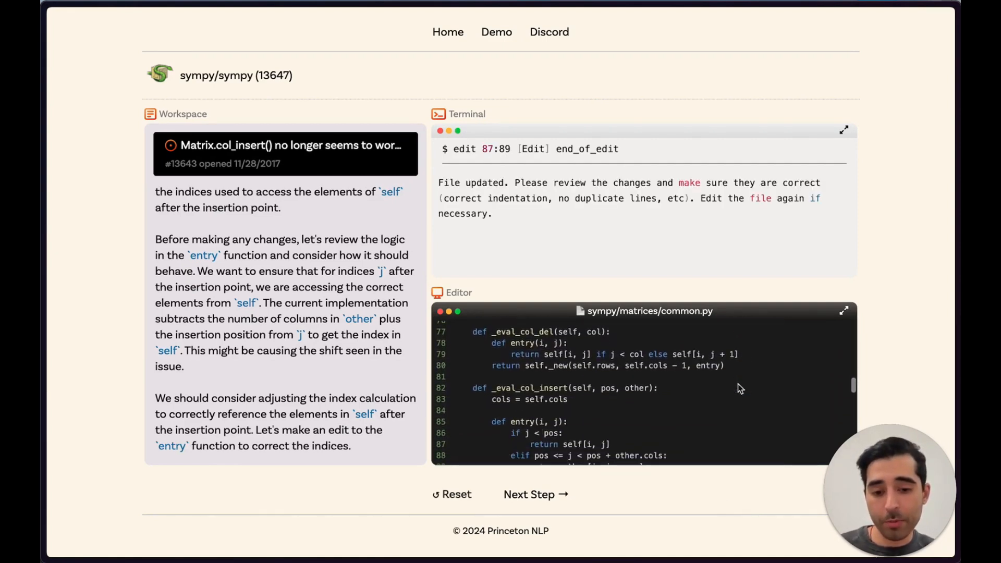
scroll("down", 3)
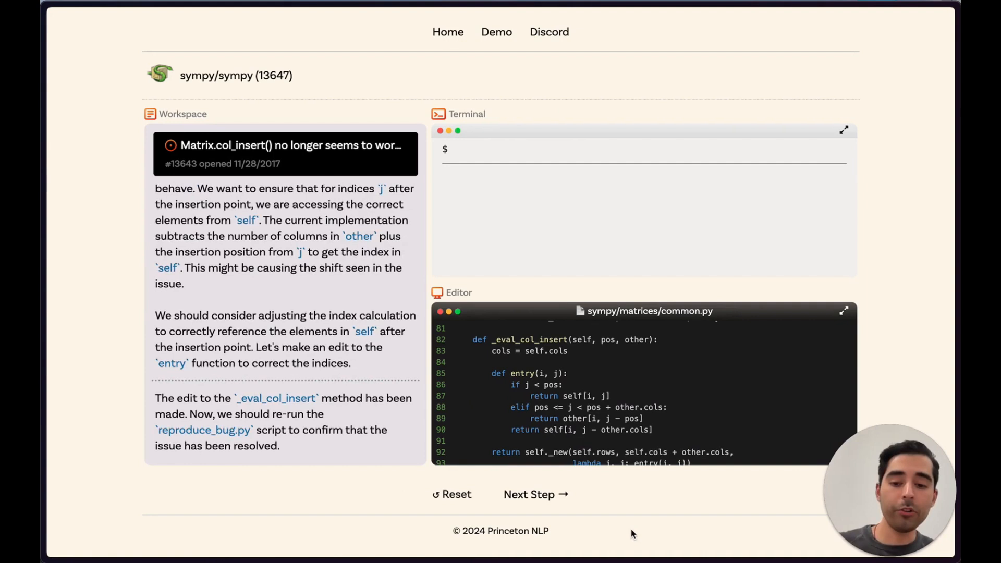
Step through the reproduce_bug.py rerun with correct output, the script removal, and the submission results.
left_click(535, 493)
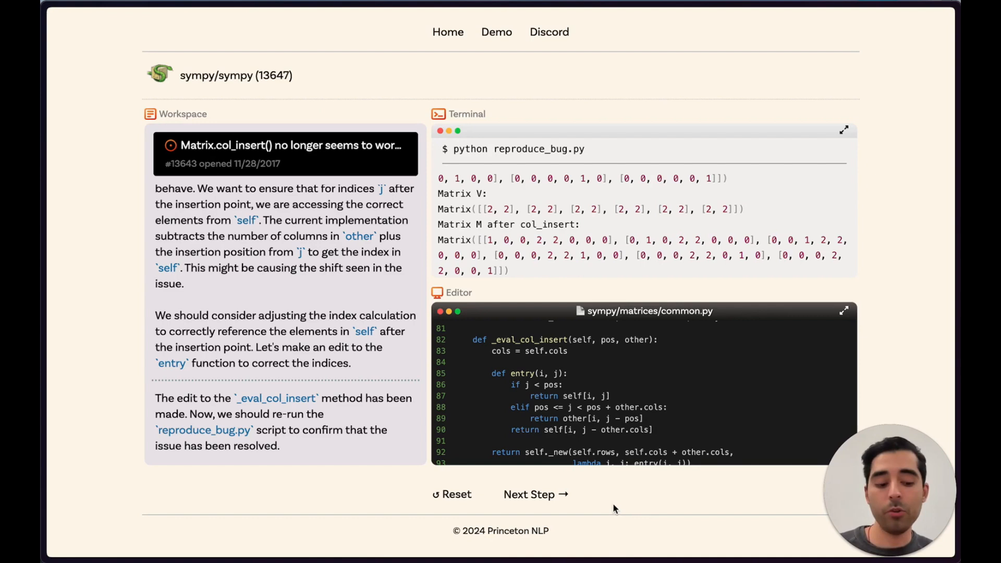
left_click(534, 494)
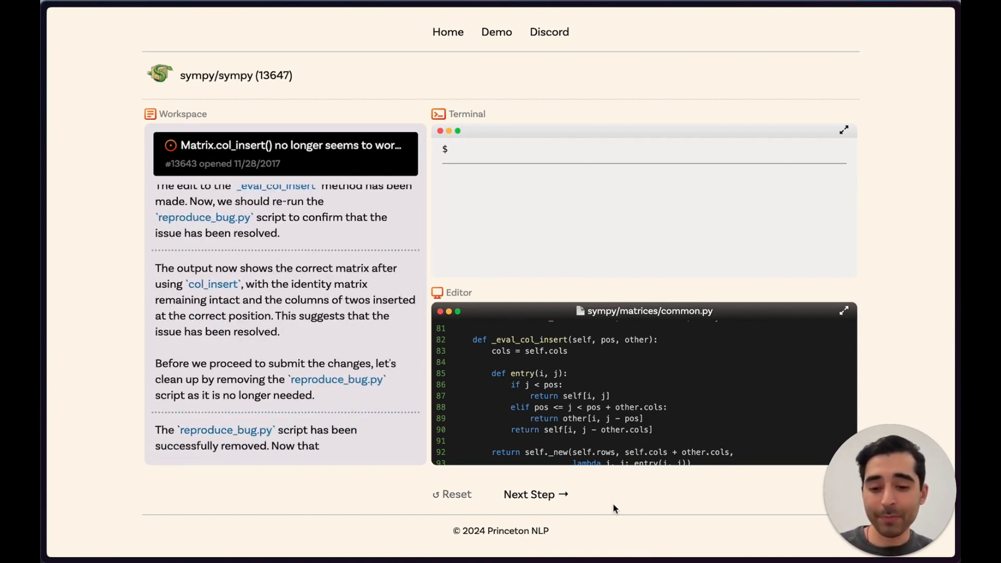
left_click(535, 494)
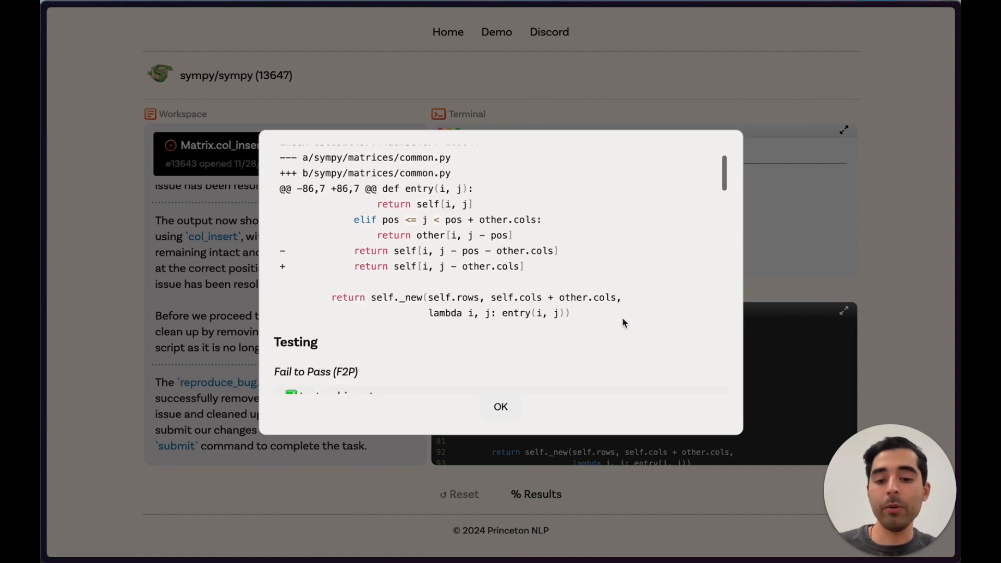
scroll("down", 3)
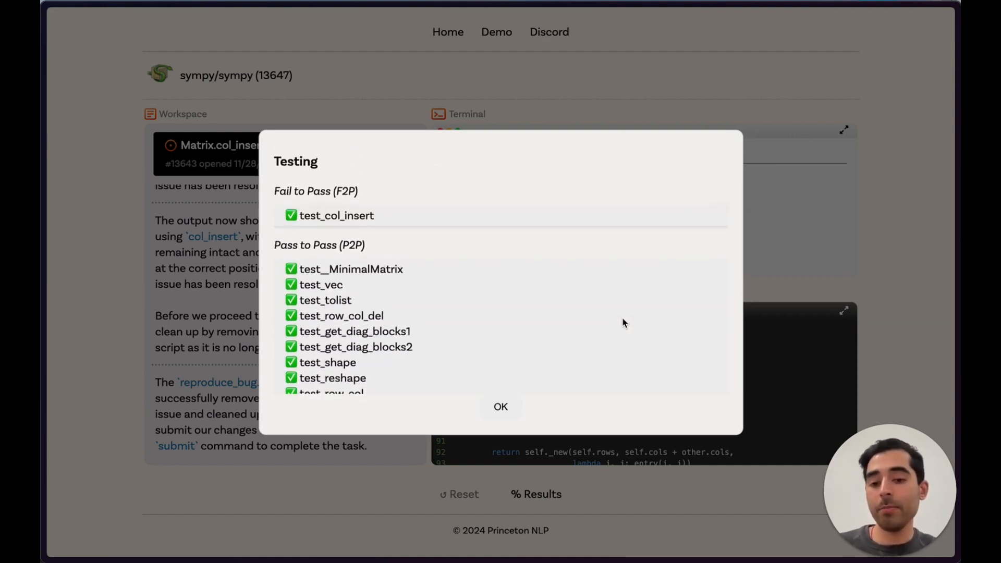
scroll("down", 3)
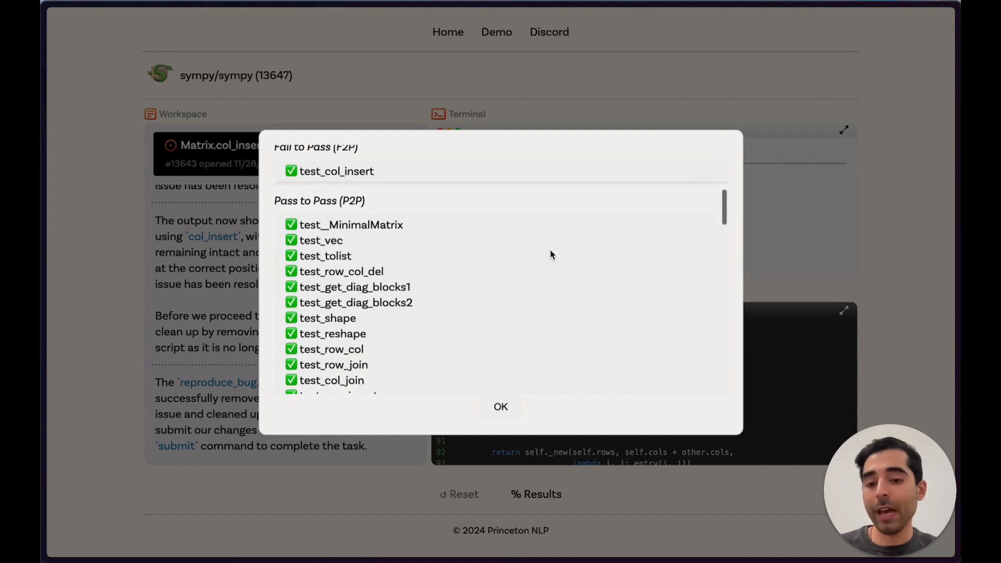
scroll("down", 3)
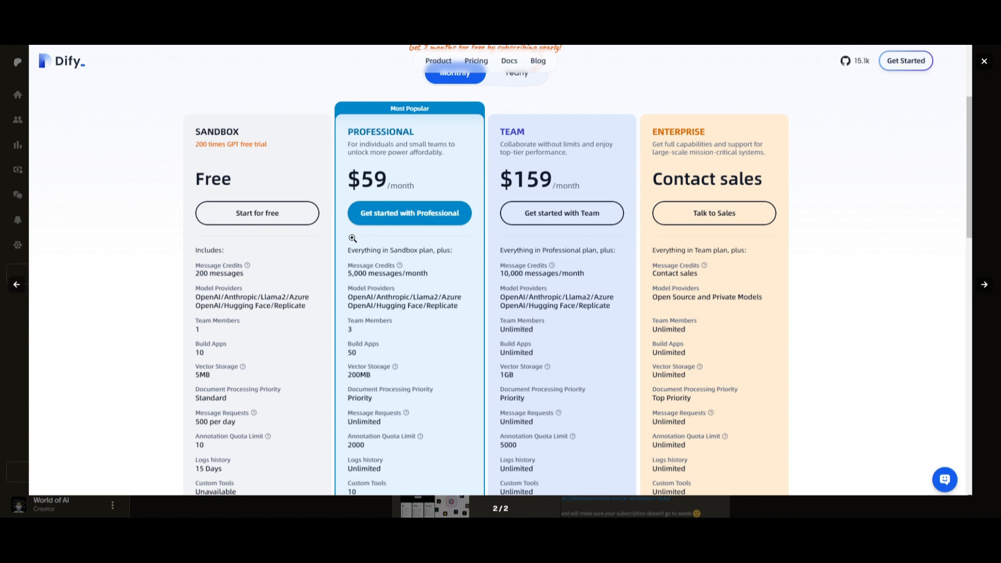
Browse the giveaway post images in the lightbox, including the Voiceflow post's second image, then close the viewer.
left_click(983, 60)
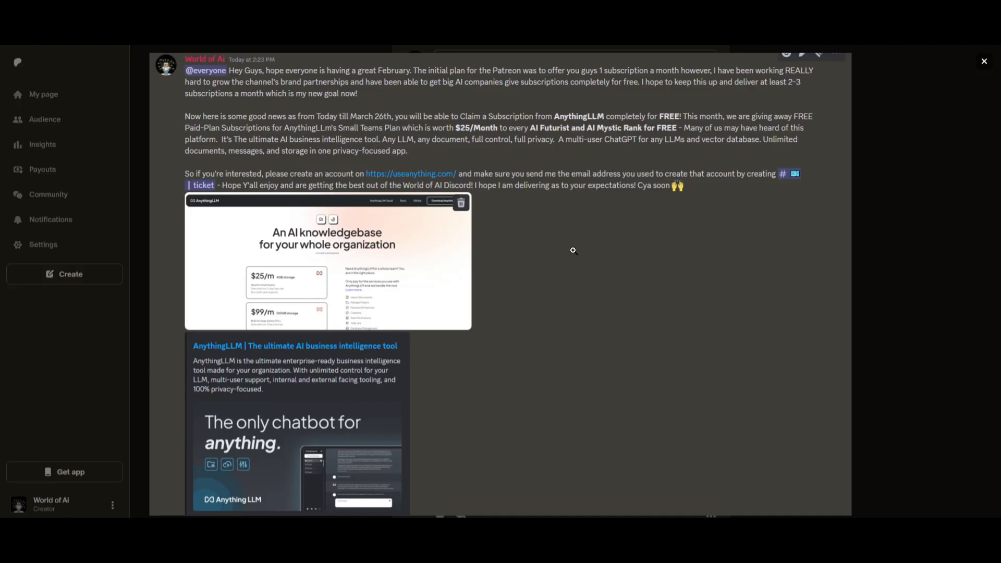
mouse_move(912, 251)
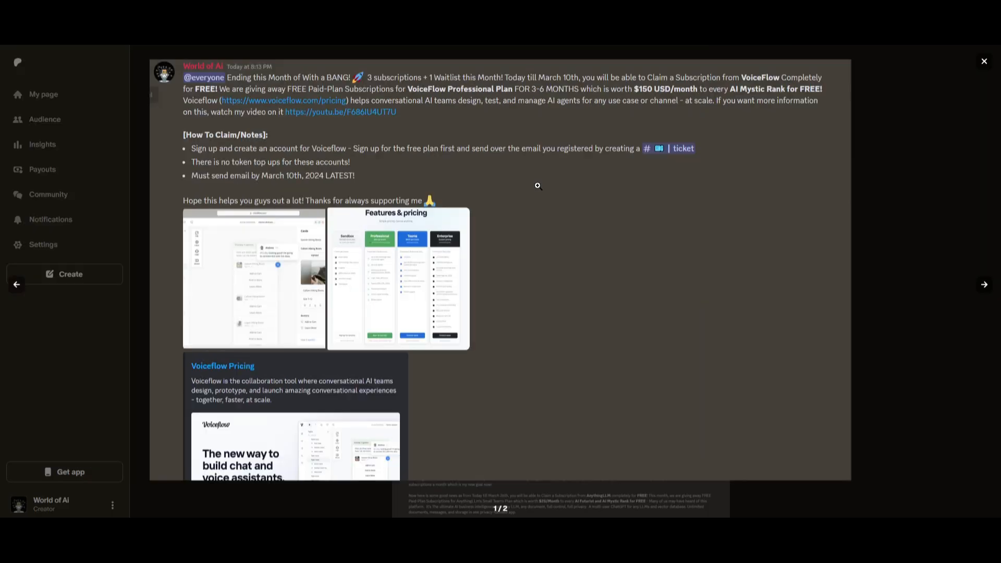
left_click(396, 280)
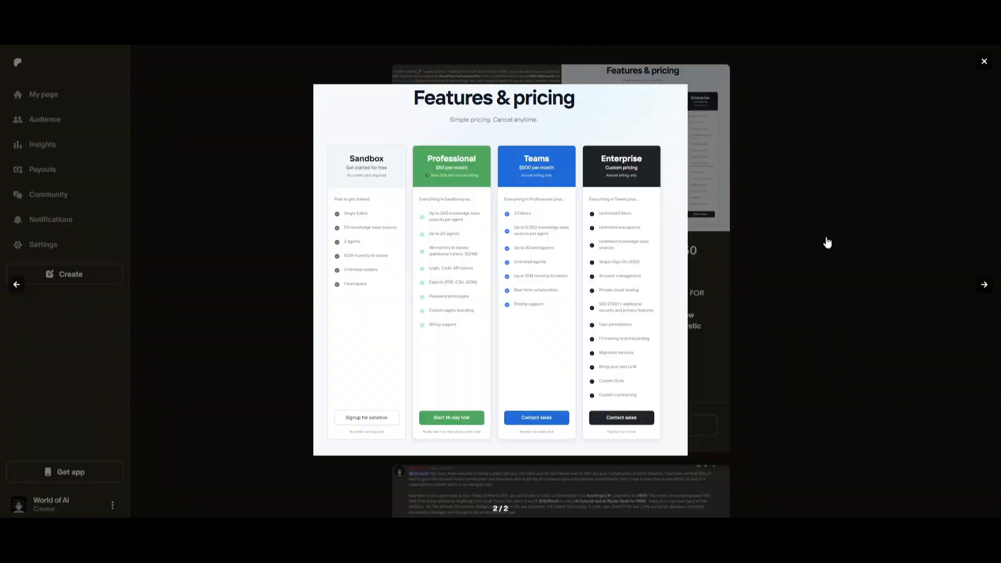
left_click(983, 62)
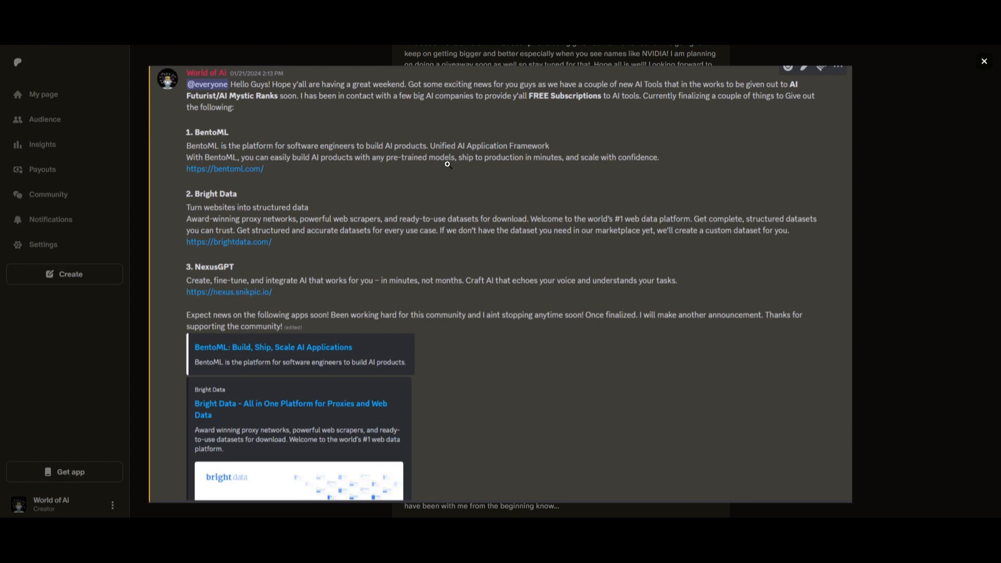
mouse_move(135, 325)
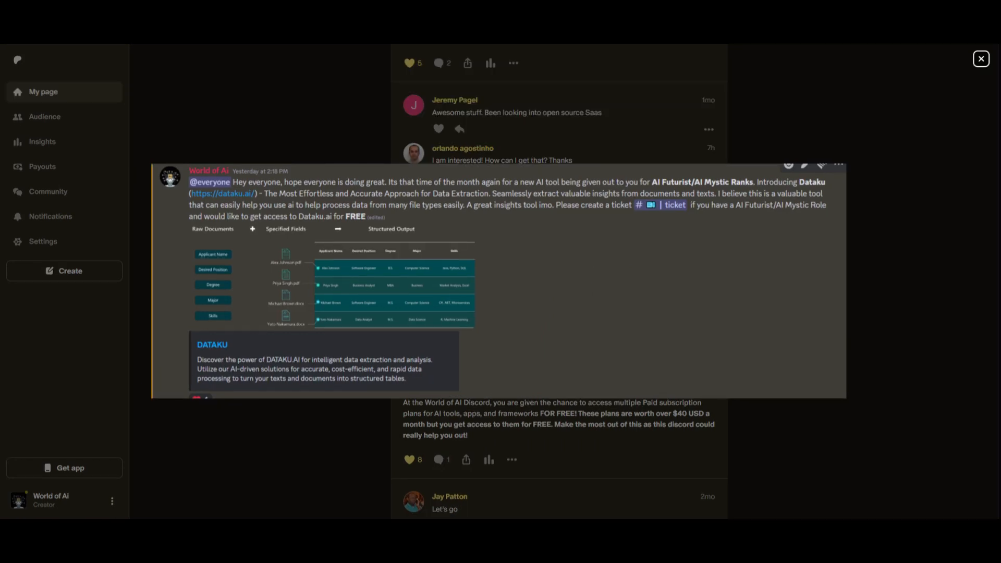
left_click(981, 58)
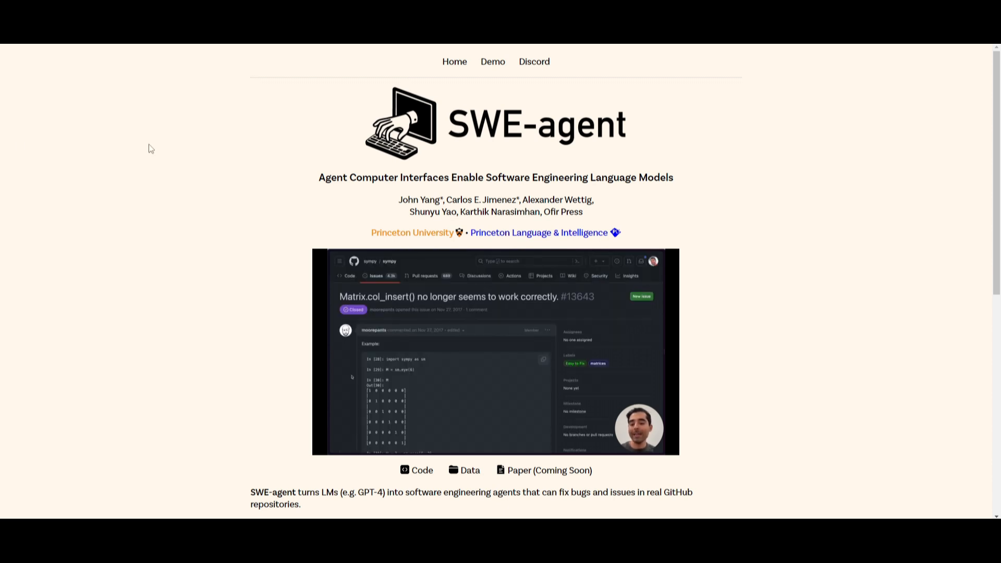
Scroll the SWE-agent homepage down to the 12.29% SWE-bench result and the performance chart.
scroll("down", 3)
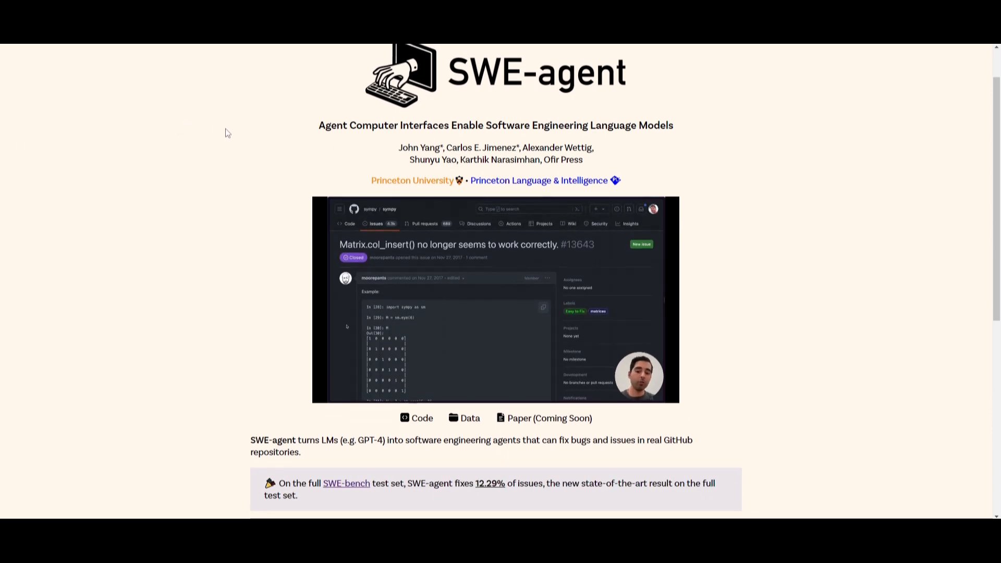
scroll("down", 3)
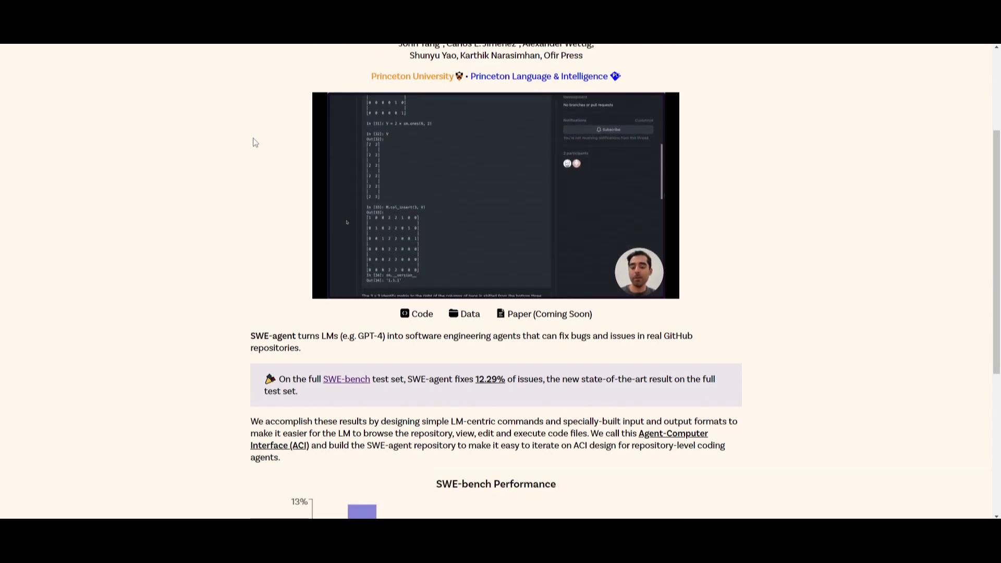
scroll("down", 3)
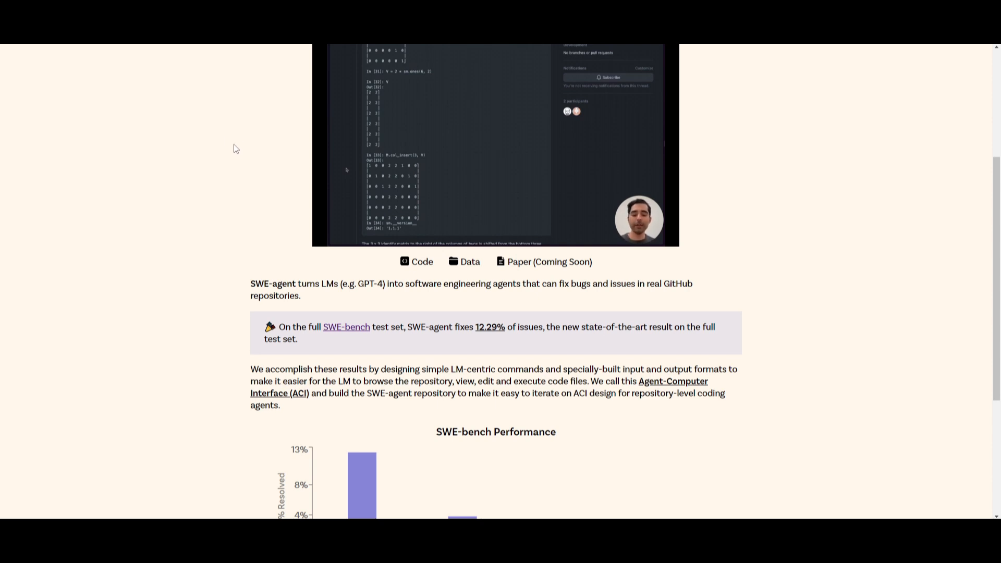
scroll("down", 3)
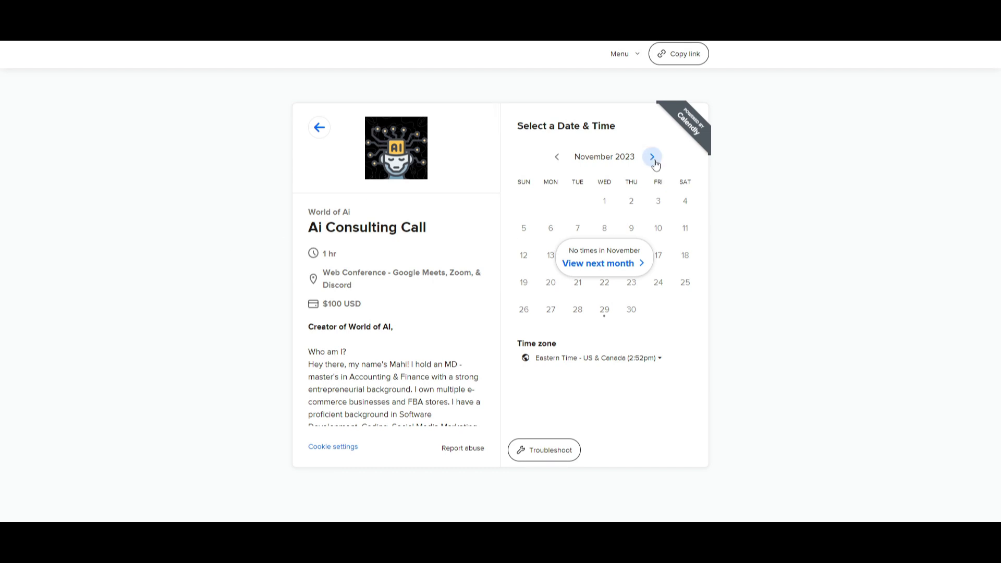
Move the AI Consulting Call booking calendar from November 2023 to the following month.
left_click(651, 156)
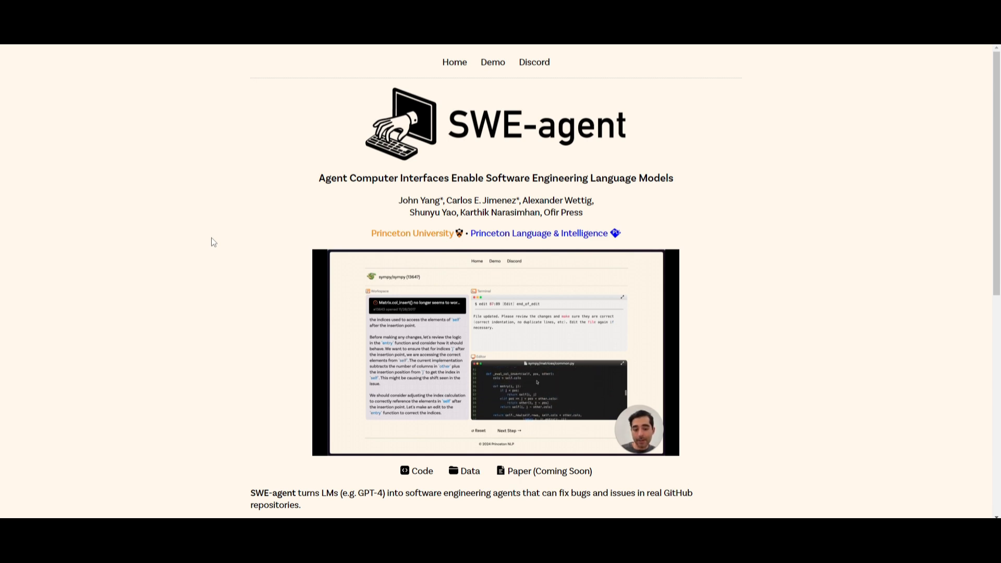
Scroll down to the SWE-bench Performance chart, then follow the SWE-bench link in the results callout.
scroll("down", 3)
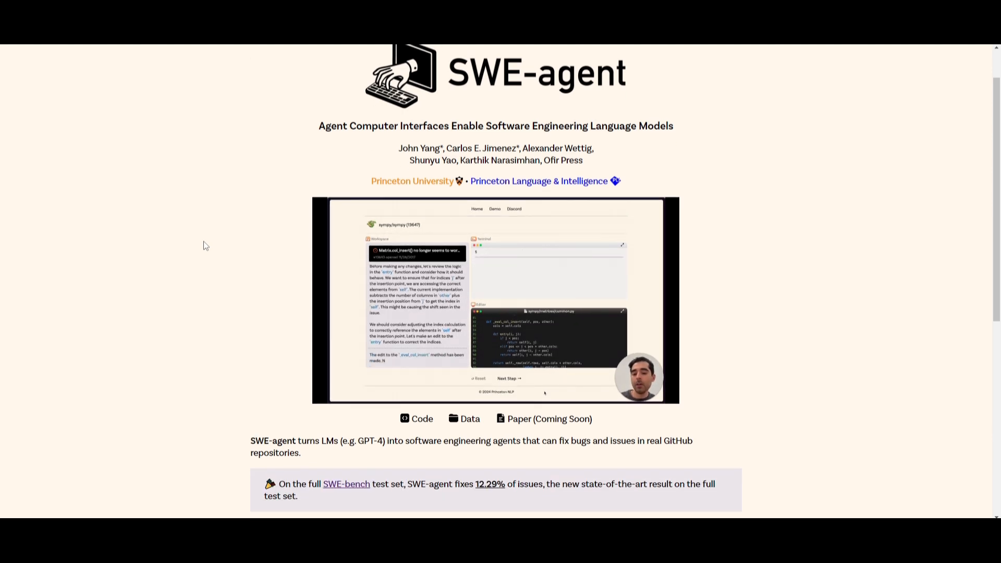
scroll("down", 3)
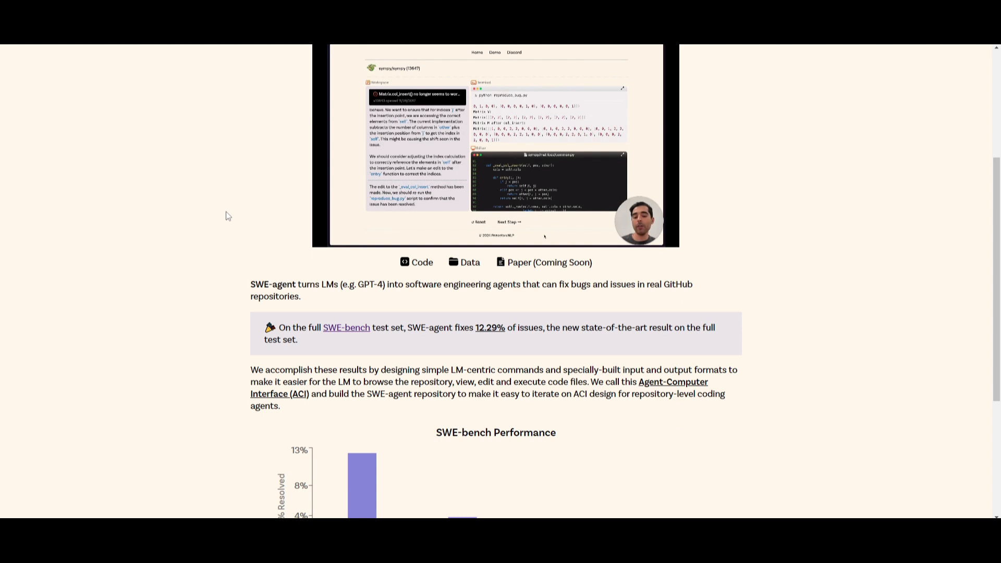
scroll("down", 3)
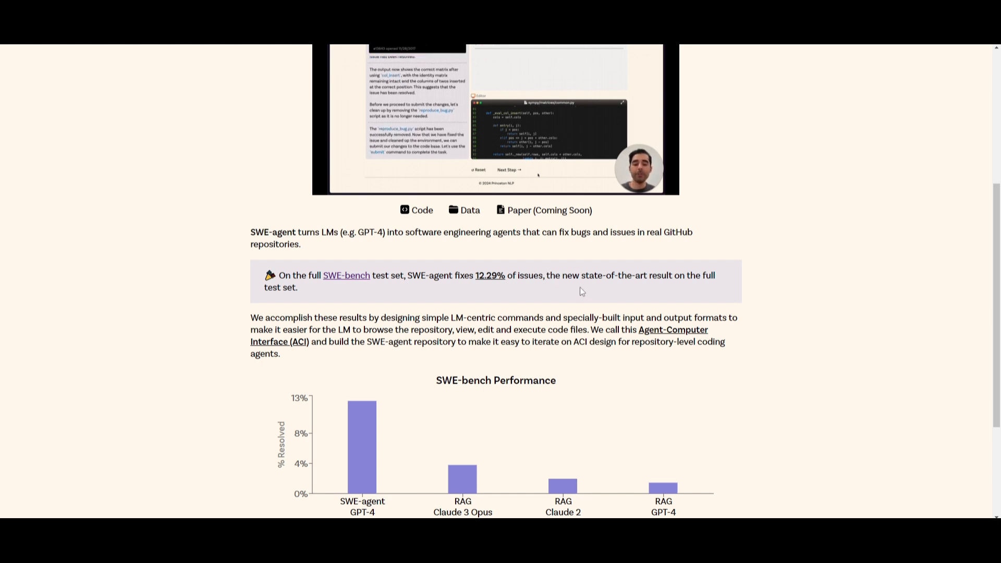
left_click(509, 170)
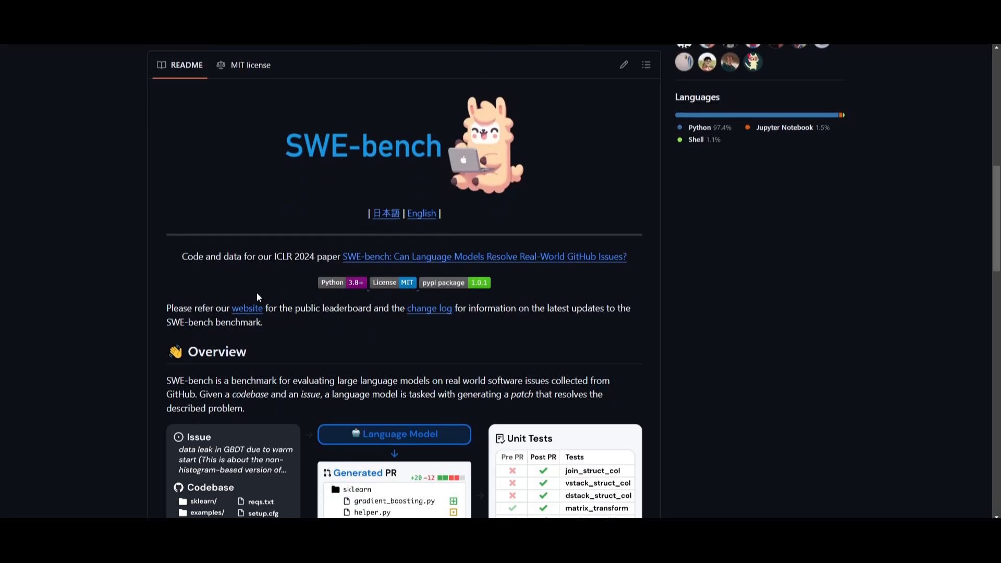
Scroll the SWE-bench README through its Overview, Set Up and Usage sections.
scroll("down", 3)
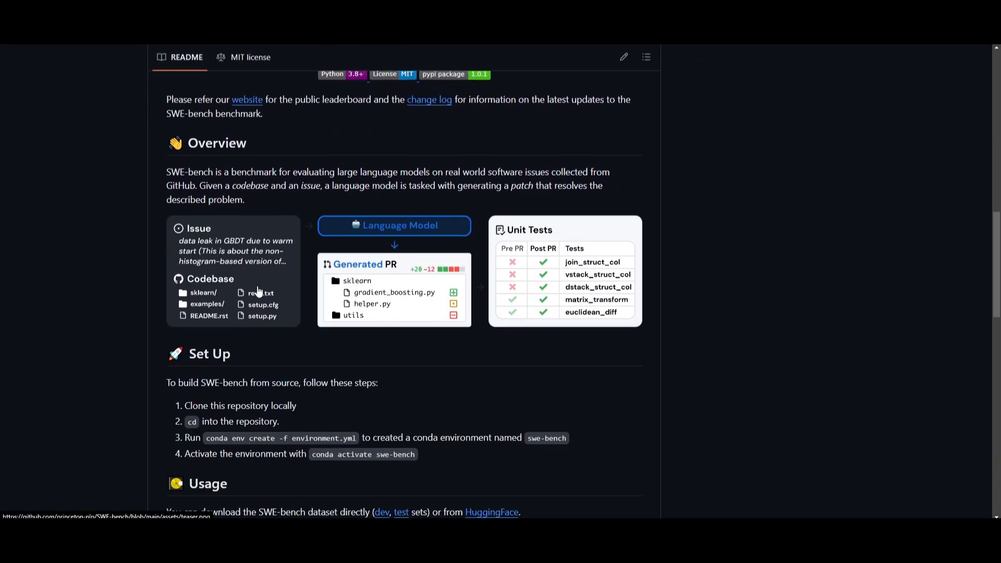
scroll("down", 3)
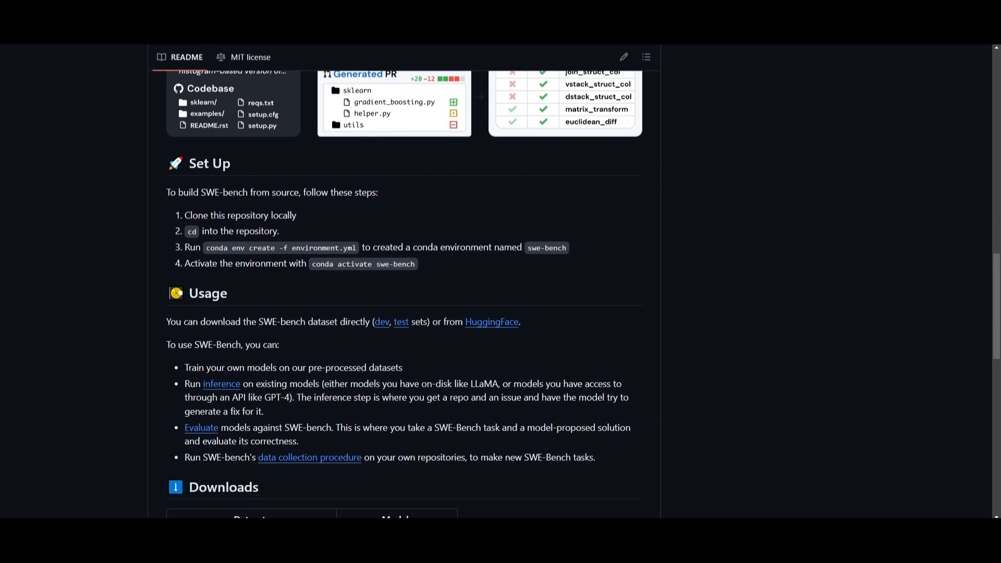
scroll("down", 3)
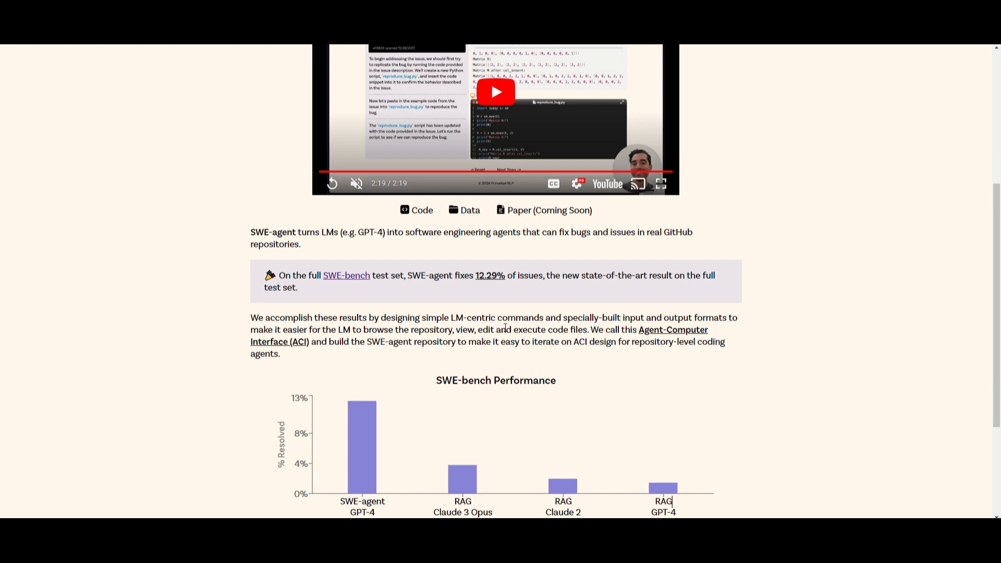
scroll("down", 3)
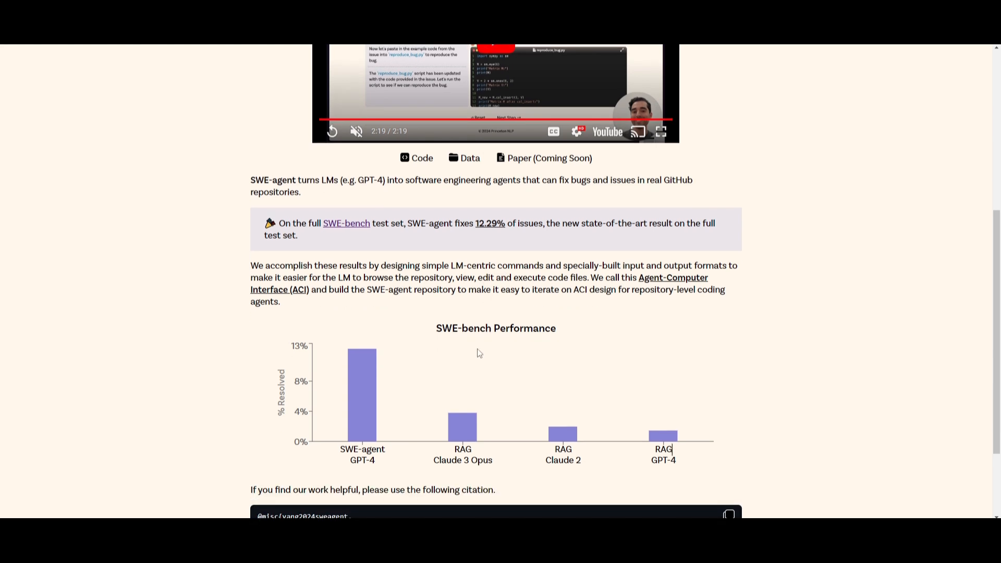
mouse_move(496, 471)
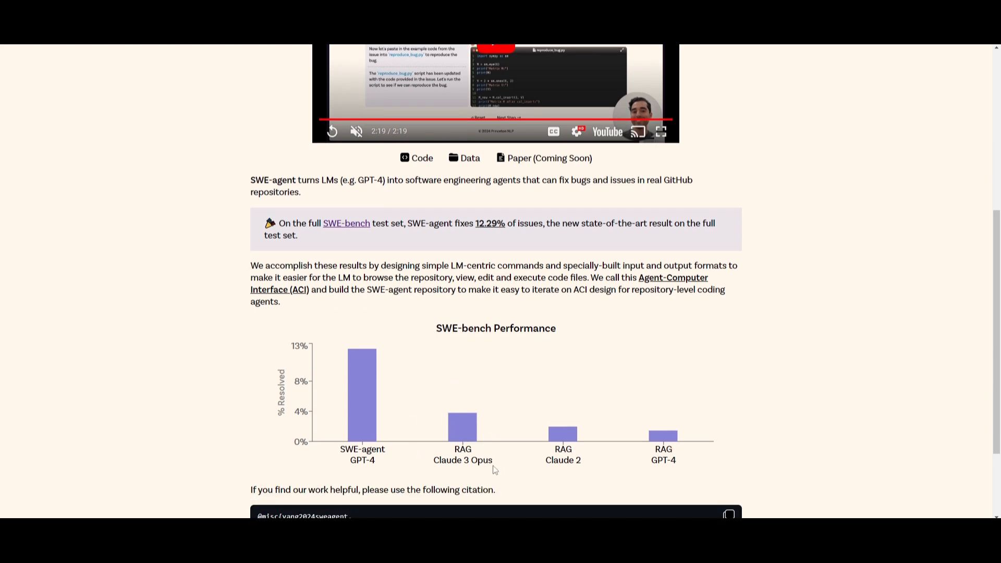
mouse_move(682, 454)
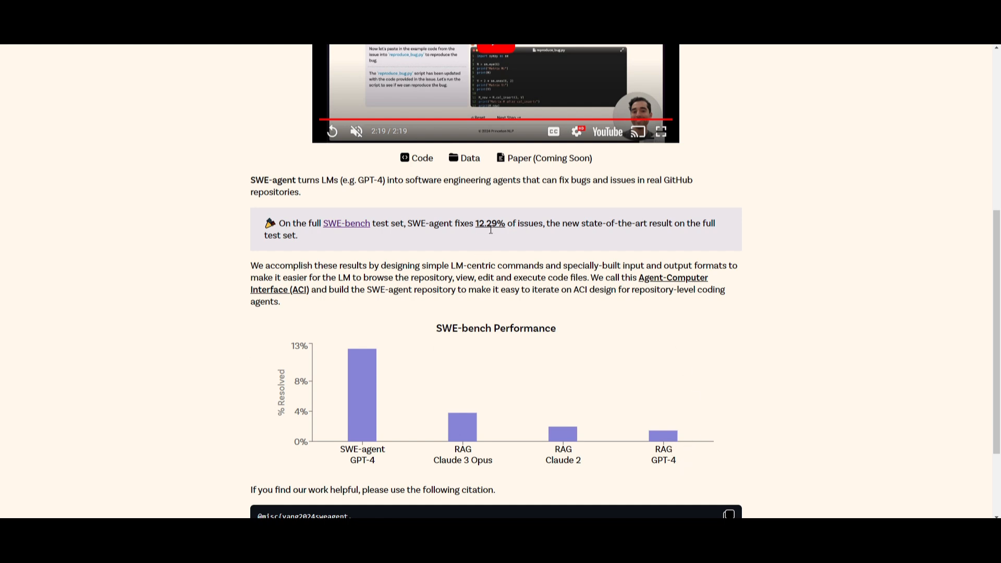
mouse_move(445, 302)
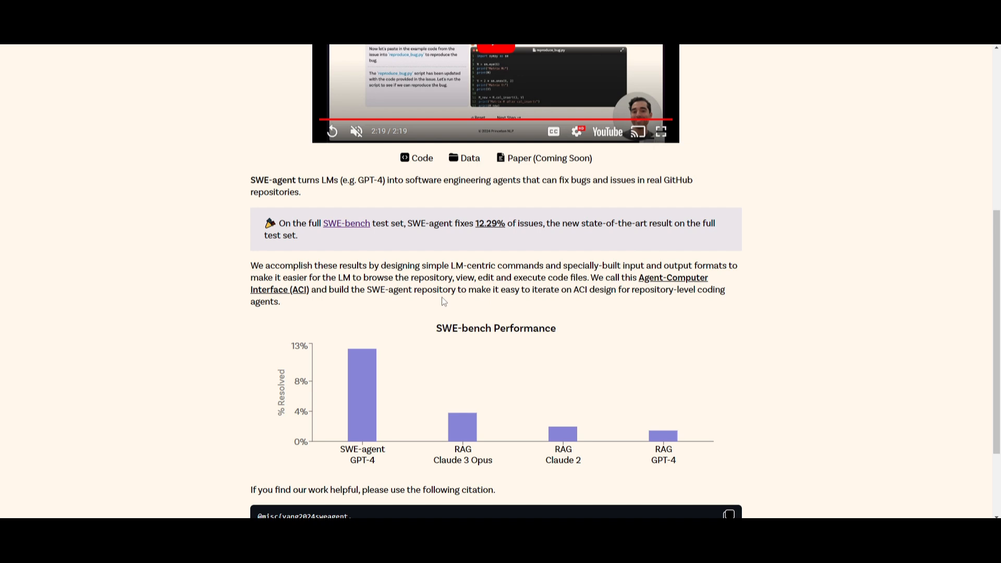
mouse_move(487, 220)
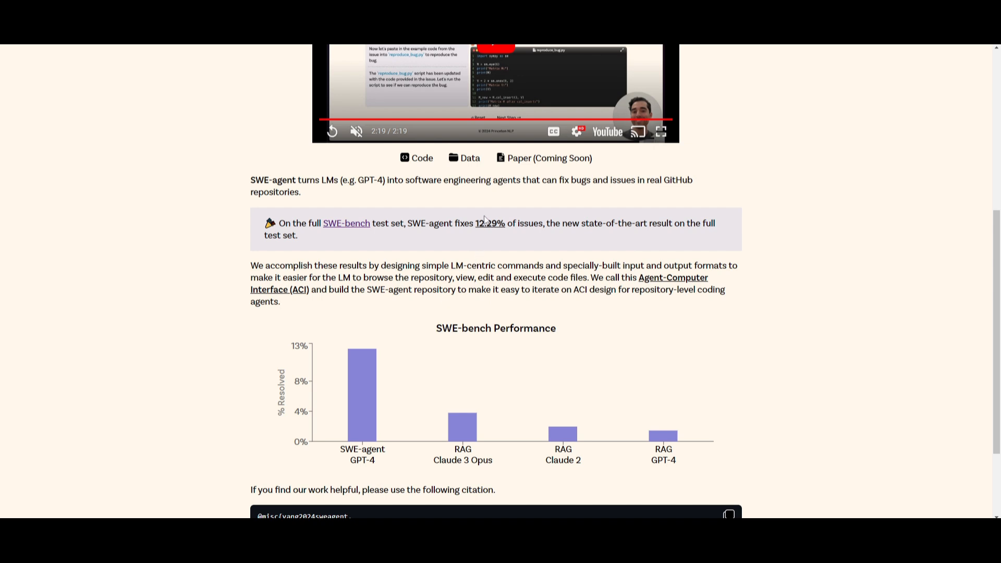
mouse_move(497, 237)
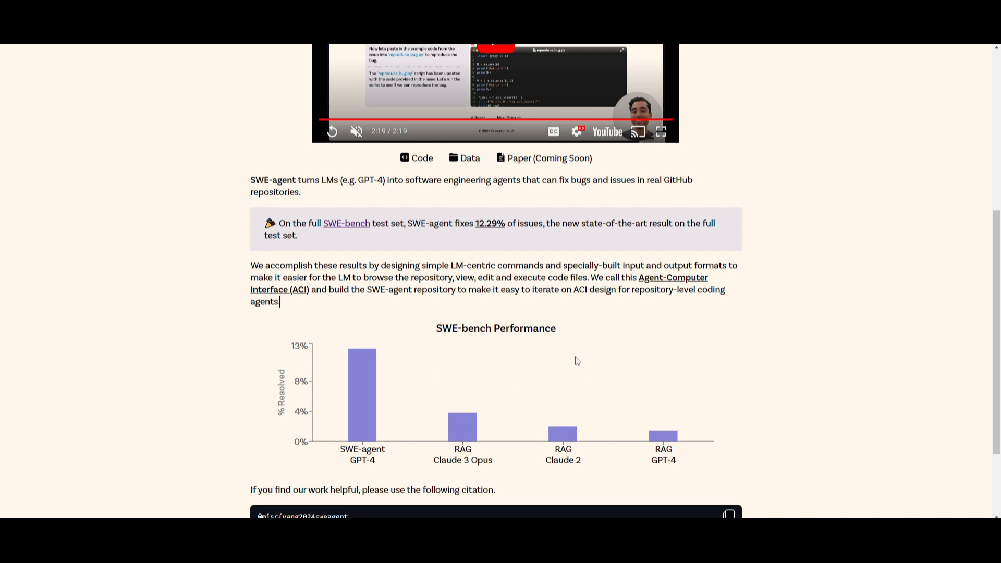
mouse_move(429, 349)
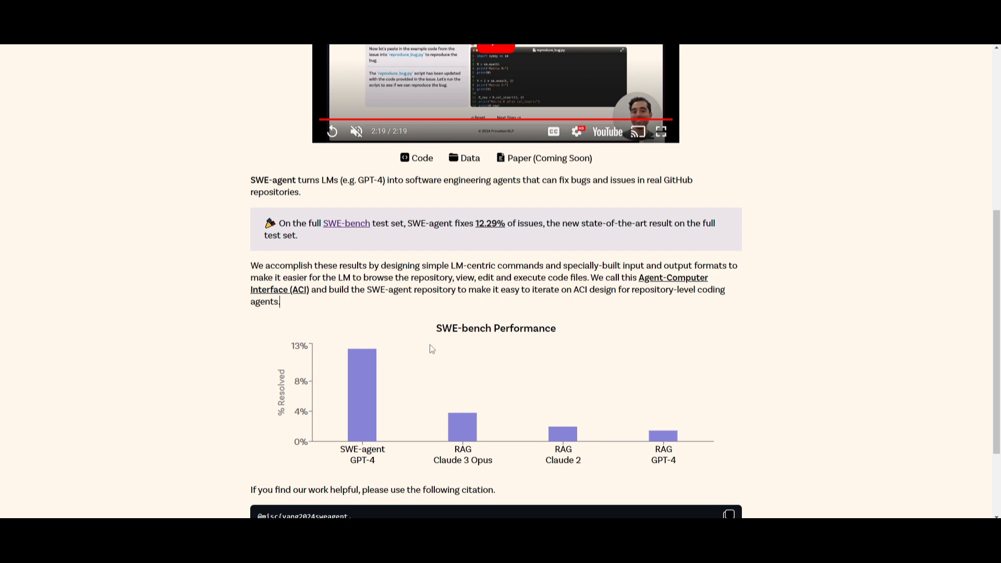
mouse_move(391, 333)
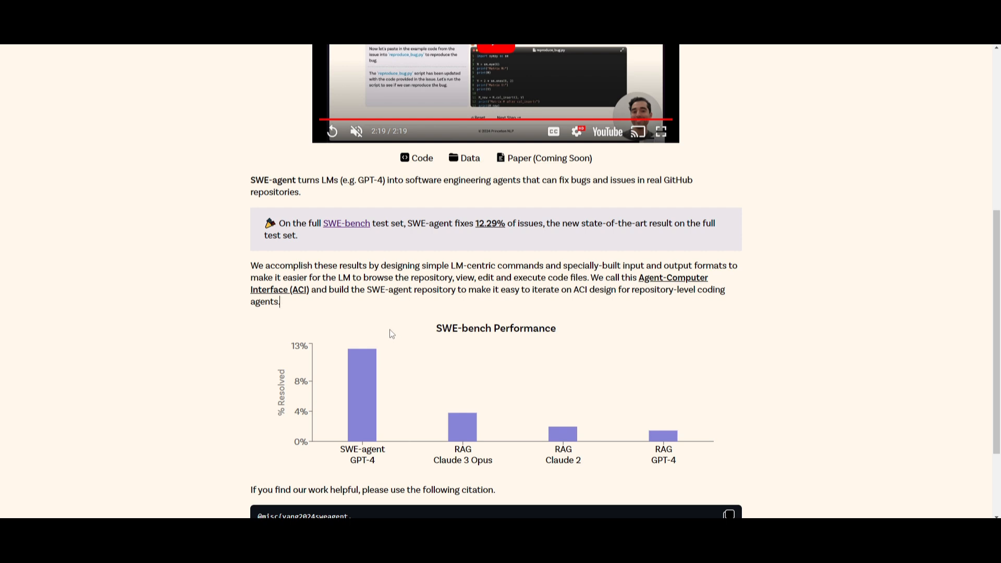
mouse_move(388, 306)
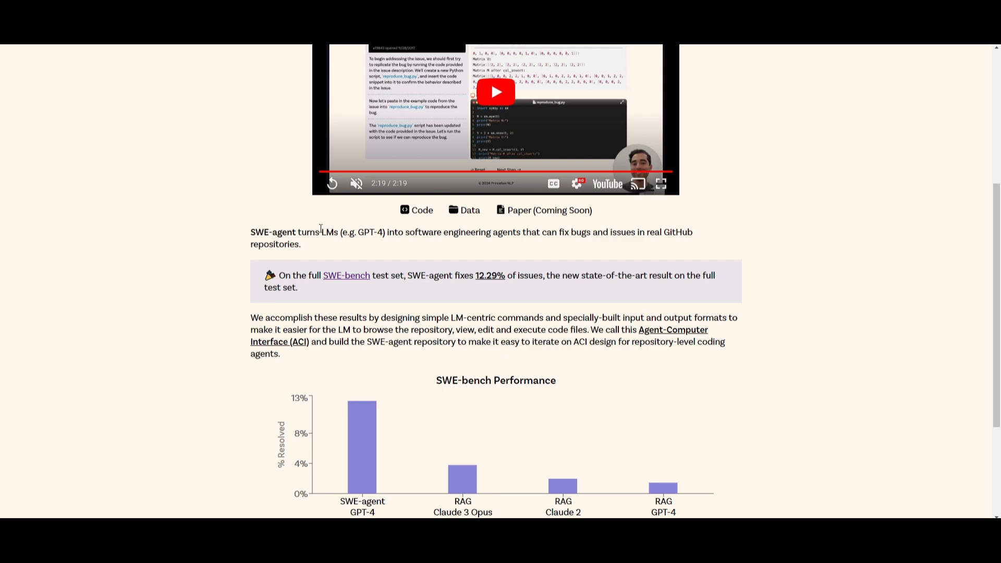
mouse_move(474, 235)
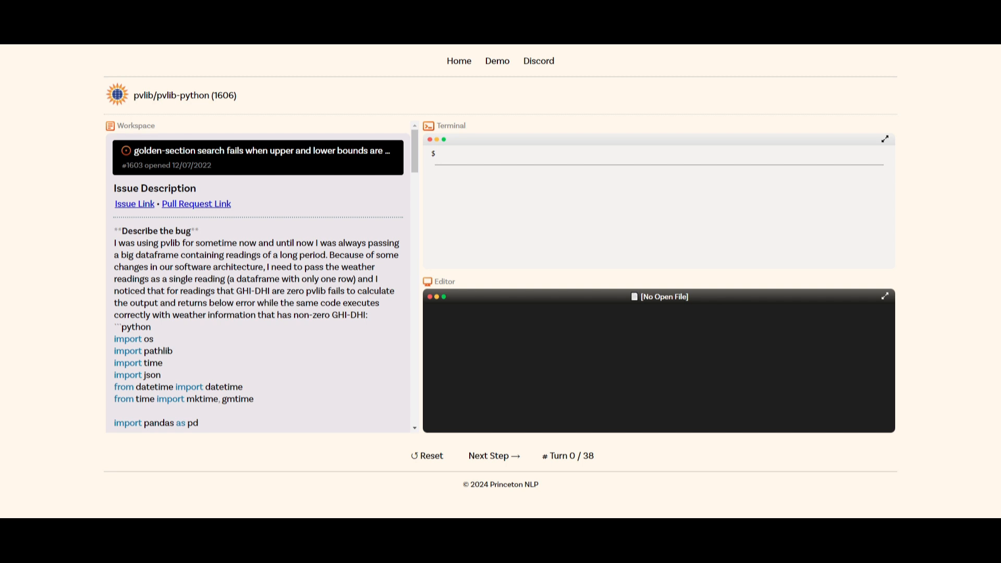
mouse_move(606, 370)
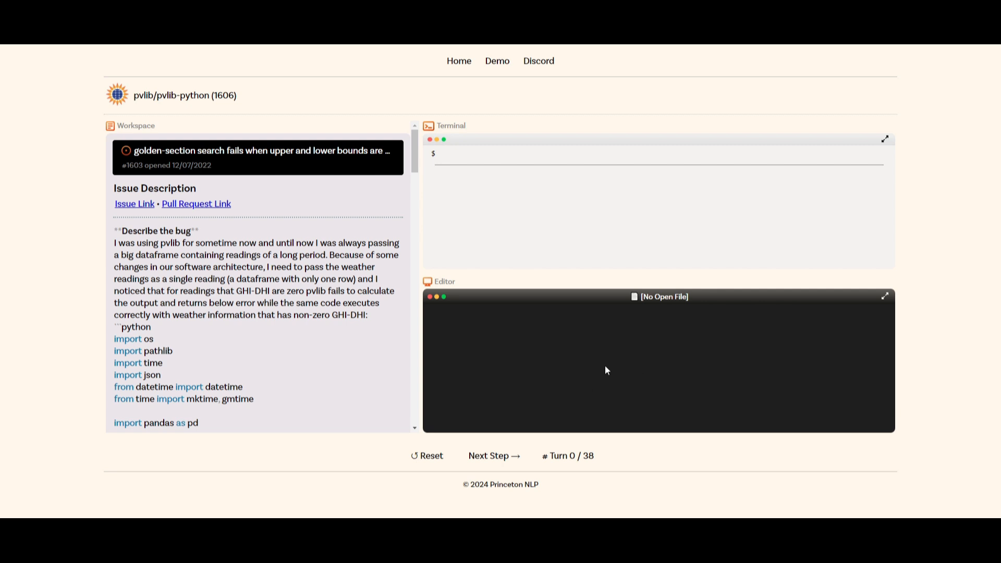
mouse_move(306, 198)
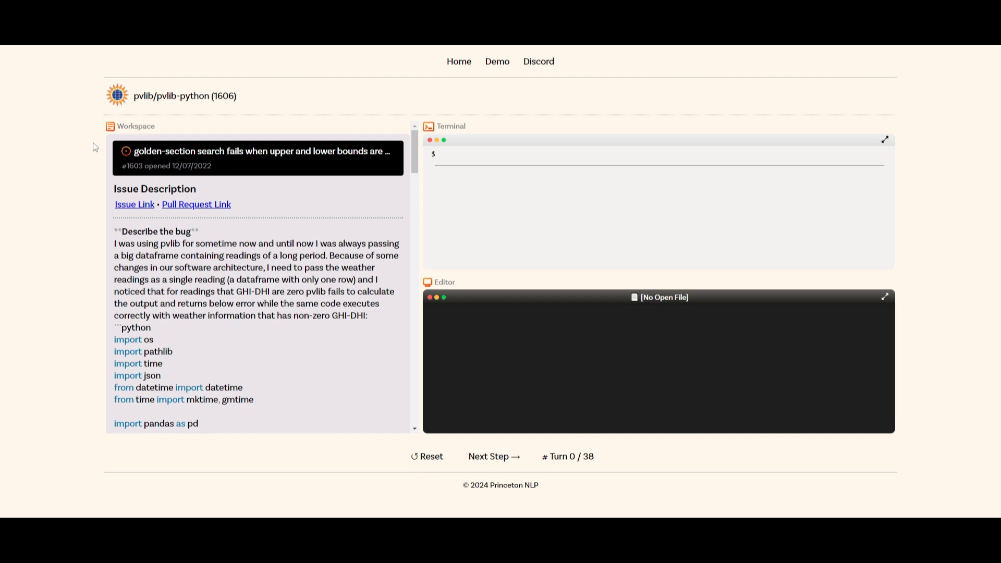
mouse_move(153, 122)
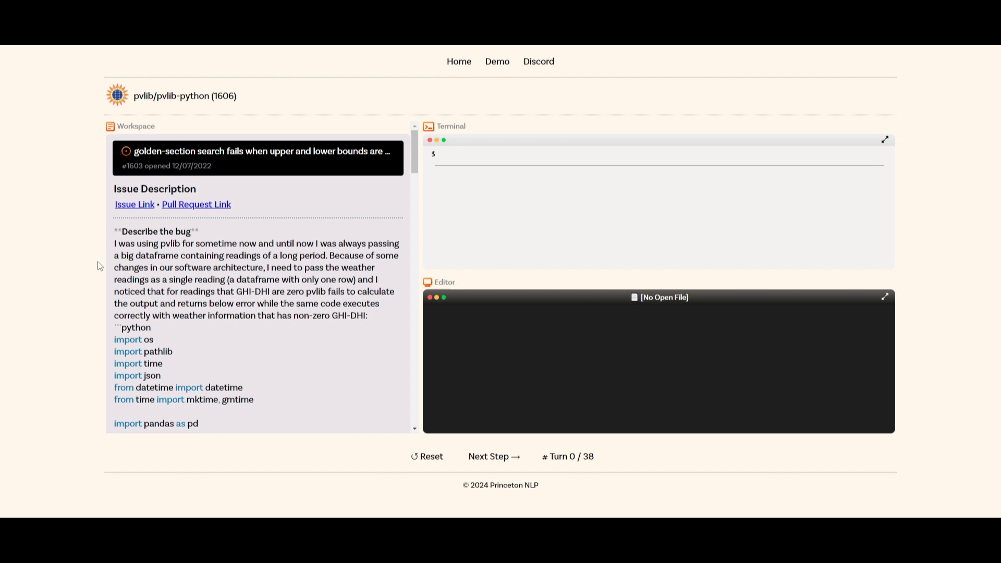
mouse_move(284, 254)
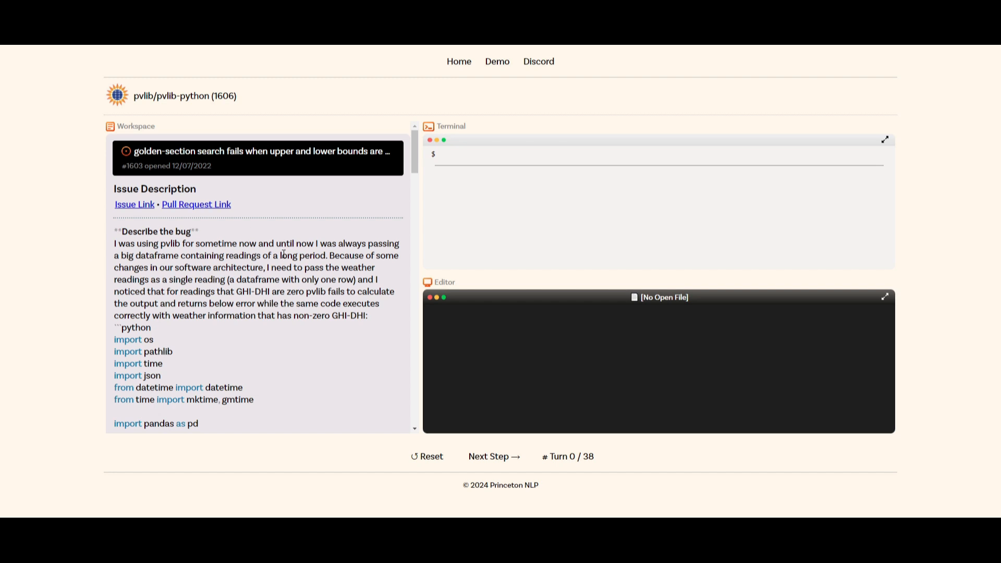
mouse_move(345, 230)
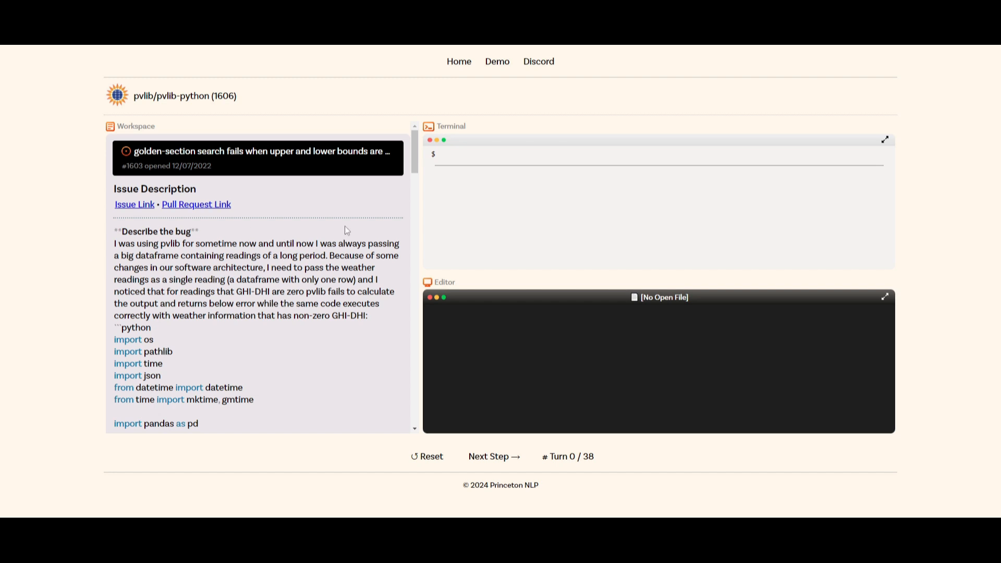
mouse_move(340, 209)
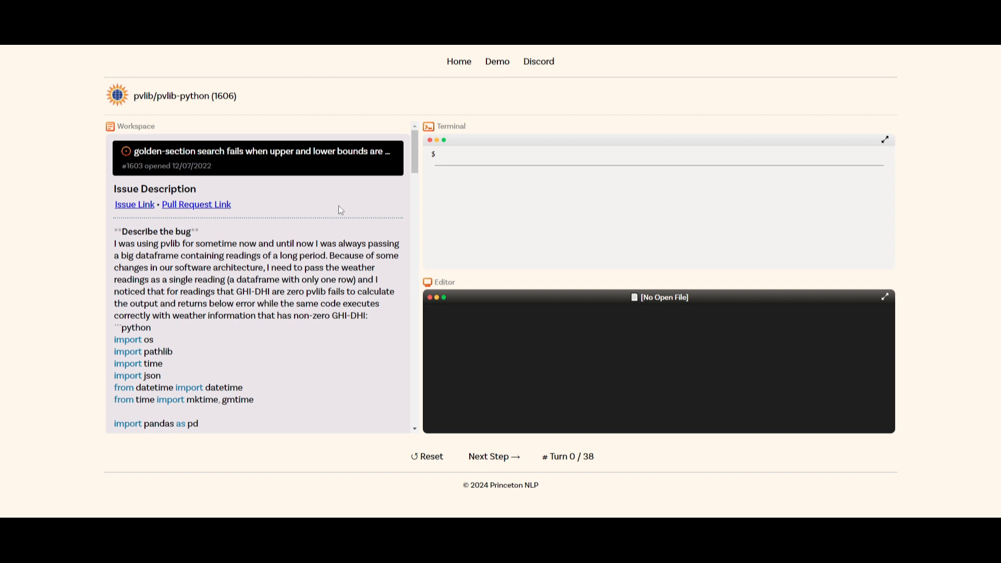
mouse_move(306, 211)
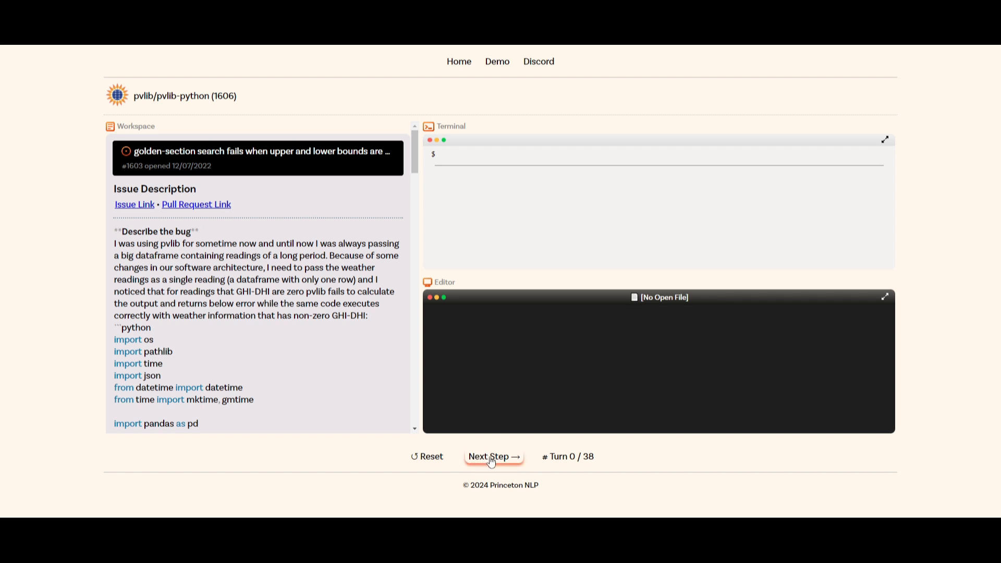
Start the pvlib trajectory and step to reproduce_bug.py being created and opened empty.
left_click(493, 457)
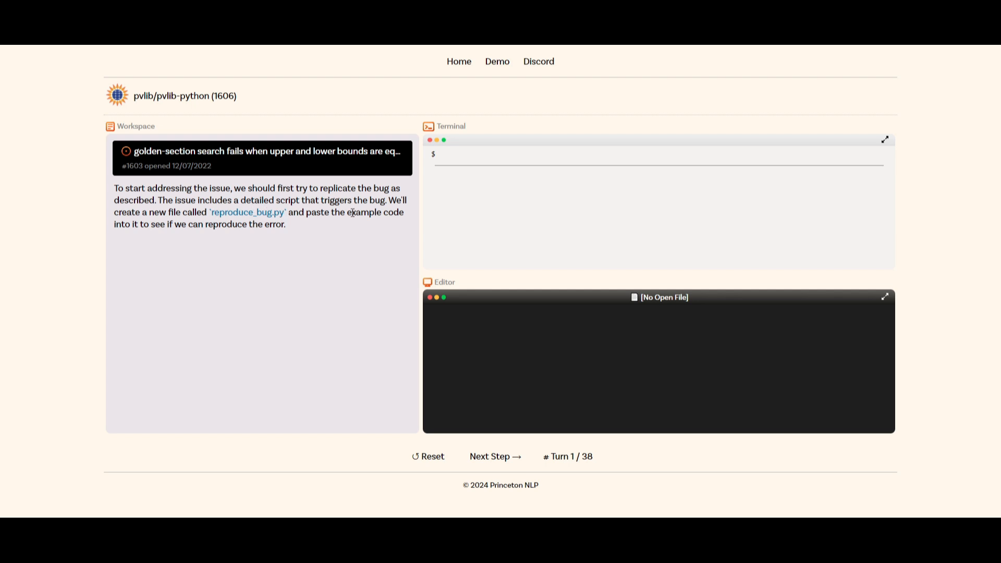
mouse_move(187, 225)
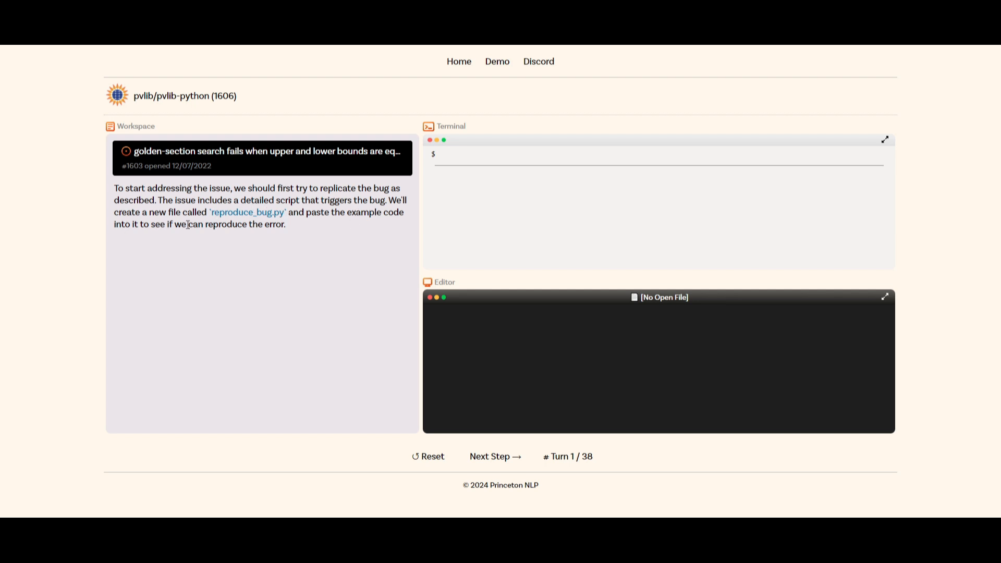
mouse_move(482, 452)
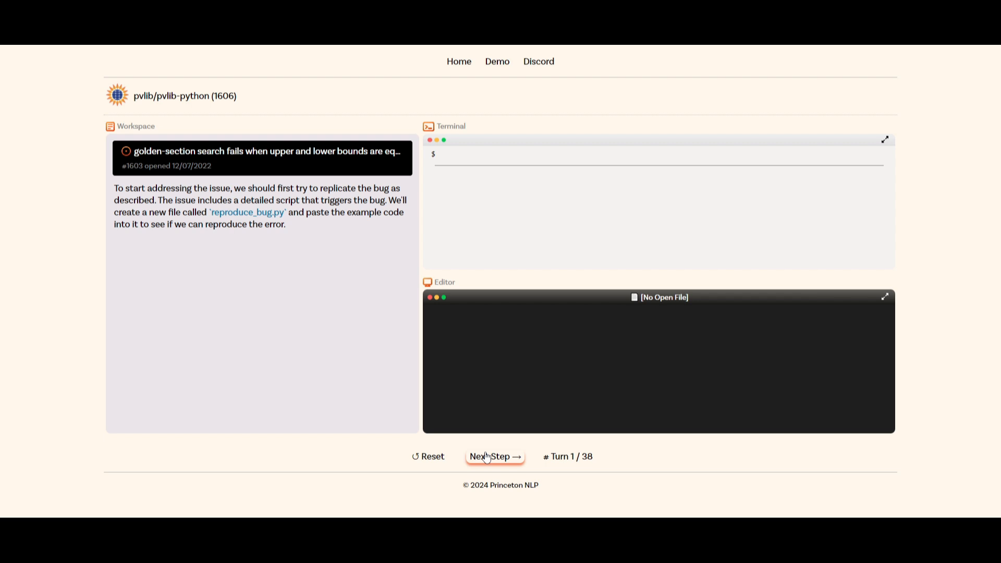
mouse_move(343, 227)
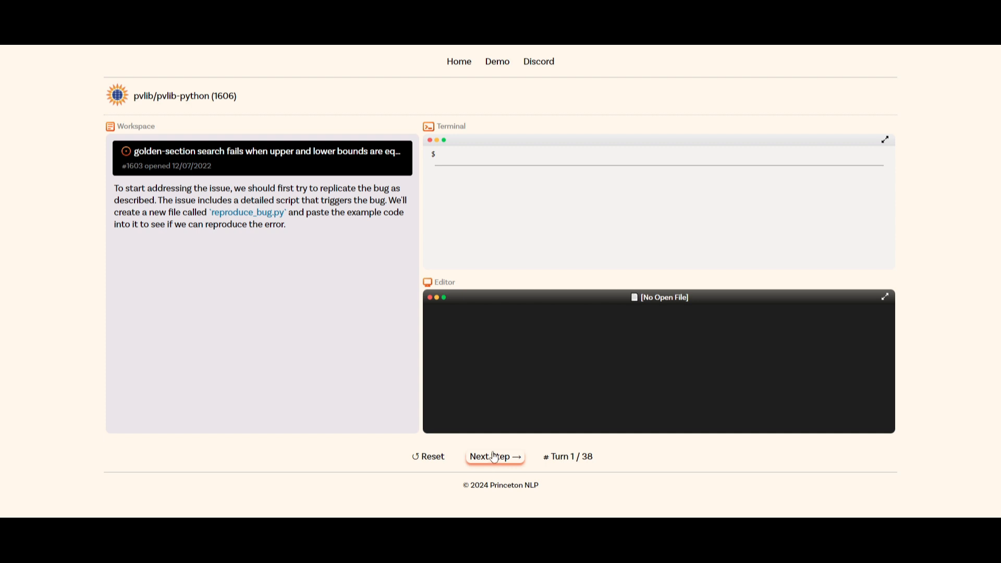
left_click(494, 456)
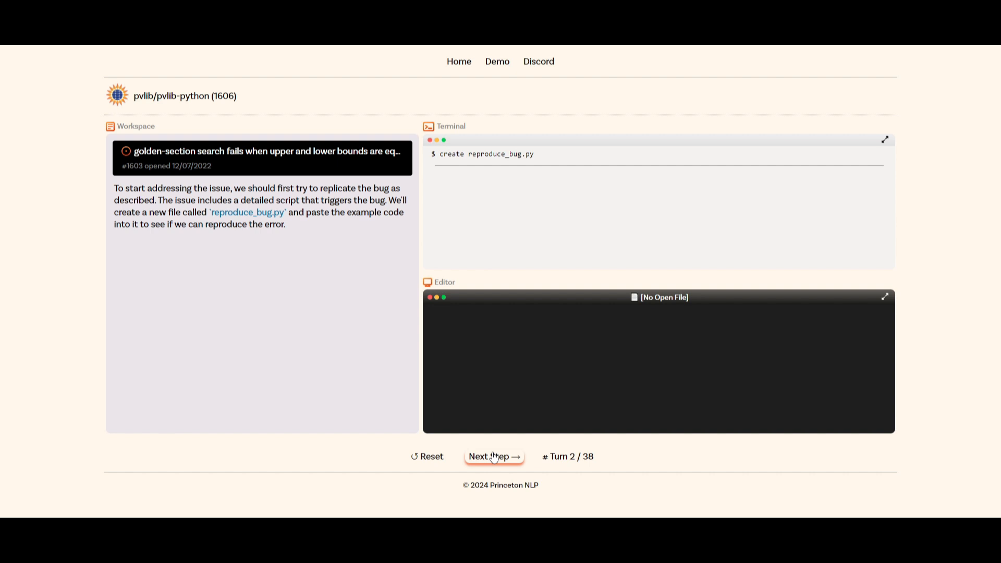
mouse_move(483, 169)
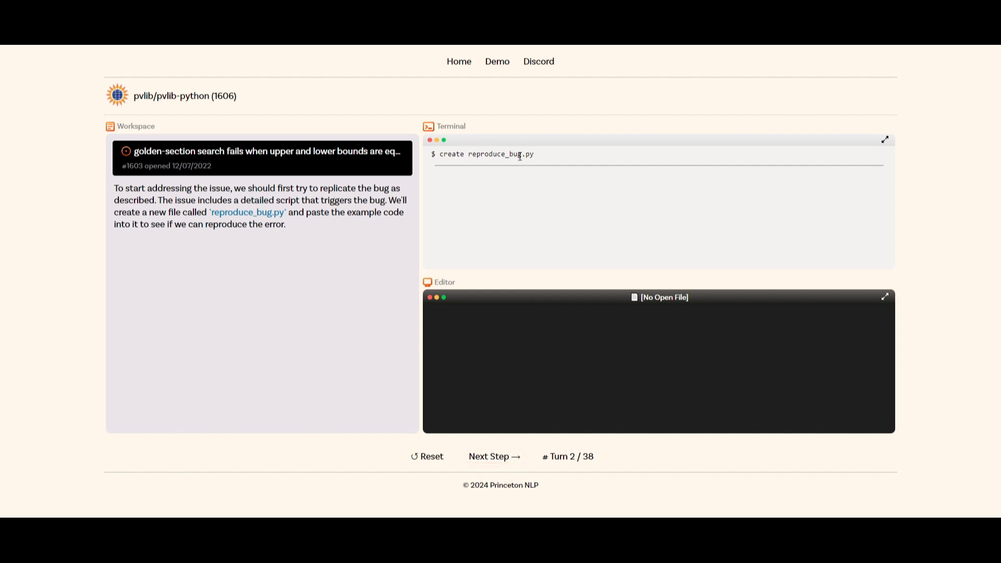
left_click(494, 456)
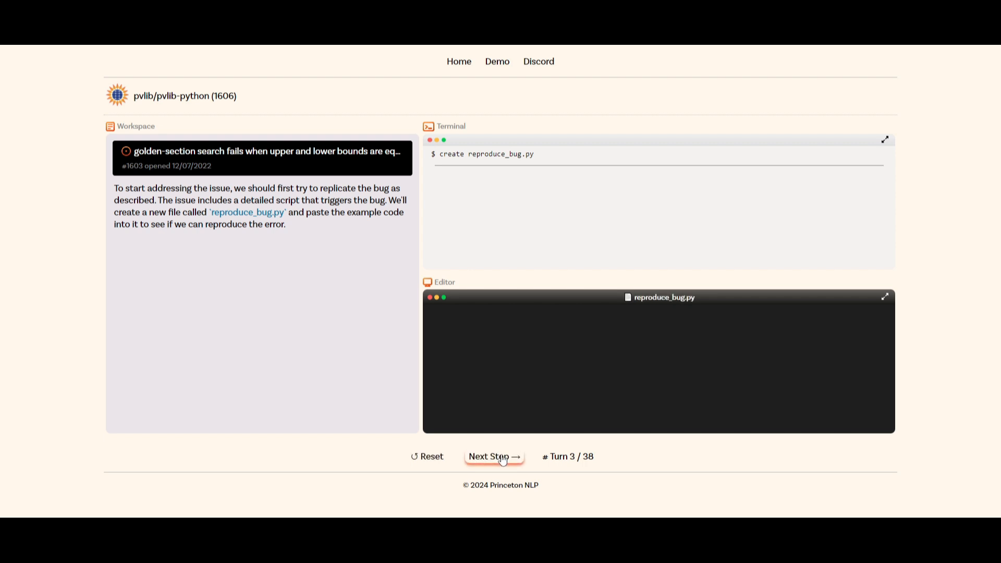
Step on to the edit command pasting the issue's example code into reproduce_bug.py.
left_click(493, 457)
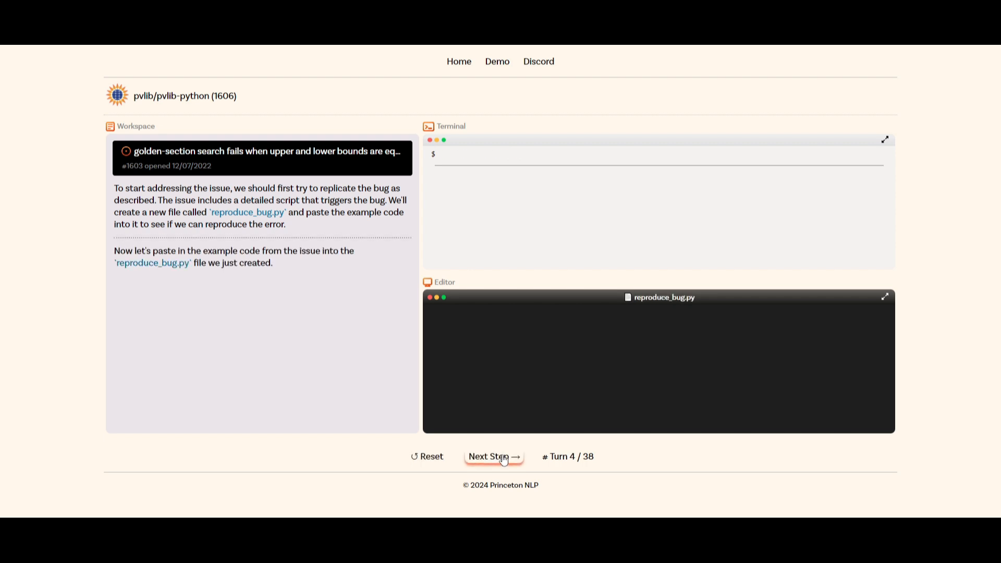
left_click(494, 456)
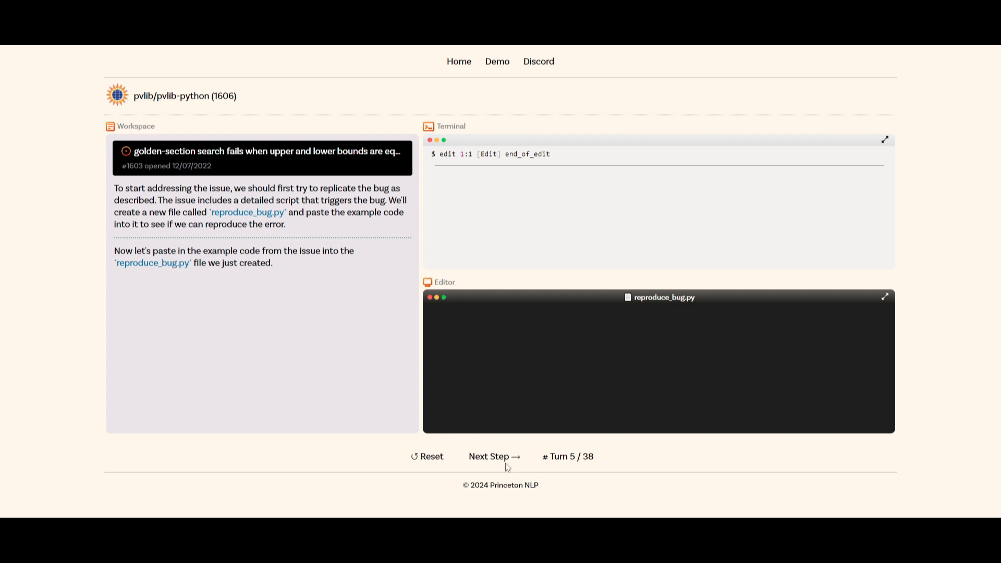
mouse_move(536, 437)
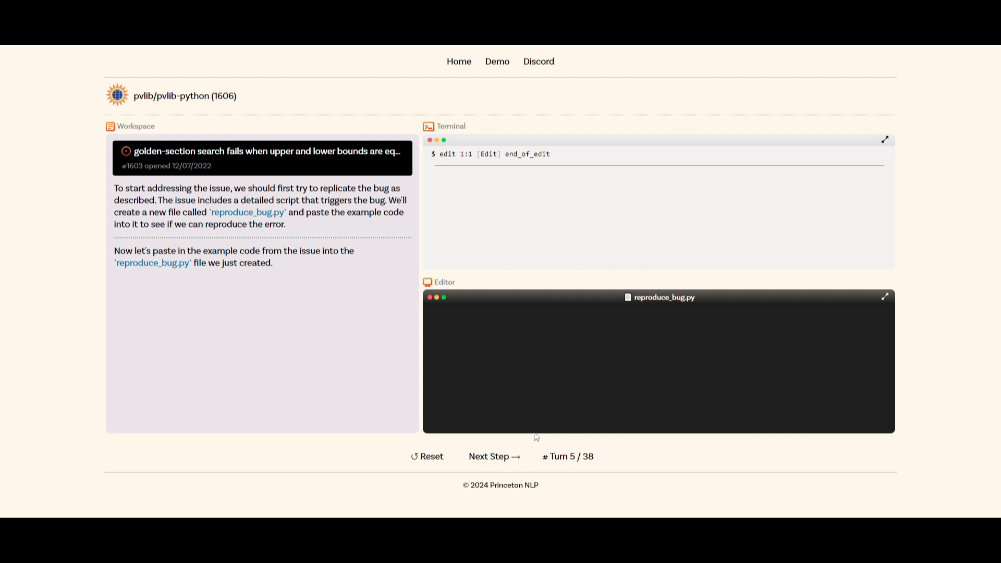
left_click(494, 457)
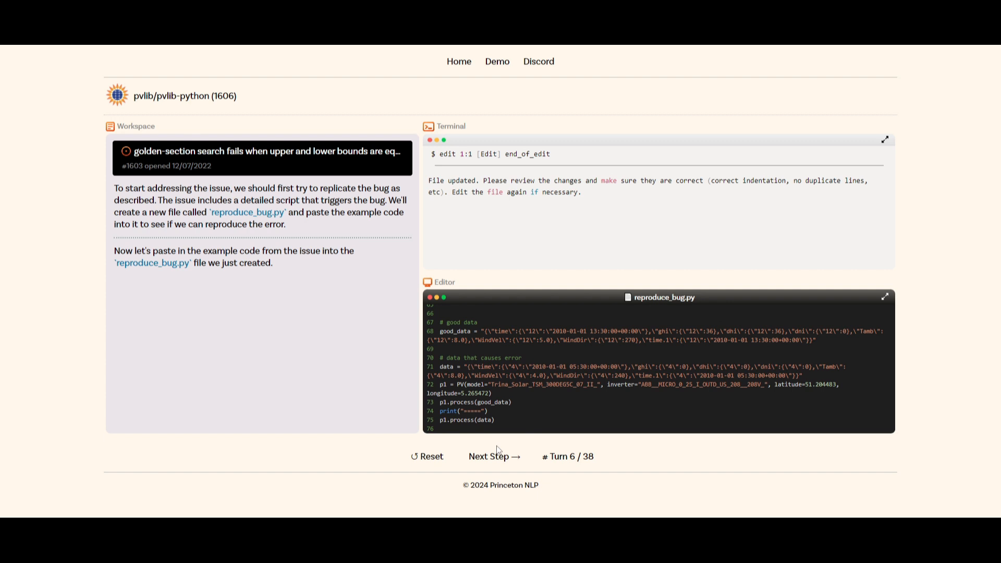
Step forward until reproduce_bug.py runs and shows the 'Iterations exceeded maximum' traceback and its analysis.
left_click(494, 456)
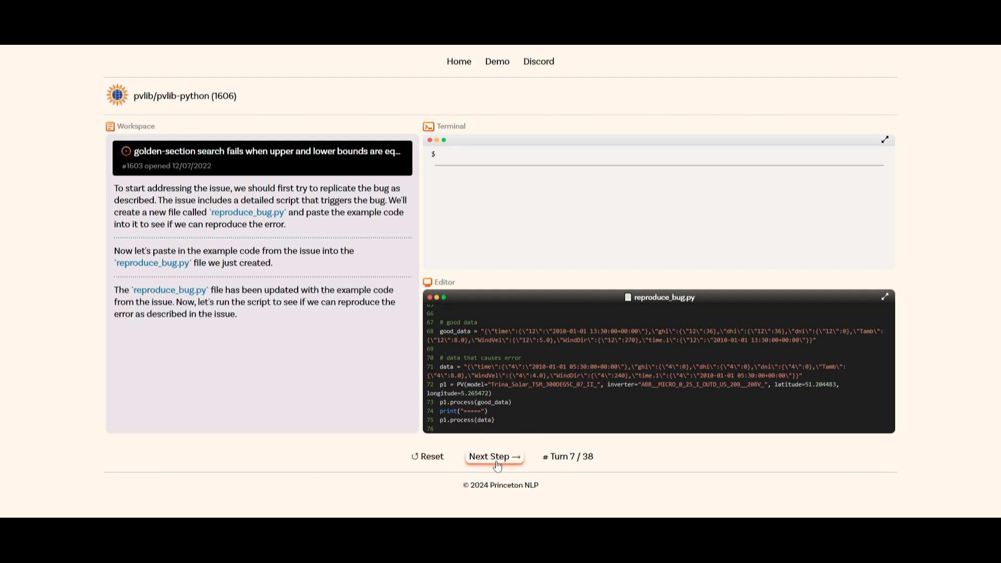
left_click(493, 456)
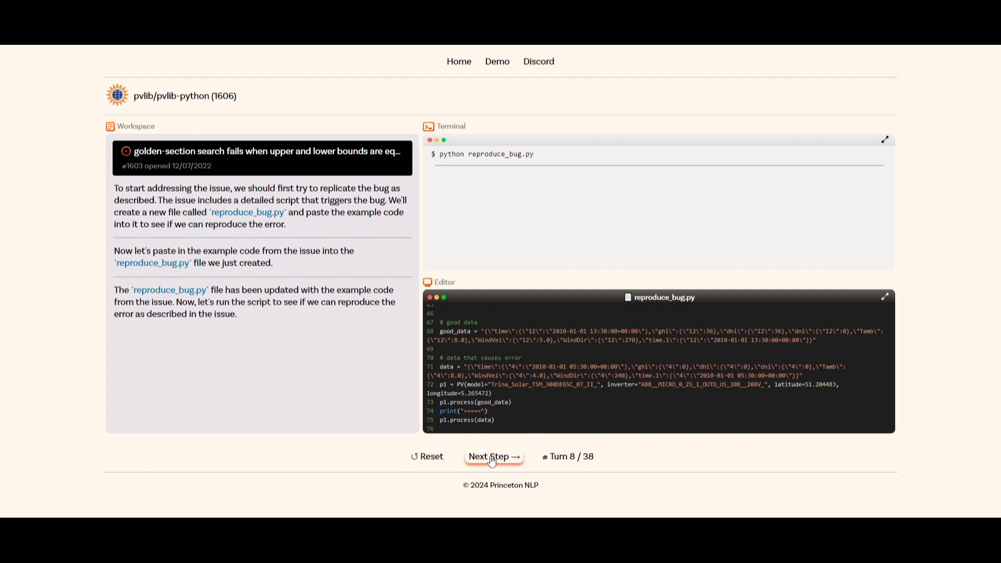
left_click(494, 457)
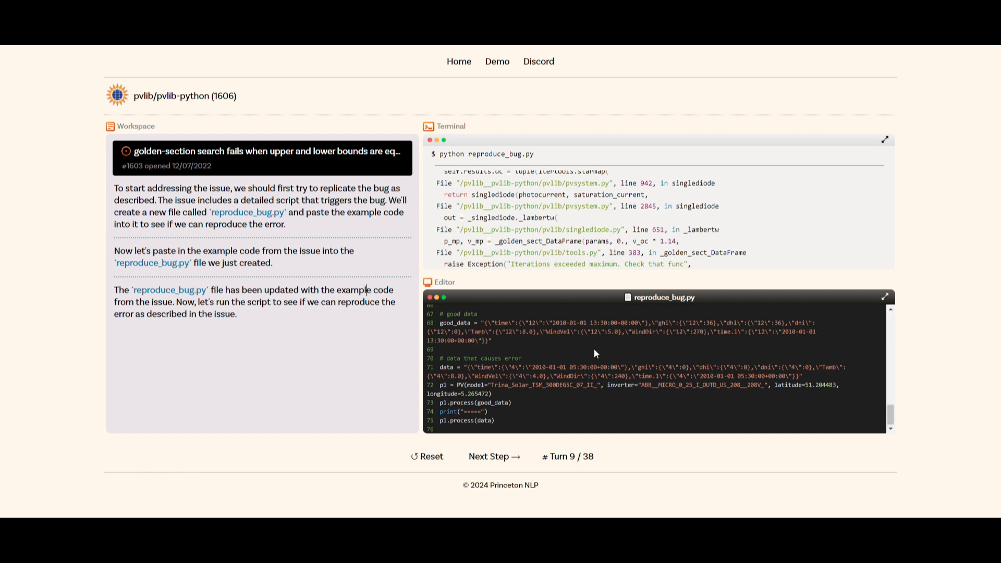
mouse_move(578, 351)
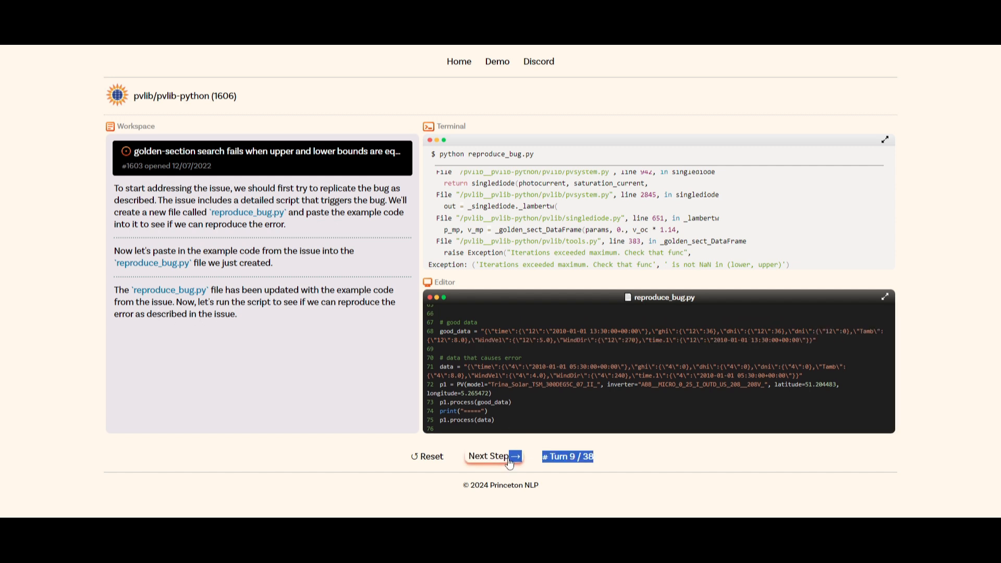
left_click(489, 455)
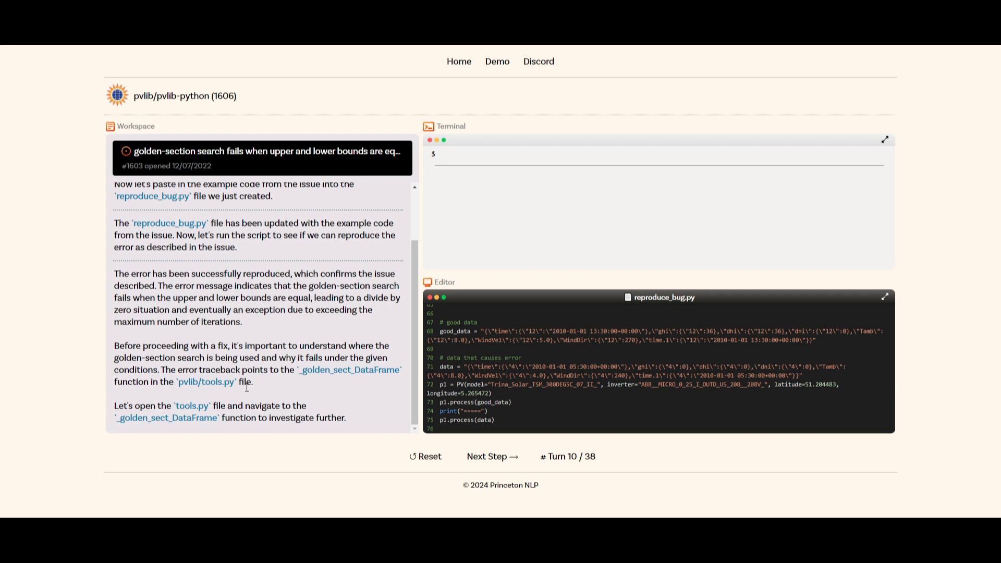
mouse_move(206, 395)
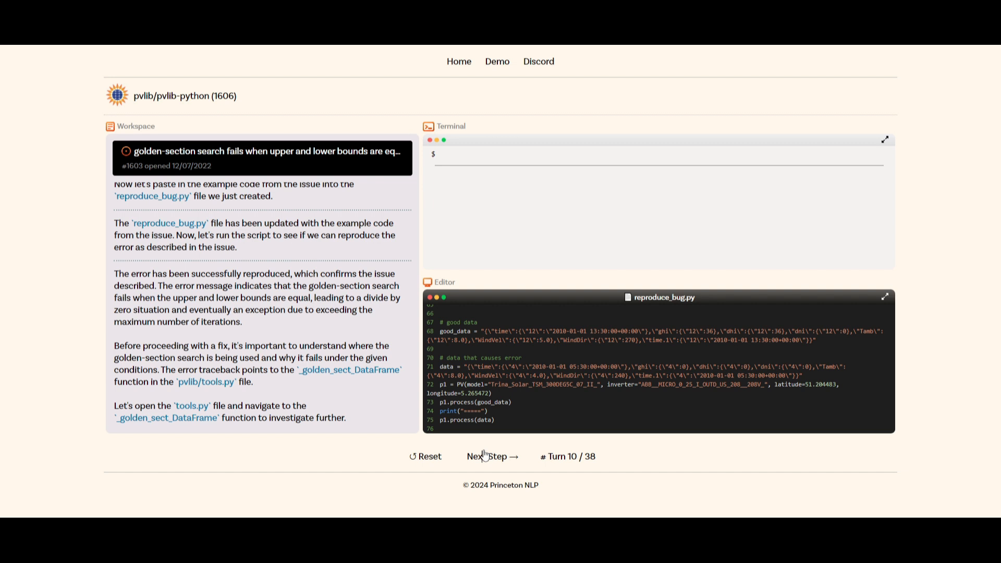
Advance to turn 12, where pvlib/tools.py is loaded in the Editor pane.
left_click(488, 456)
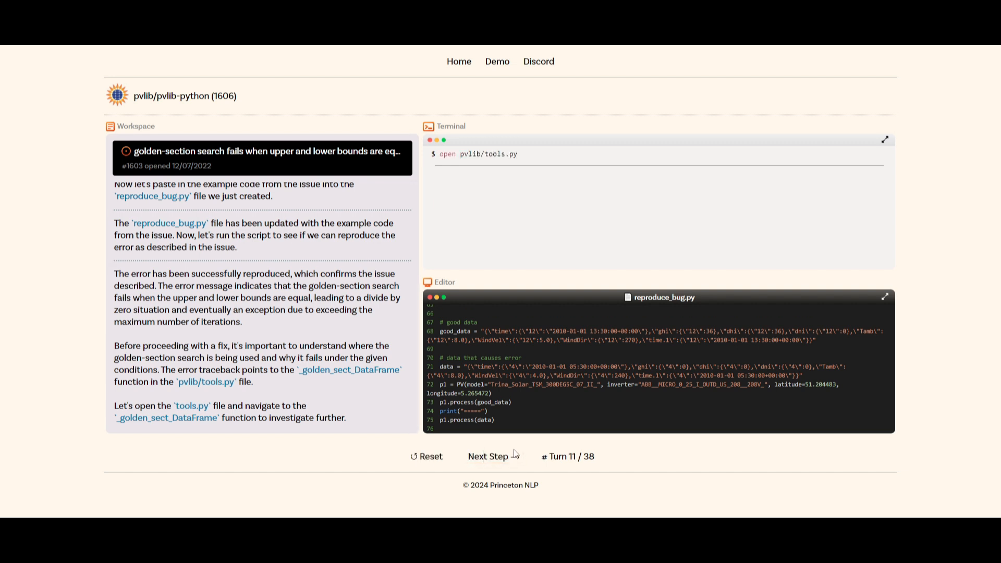
left_click(488, 455)
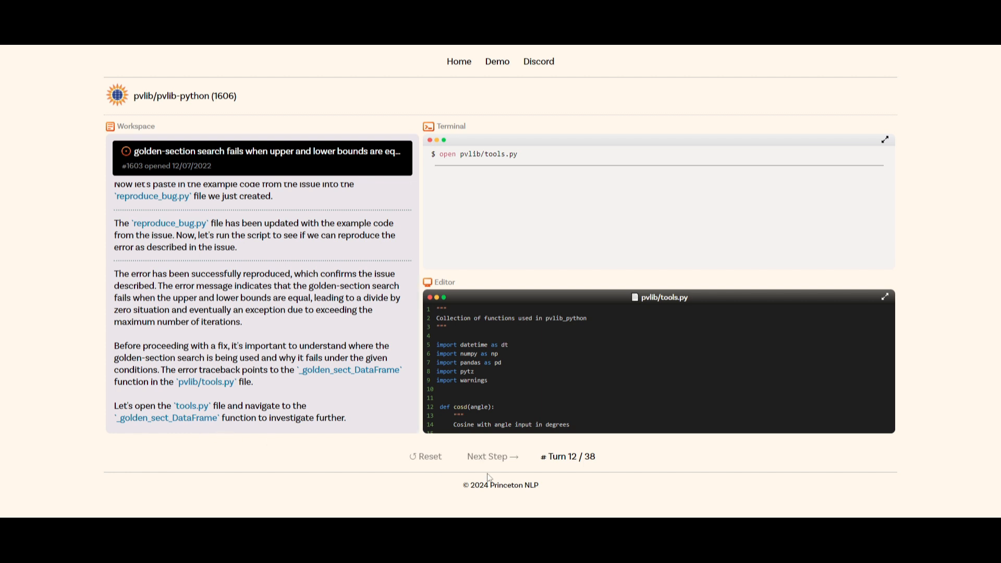
Step through the reasoning and search_file run that locates _golden_sect_DataFrame at line 302.
left_click(491, 456)
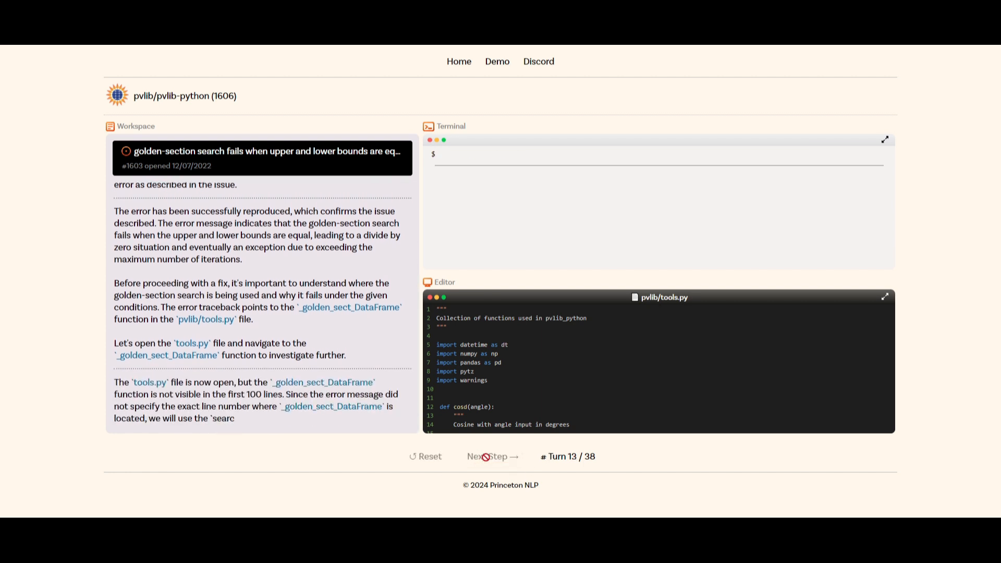
scroll("down", 3)
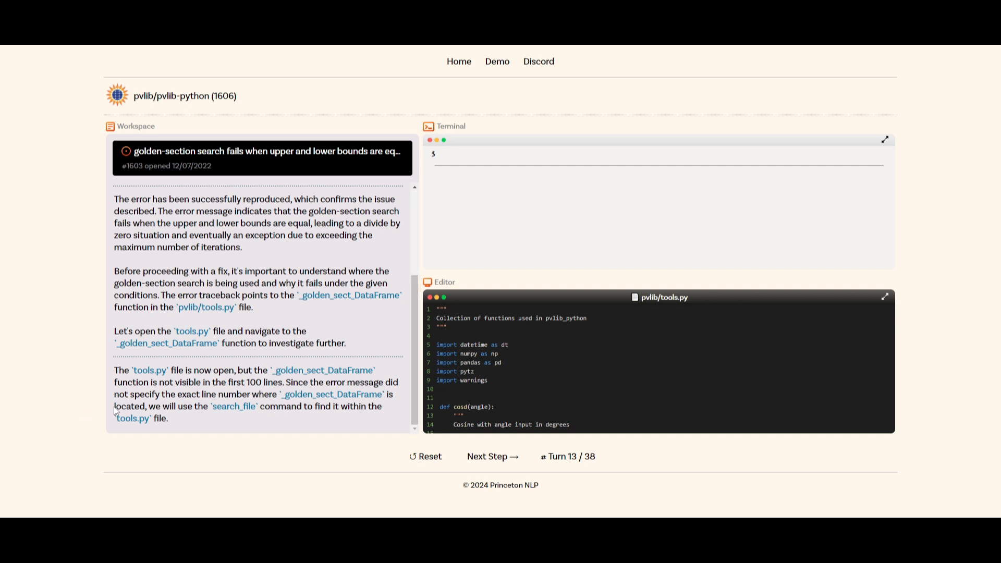
left_click(491, 456)
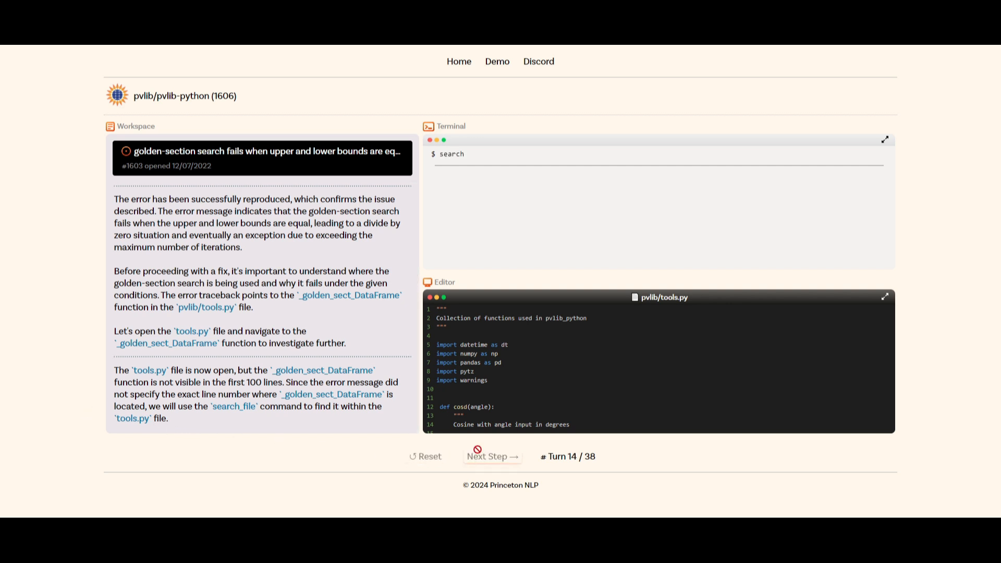
left_click(492, 457)
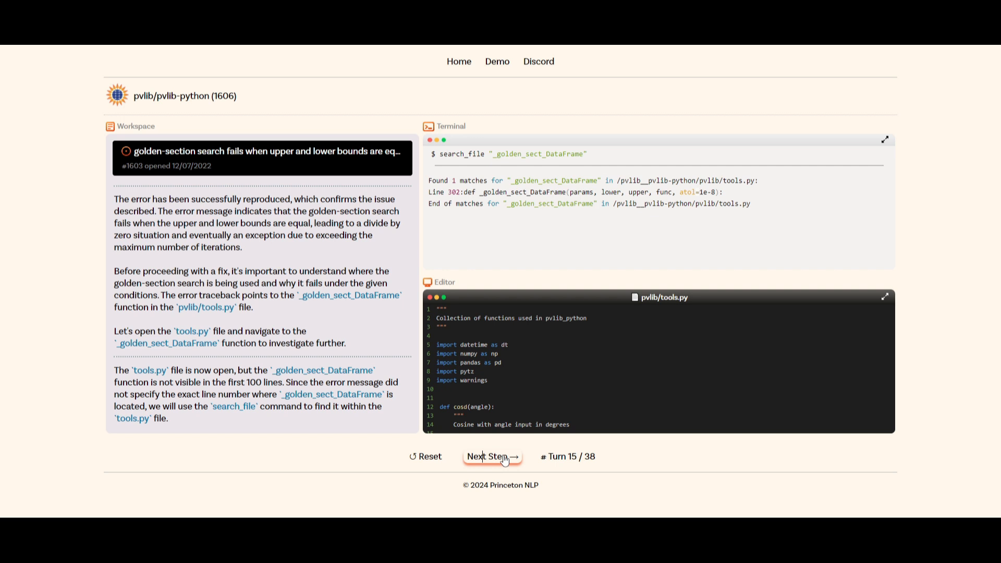
Advance to turn 18 so the editor shows the _golden_sect_DataFrame function around line 303.
left_click(491, 456)
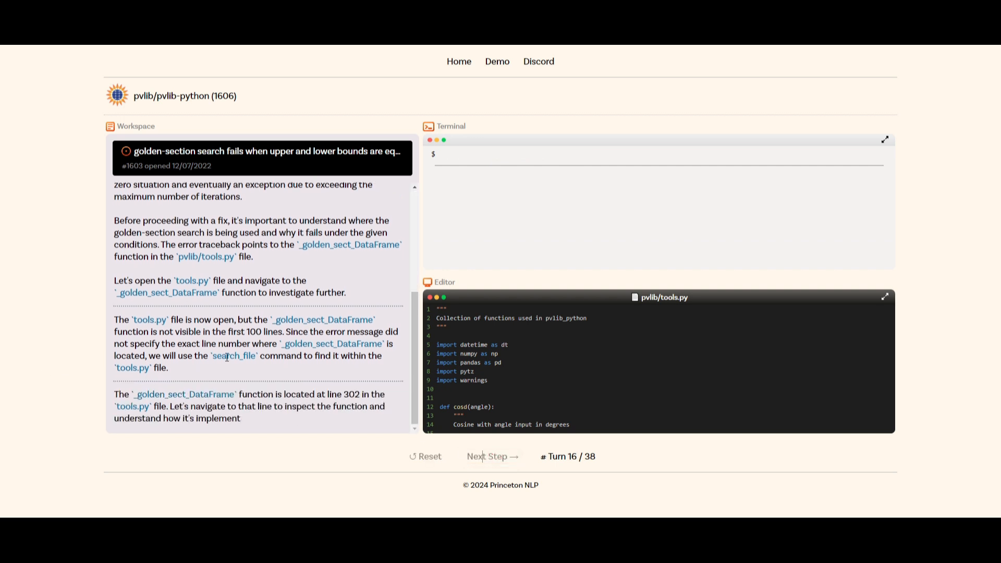
left_click(492, 457)
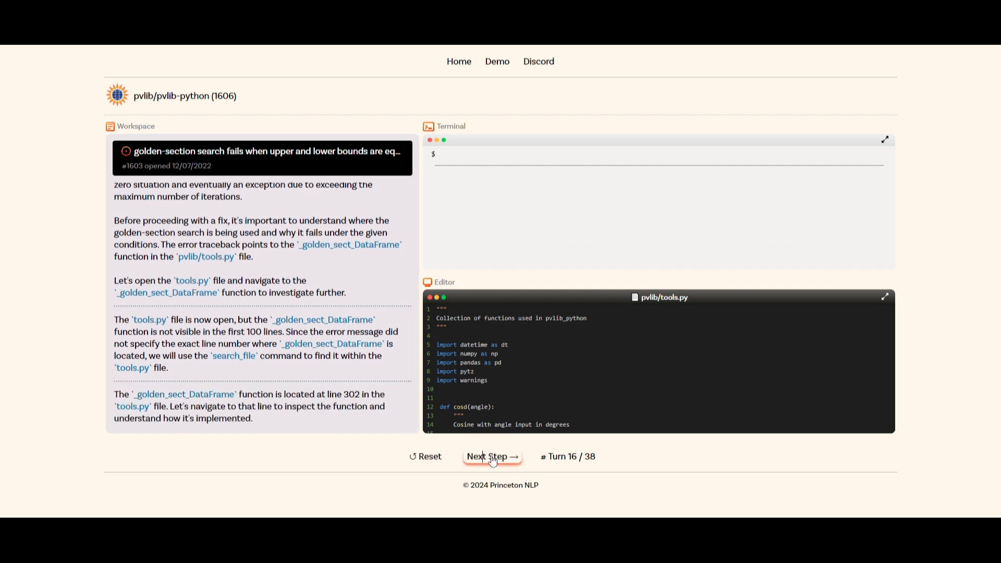
left_click(492, 457)
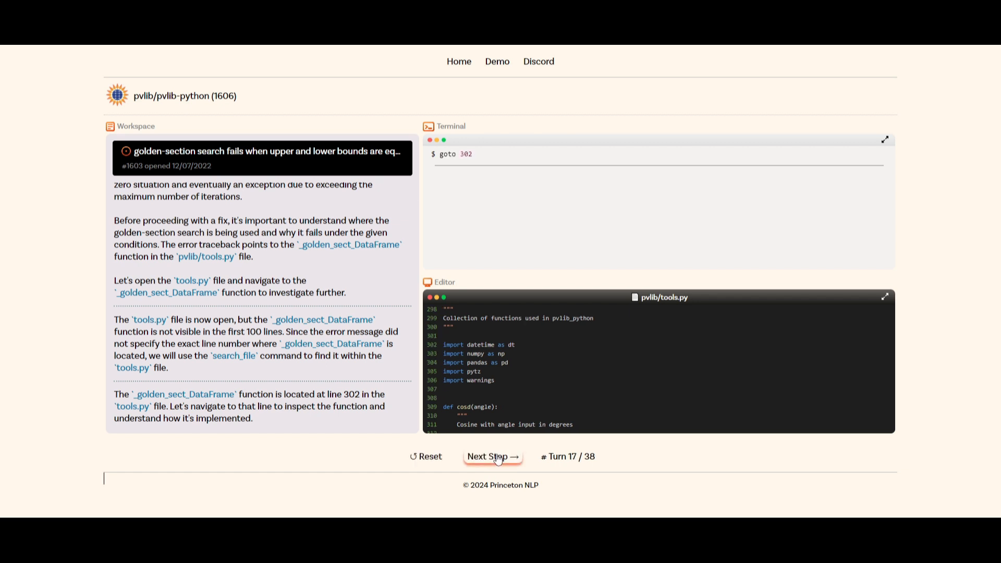
left_click(493, 457)
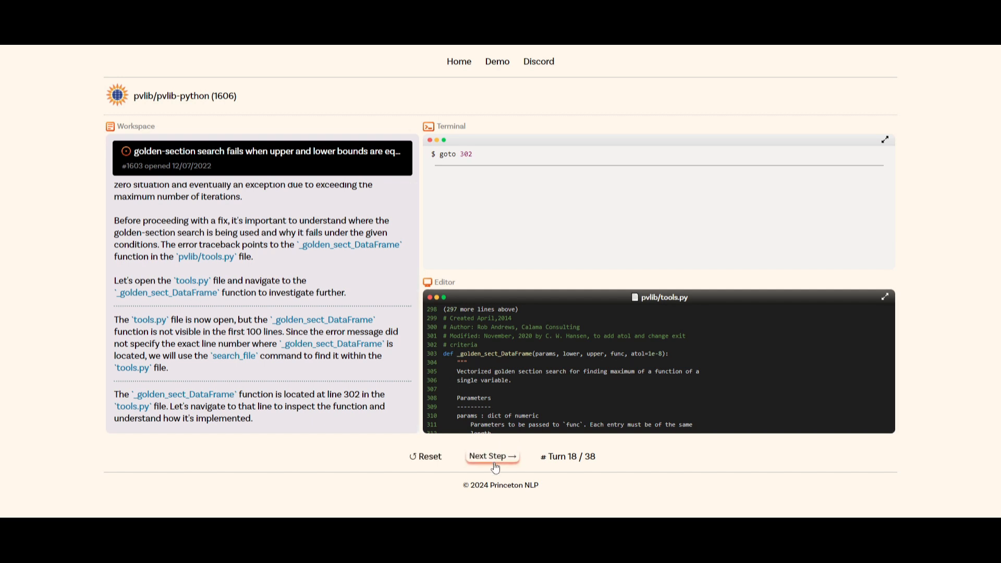
Run the trajectory through to turn 38 and bring up the Results dialog with all tests passing.
left_click(491, 456)
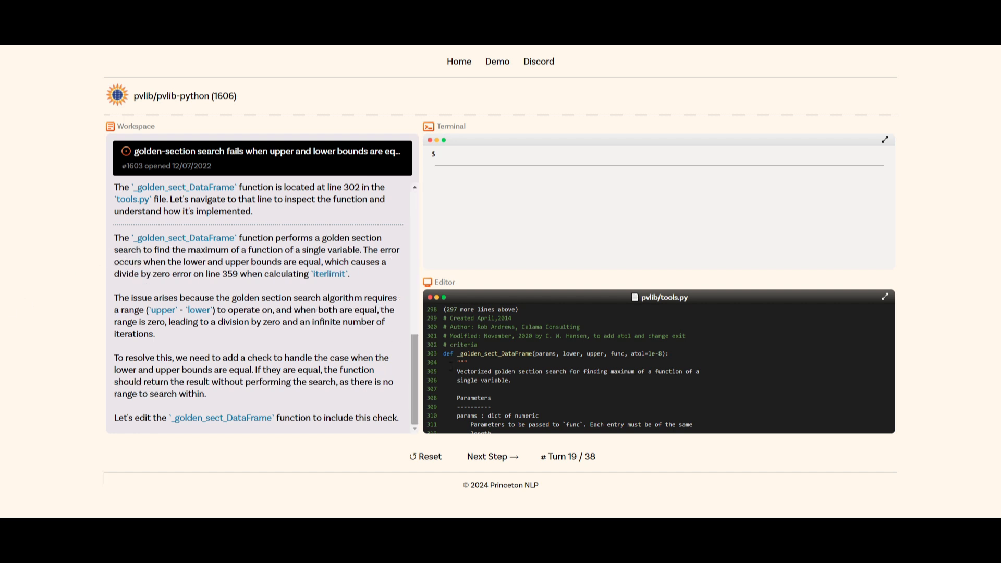
left_click(491, 456)
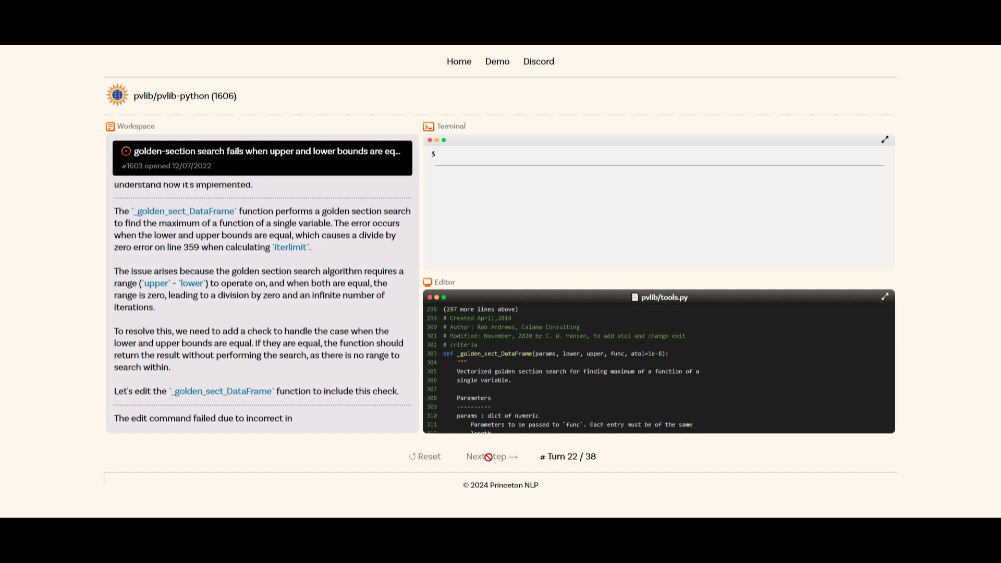
left_click(492, 456)
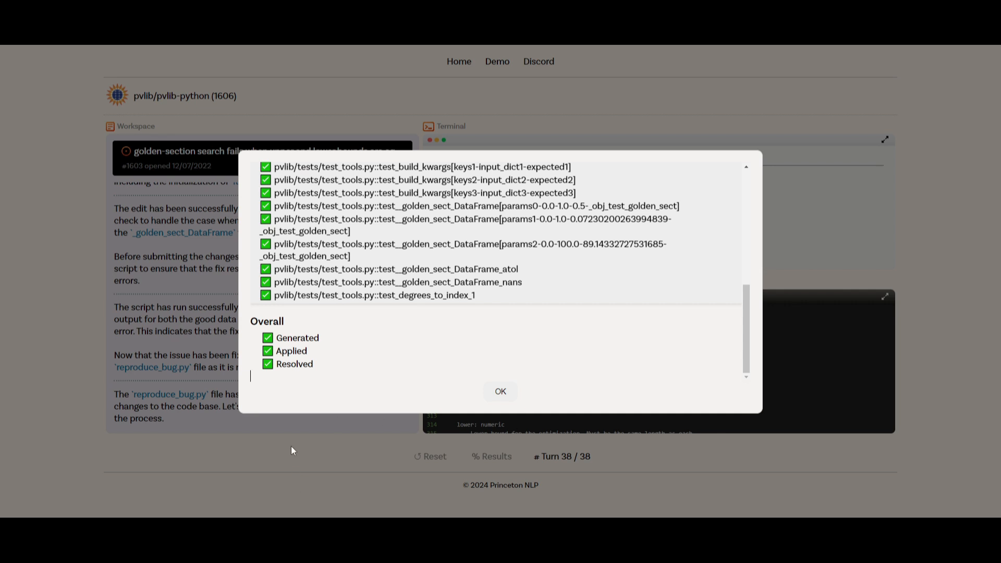
Dismiss the pvlib test results dialog, leaving the demo at turn 38 of 38.
left_click(499, 391)
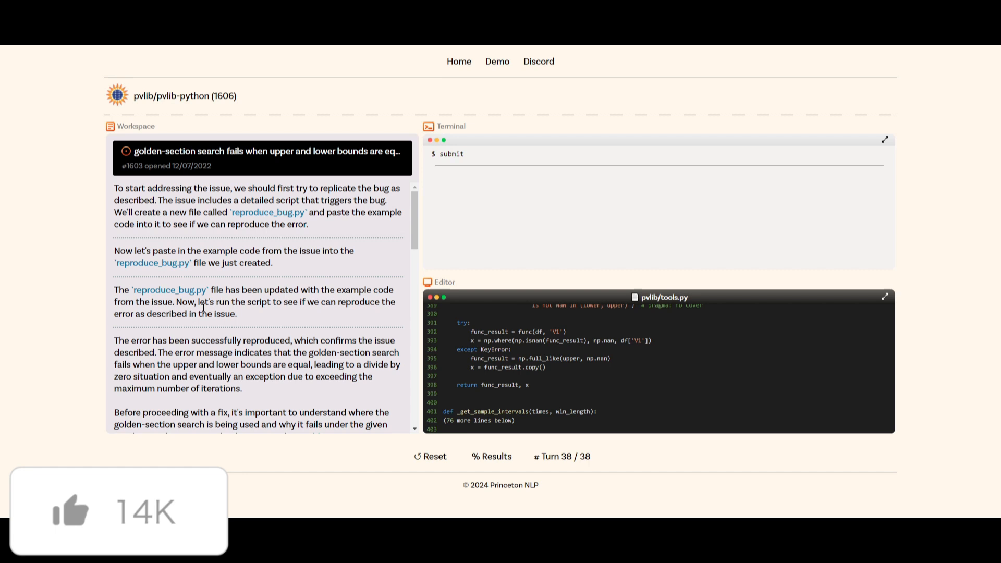
mouse_move(159, 282)
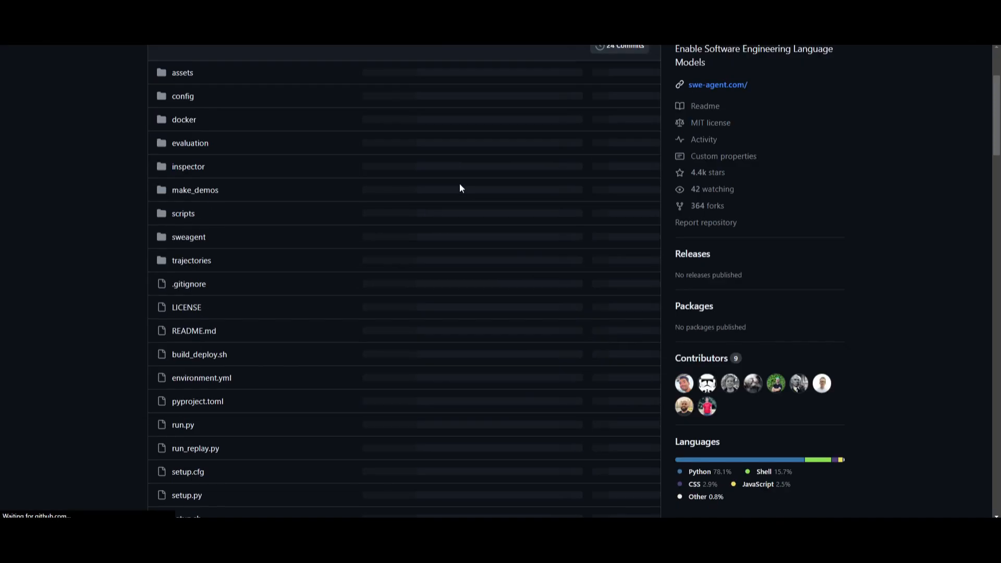
left_click(705, 105)
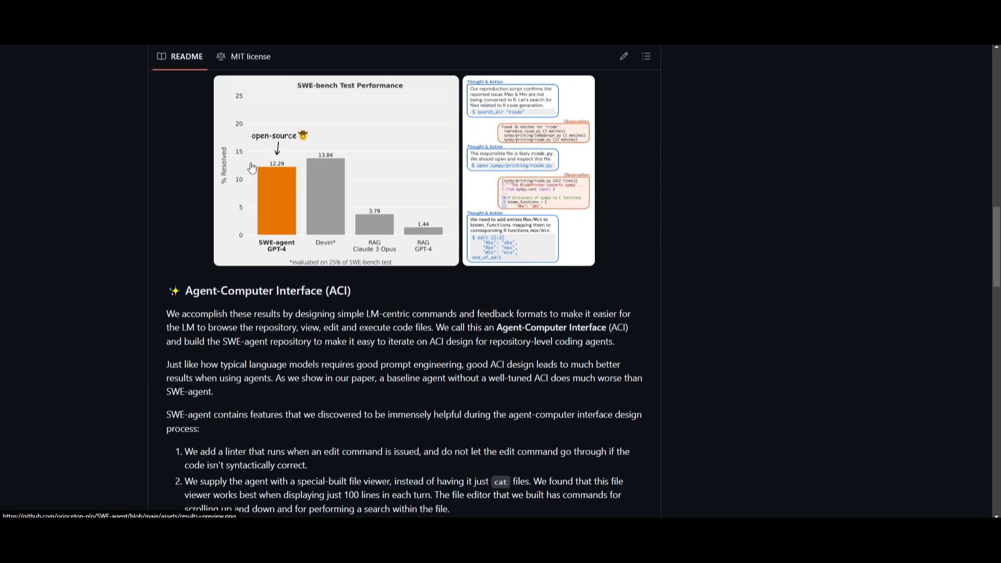
scroll("down", 3)
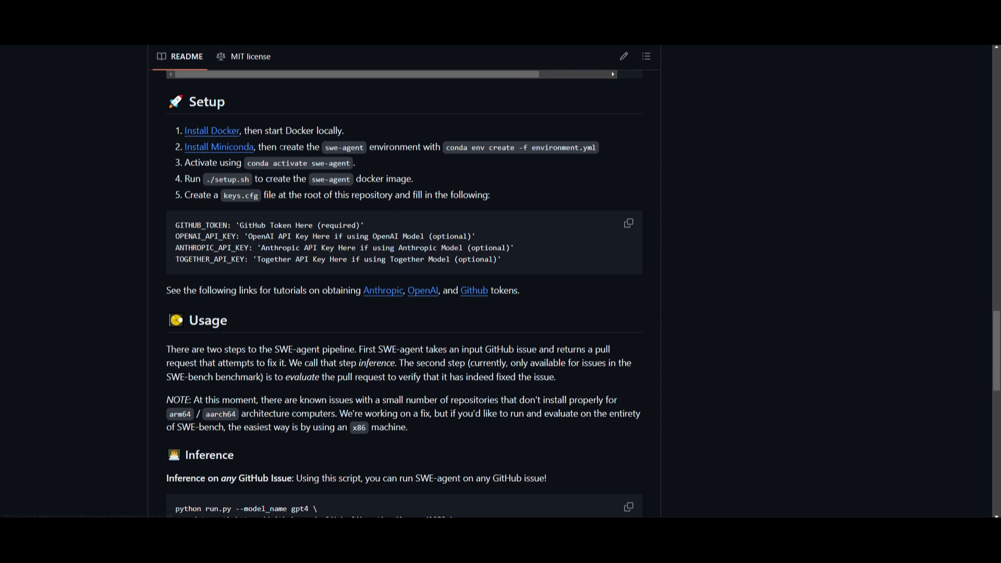
mouse_move(327, 153)
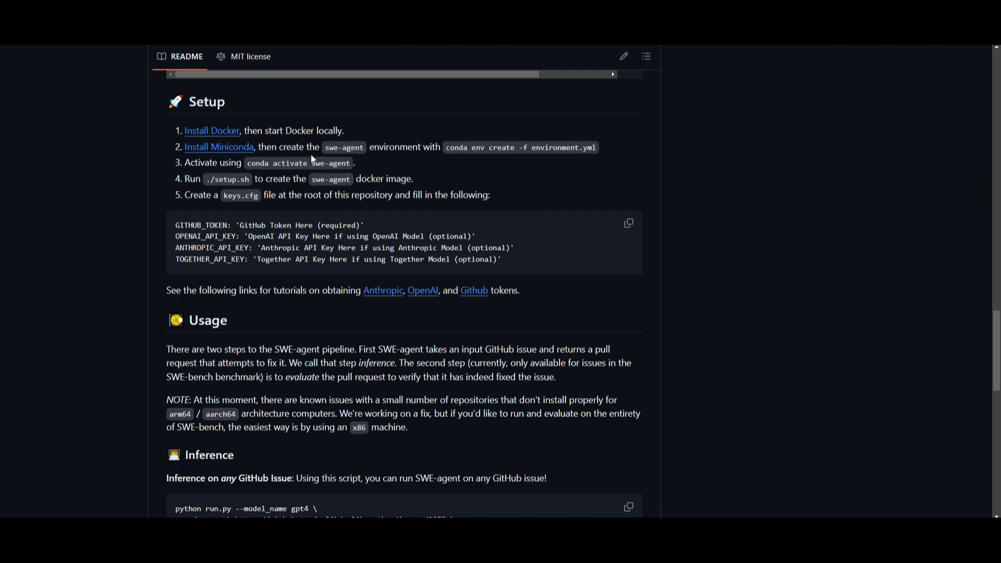
scroll("down", 3)
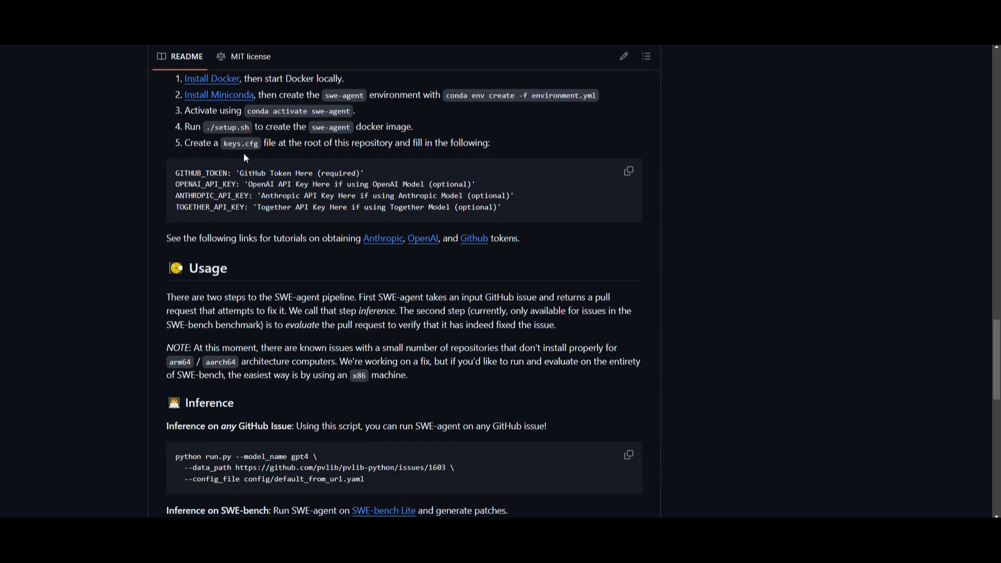
scroll("down", 3)
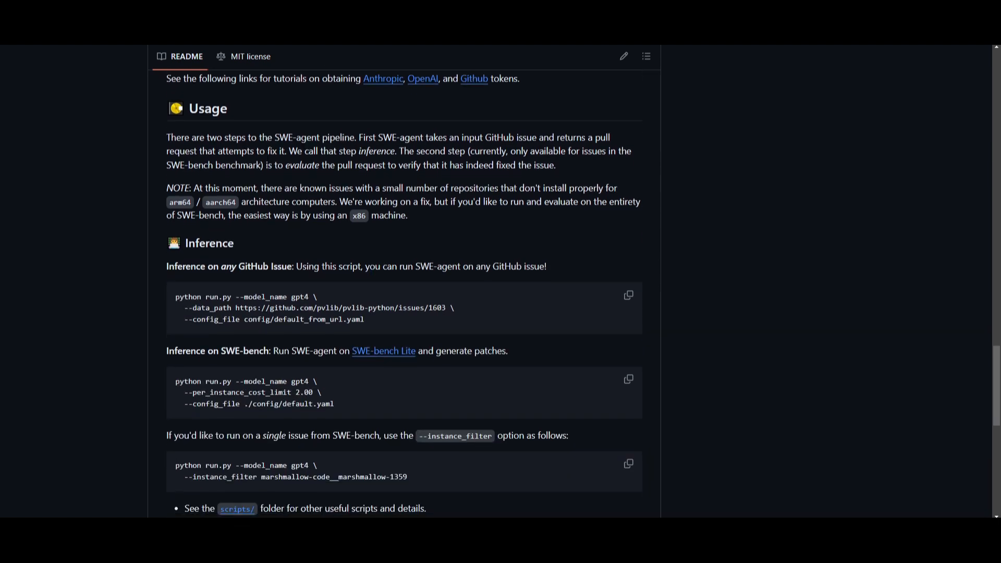
scroll("down", 3)
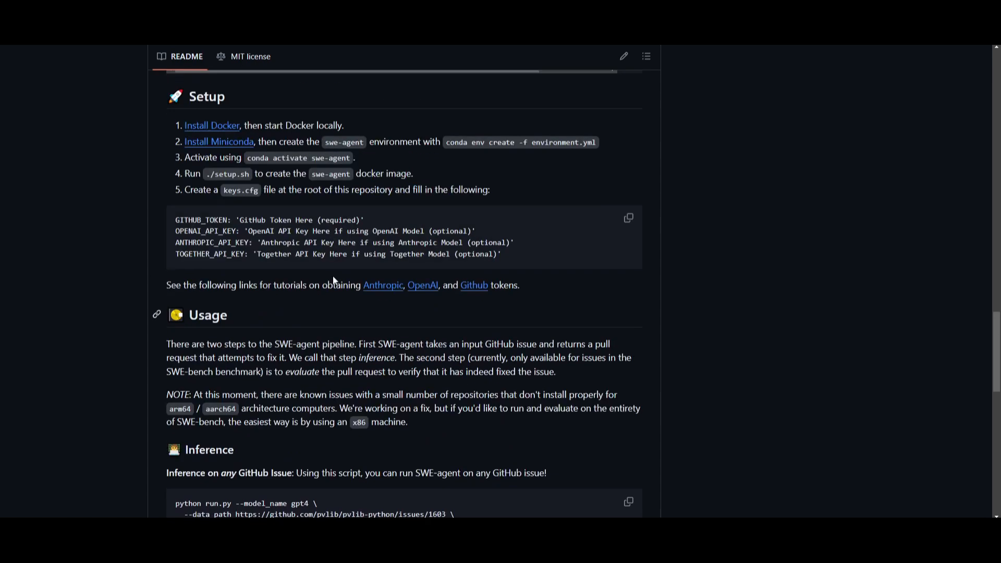
scroll("up", 3)
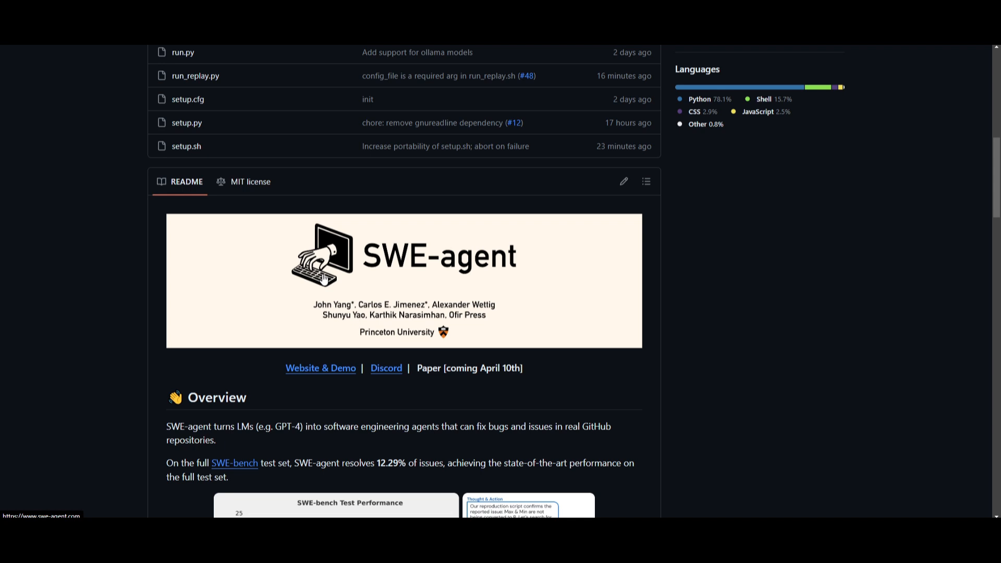
mouse_move(214, 283)
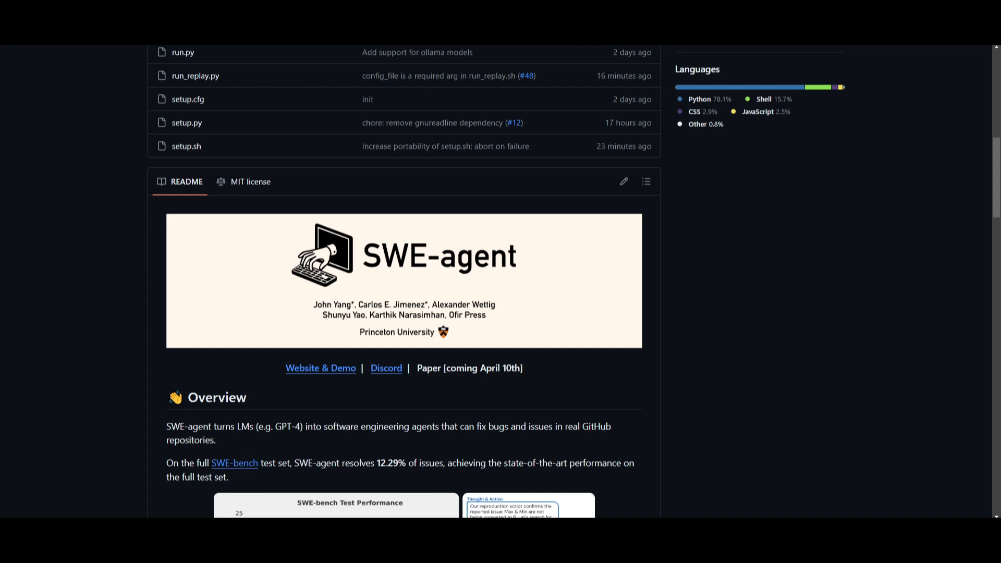
mouse_move(735, 185)
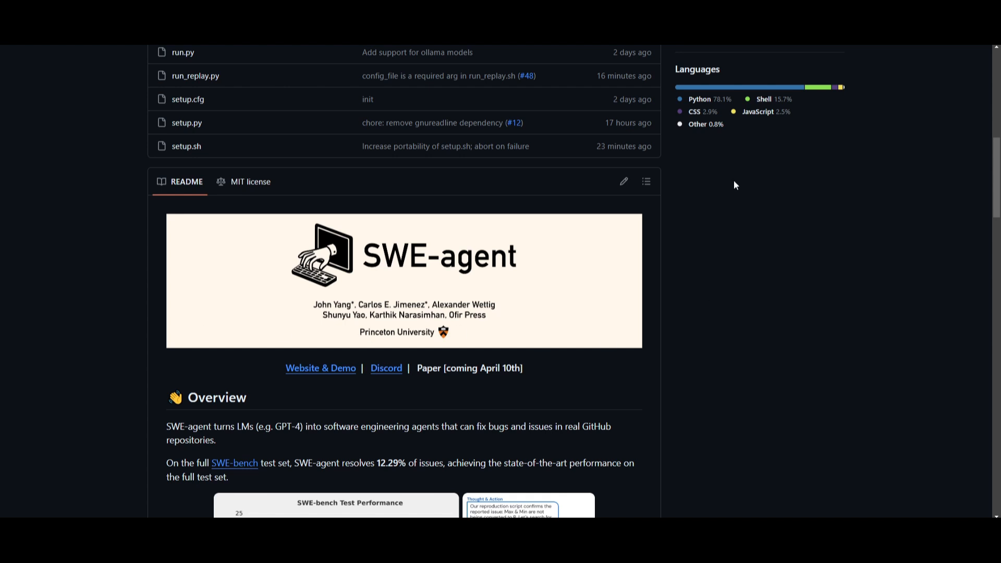
mouse_move(618, 248)
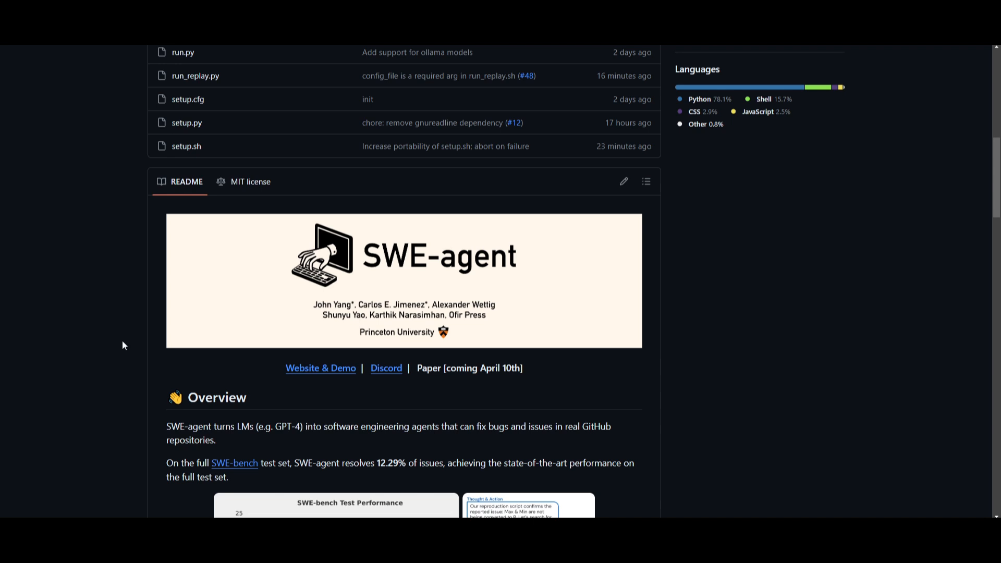
mouse_move(225, 372)
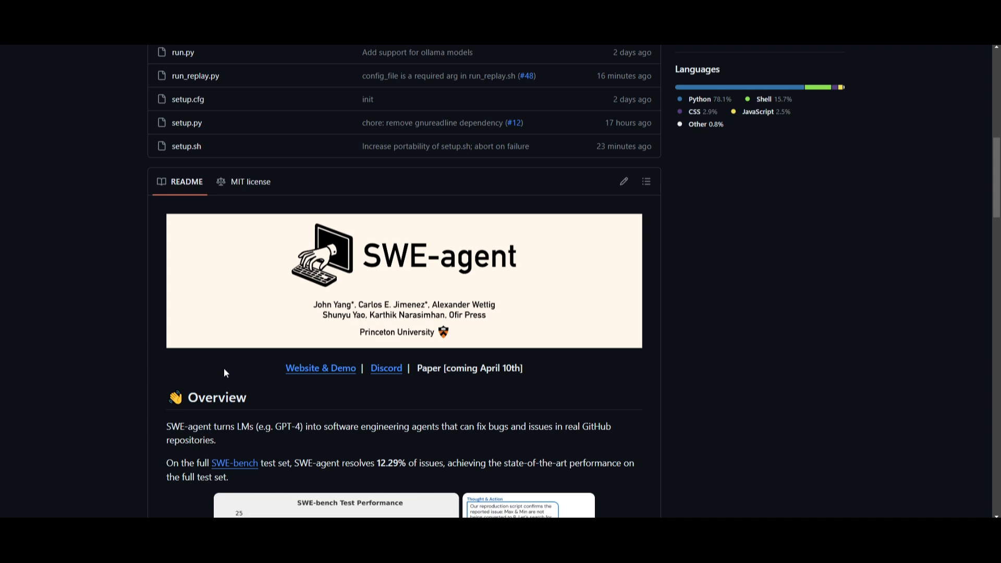
mouse_move(226, 369)
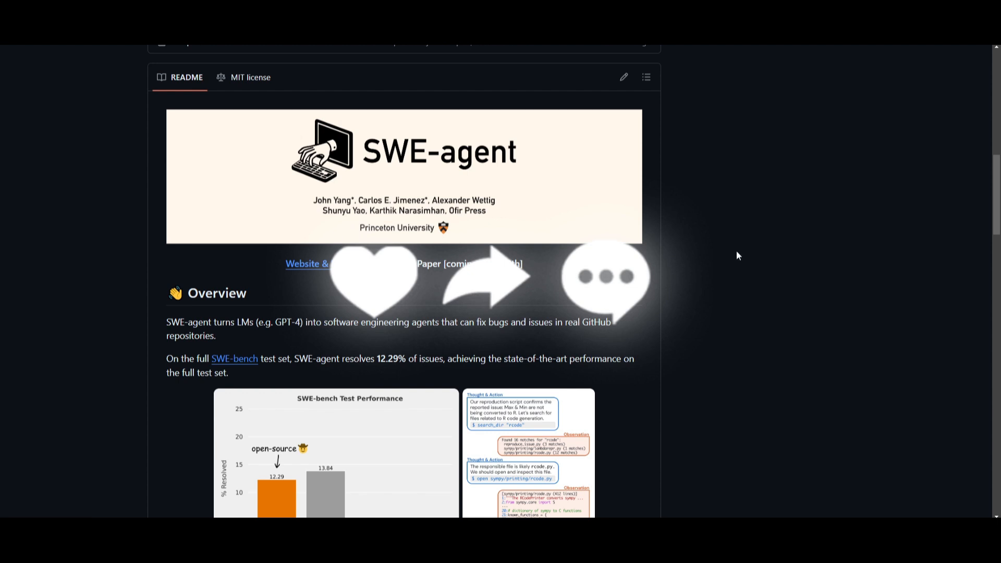
mouse_move(416, 247)
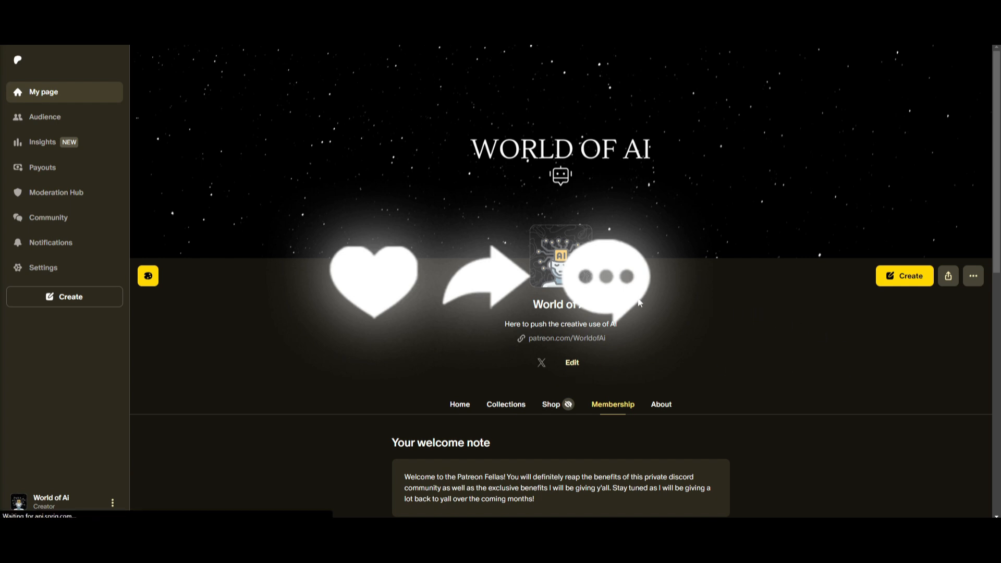
Scroll the World of AI Patreon page down to the paid membership tiers.
scroll("down", 3)
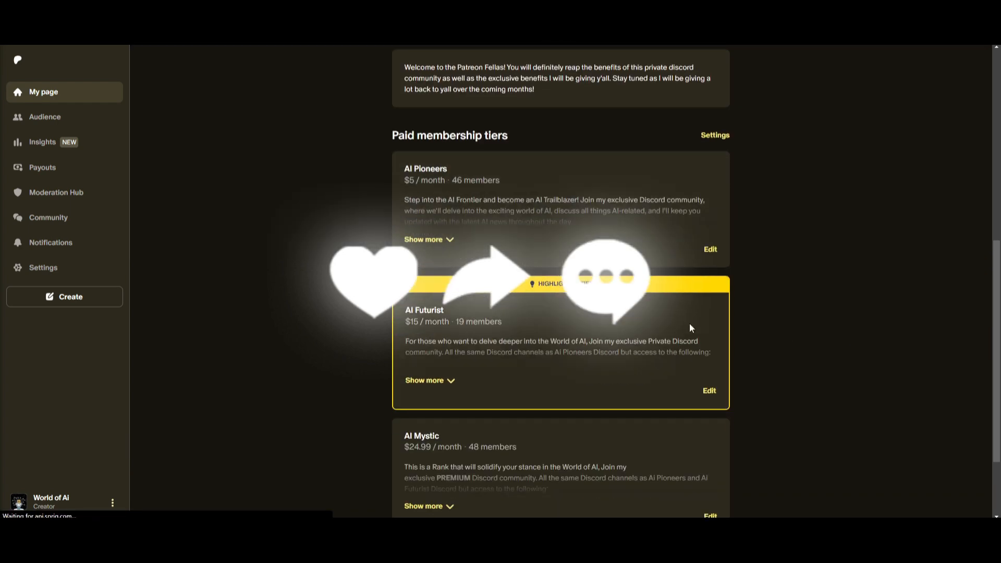
scroll("down", 3)
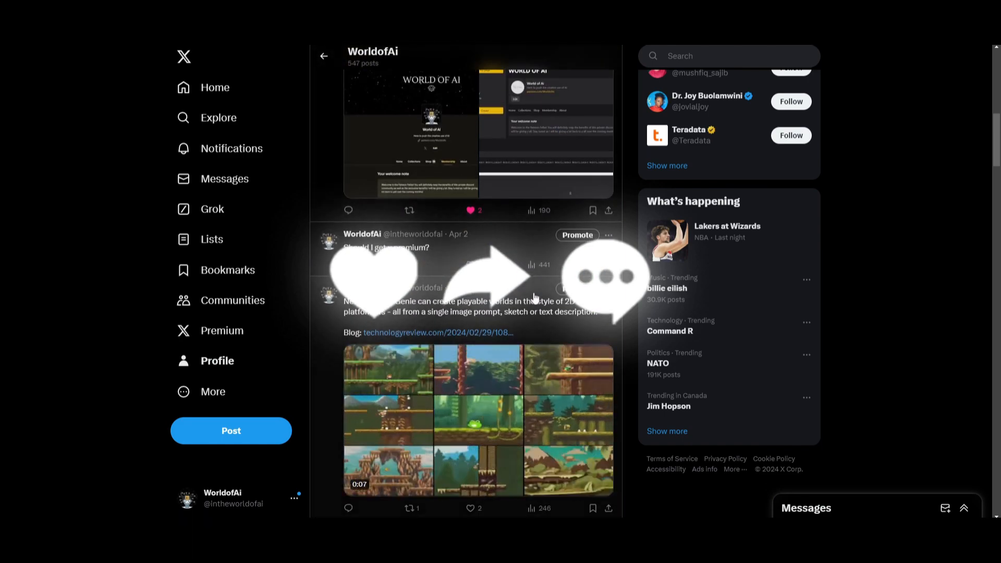
scroll("down", 3)
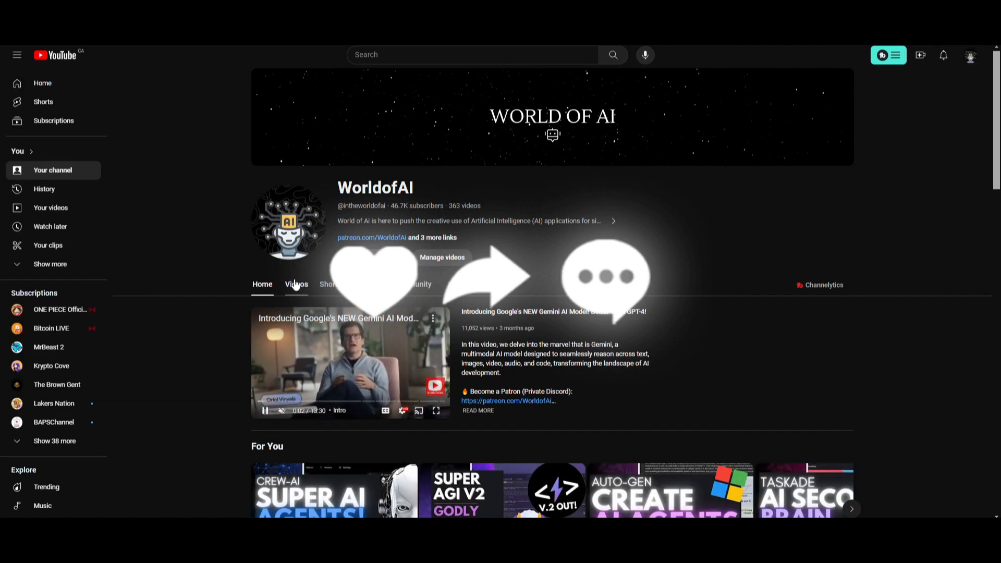
Show the WorldofAI channel's Videos grid and scroll to uploads from three to four weeks ago.
left_click(295, 283)
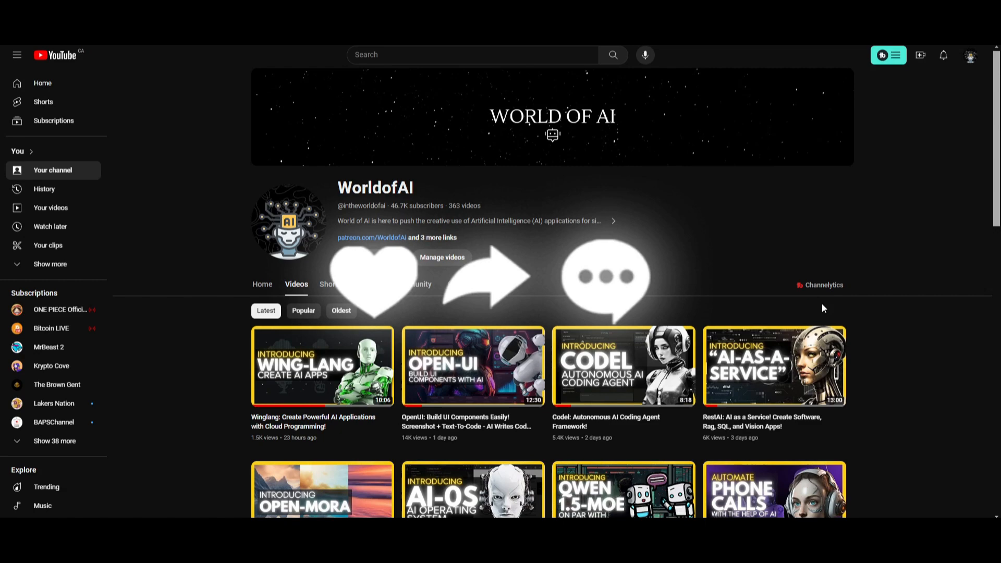
scroll("down", 3)
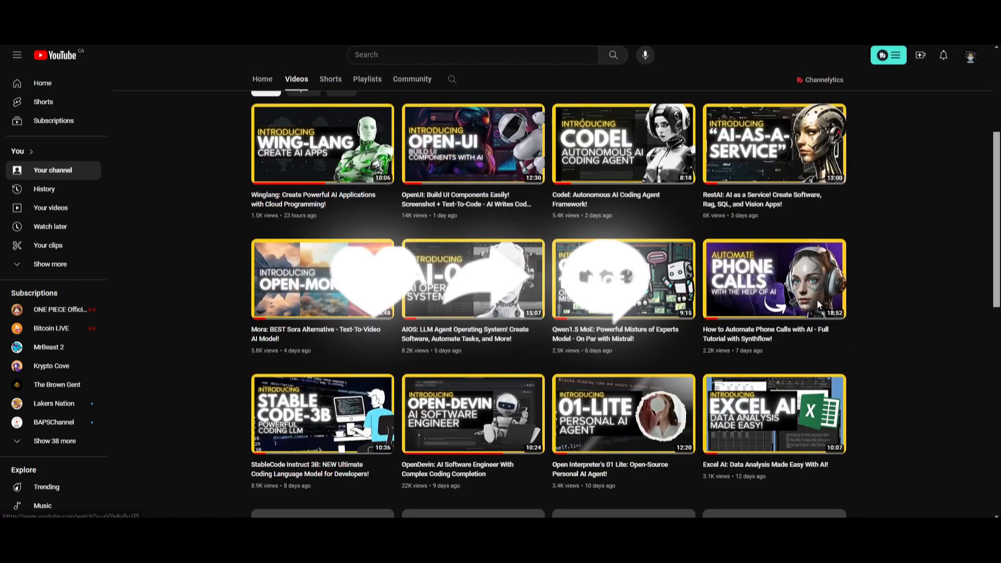
scroll("down", 3)
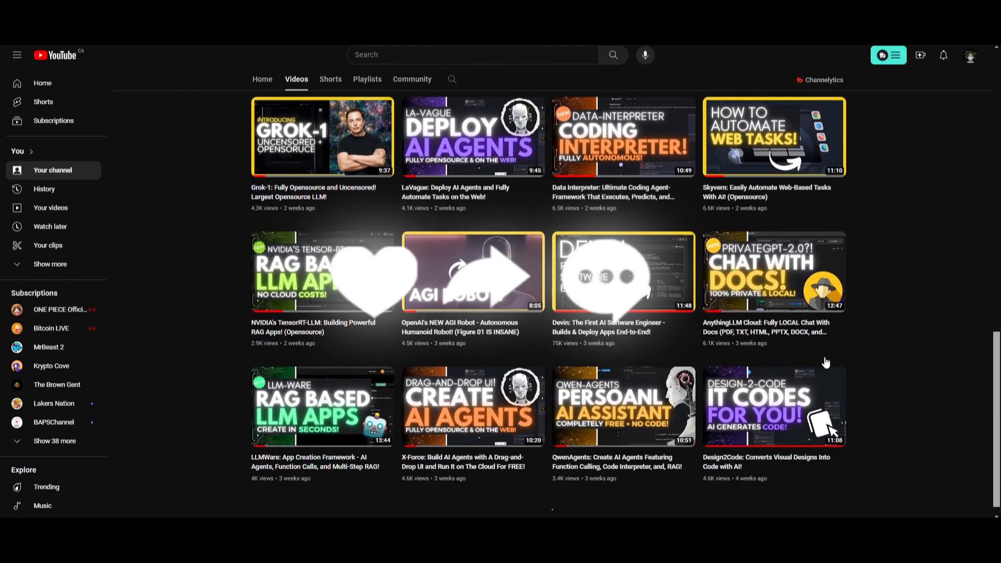
mouse_move(491, 386)
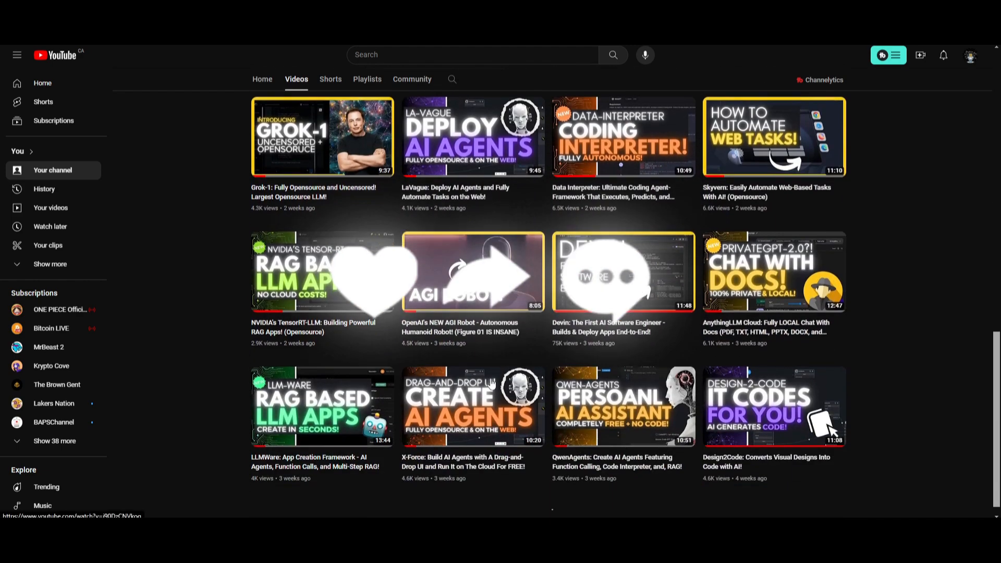
scroll("down", 3)
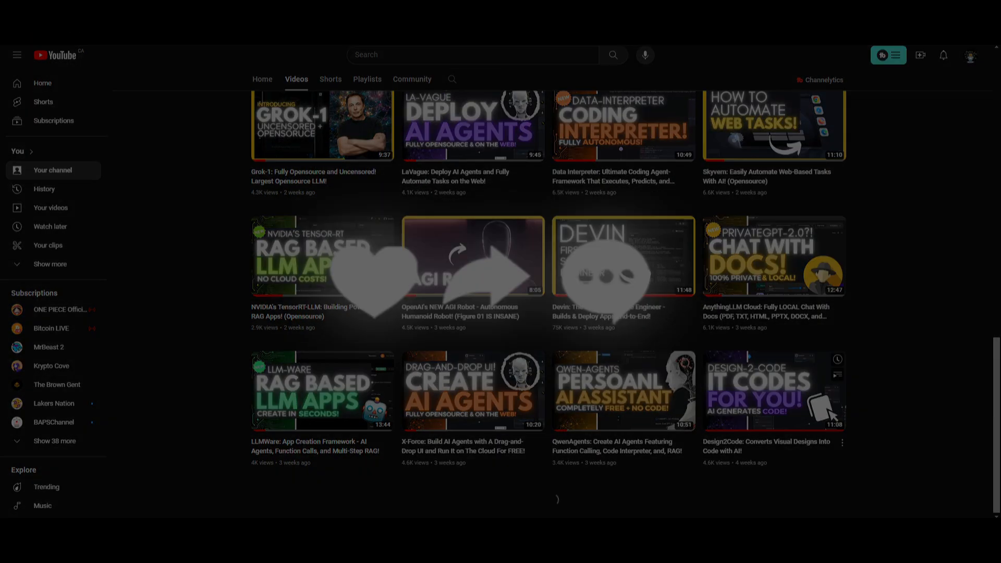